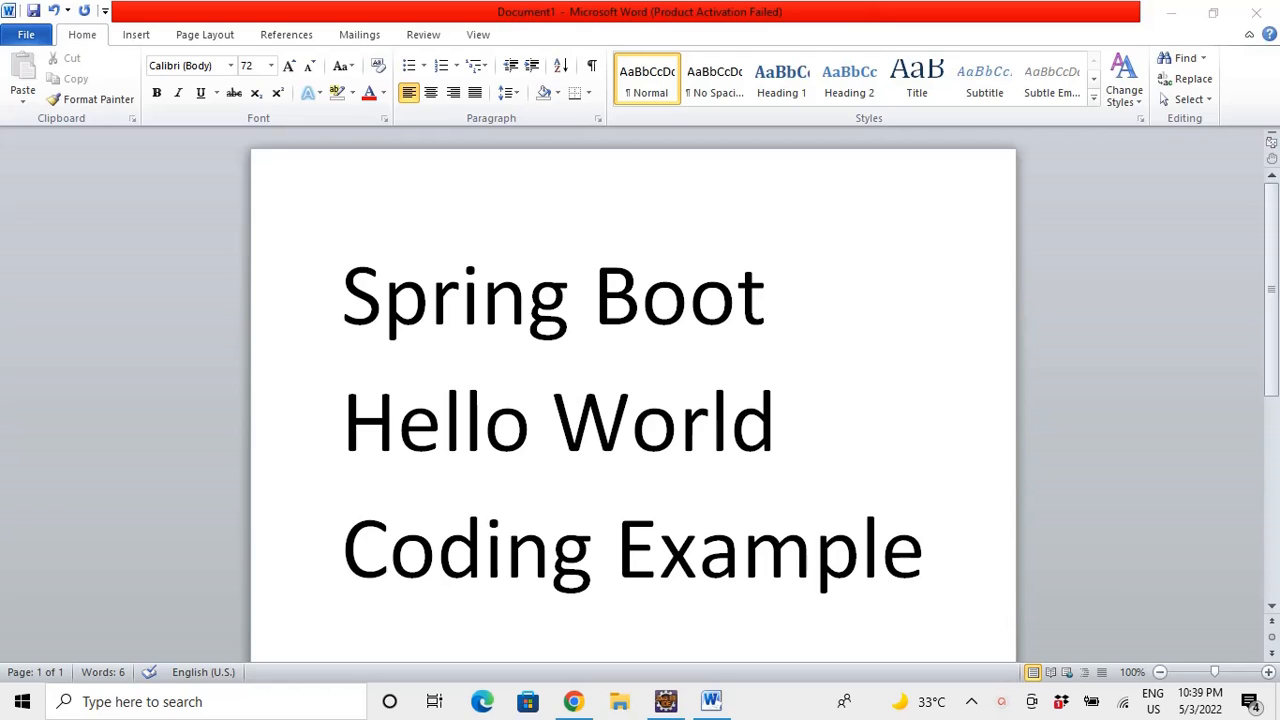
{"action": "mouse_move", "coordinate": [868, 404]}
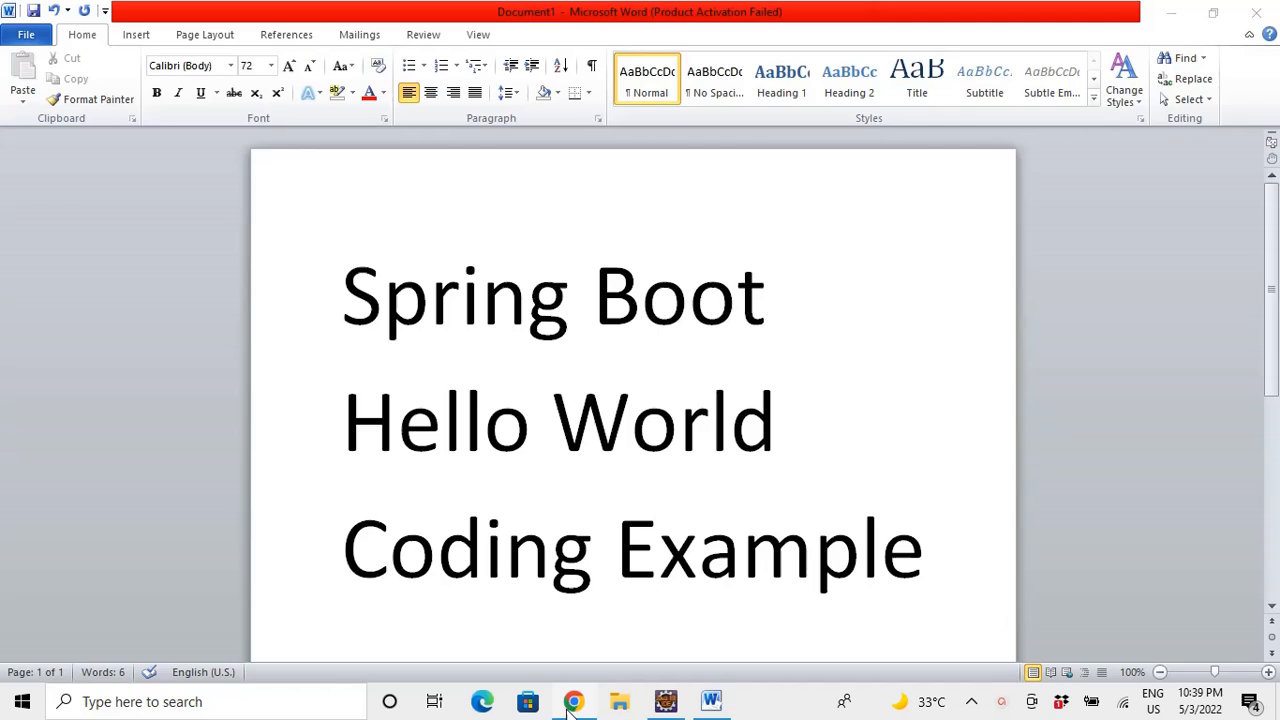
Review the Spring Initializr defaults: group com.example, artifact demo, Jar packaging, Java 11.
{"action": "left_click", "coordinate": [572, 700]}
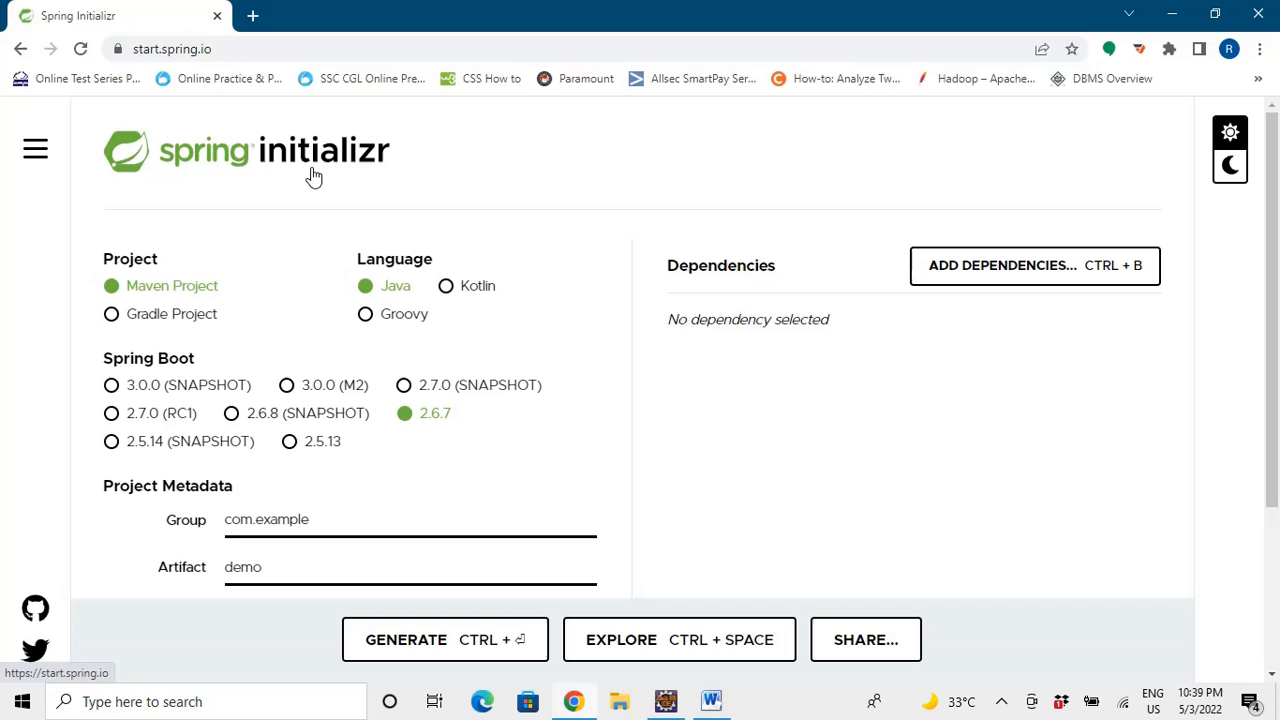
{"action": "mouse_move", "coordinate": [108, 244]}
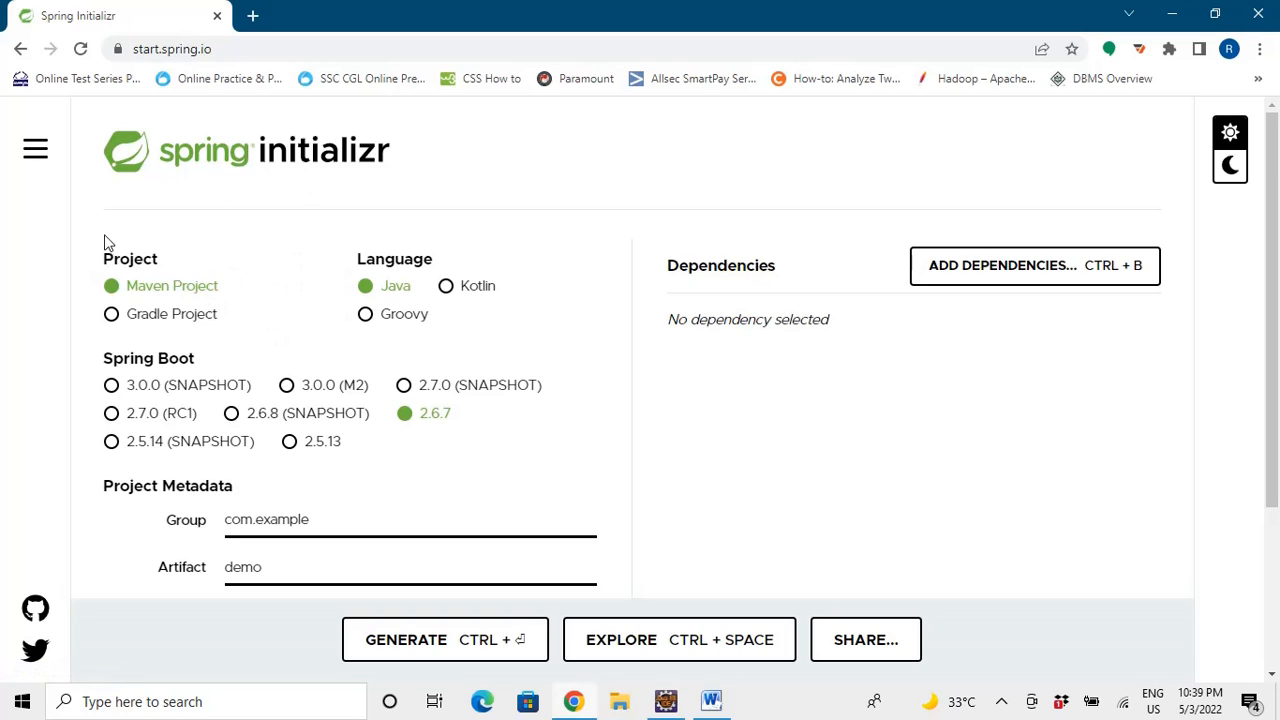
{"action": "mouse_move", "coordinate": [364, 464]}
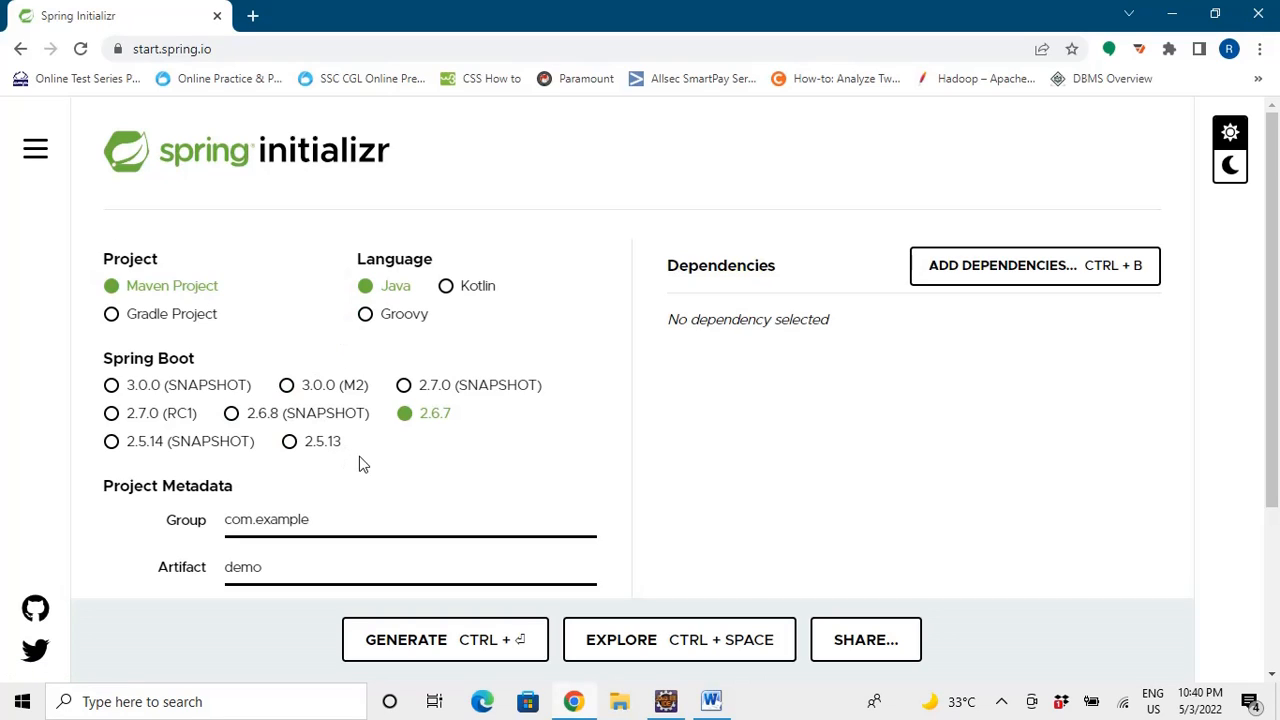
{"action": "mouse_move", "coordinate": [544, 324]}
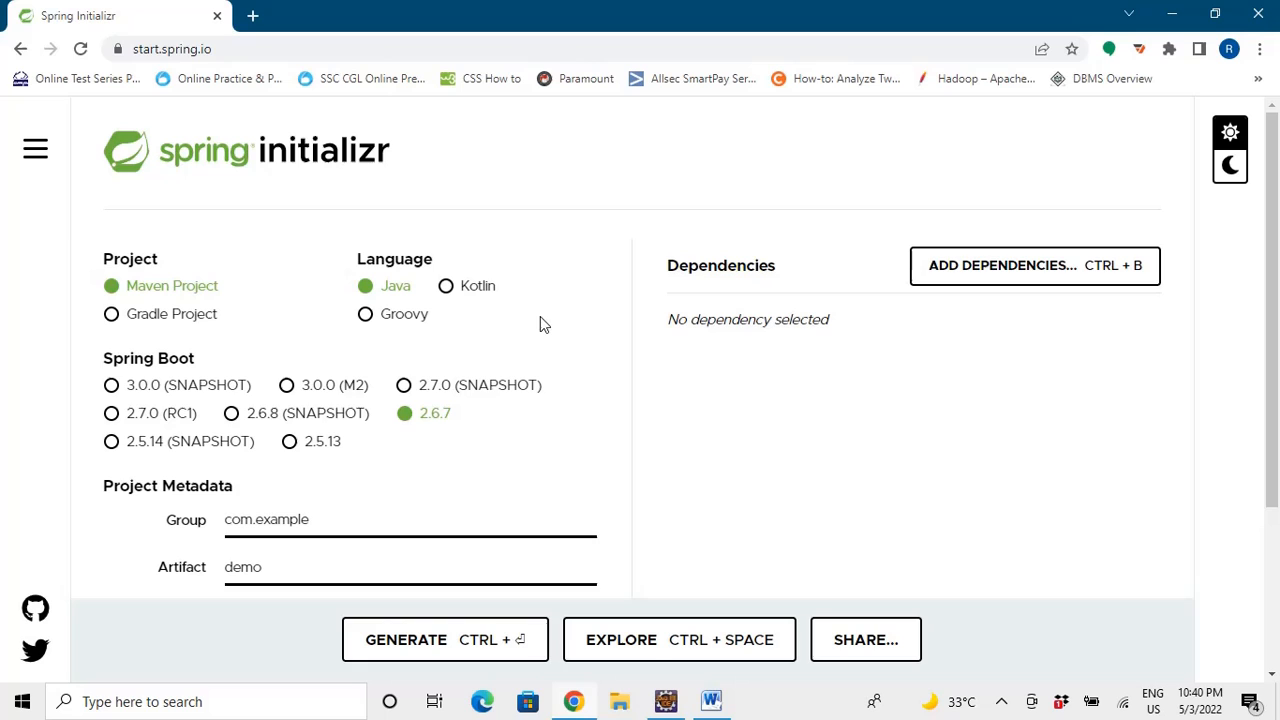
{"action": "mouse_move", "coordinate": [378, 496]}
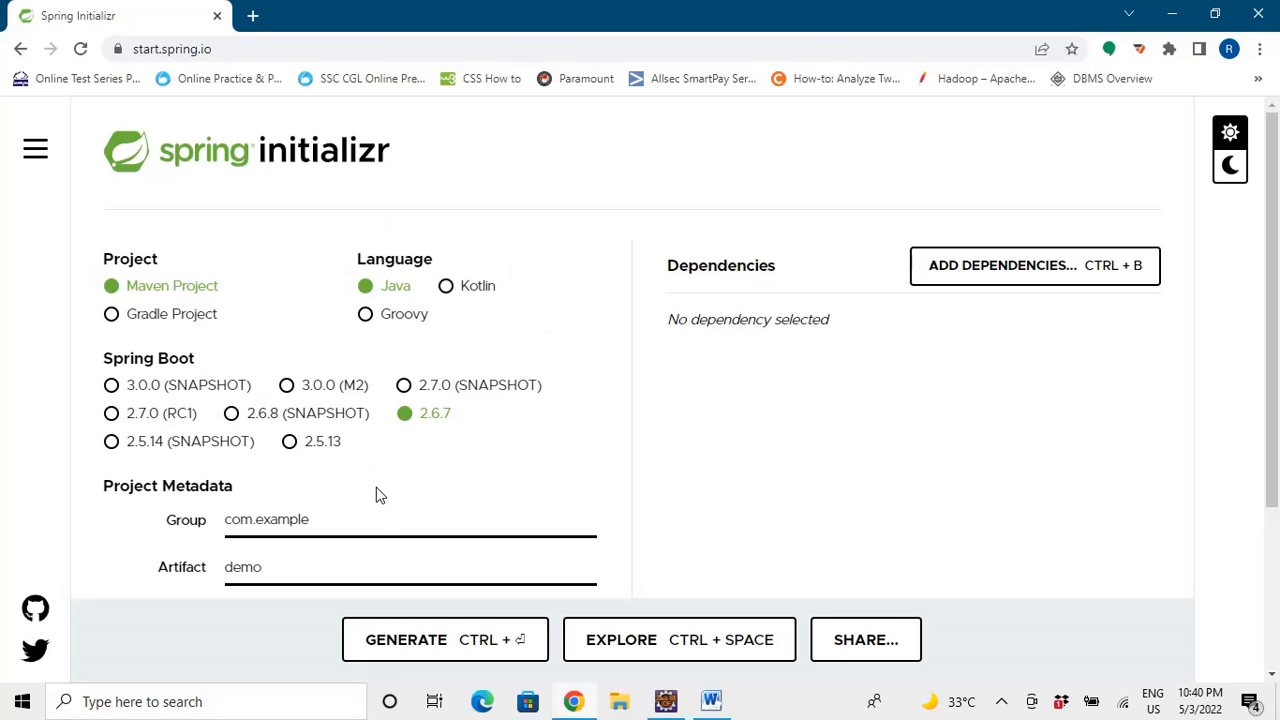
{"action": "mouse_move", "coordinate": [1060, 532]}
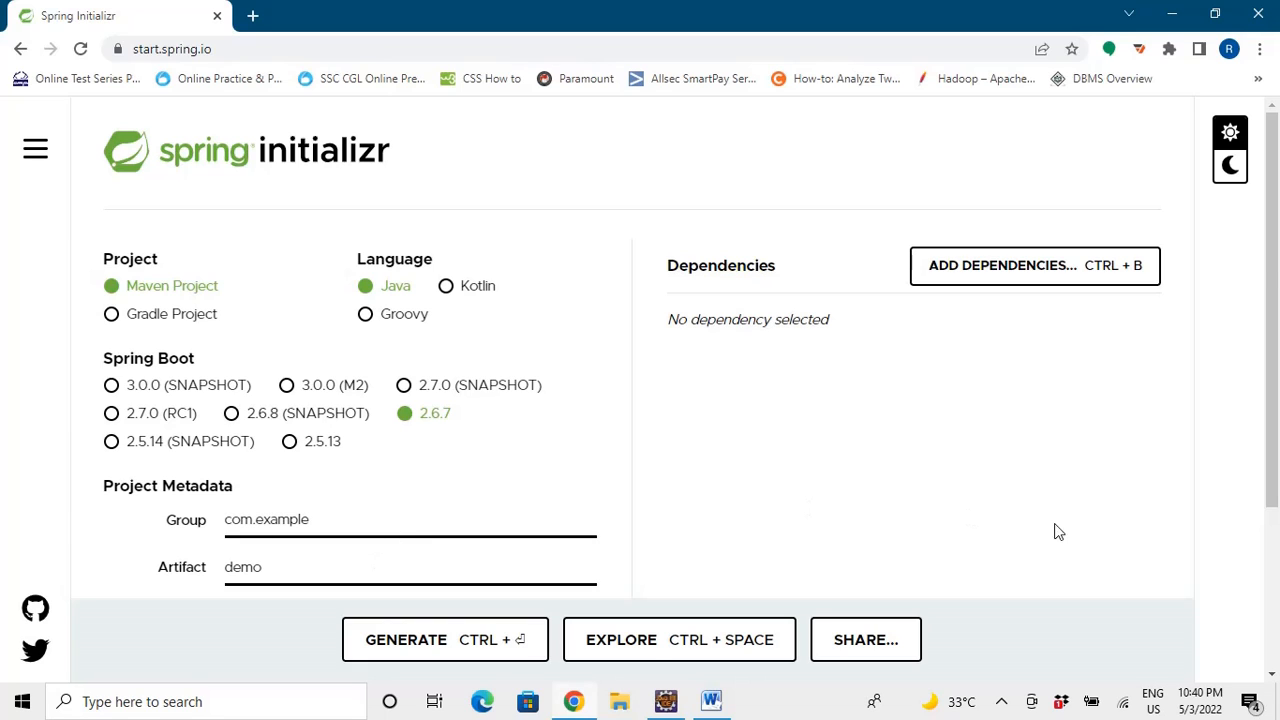
{"action": "scroll", "scroll_direction": "down", "scroll_amount": 3}
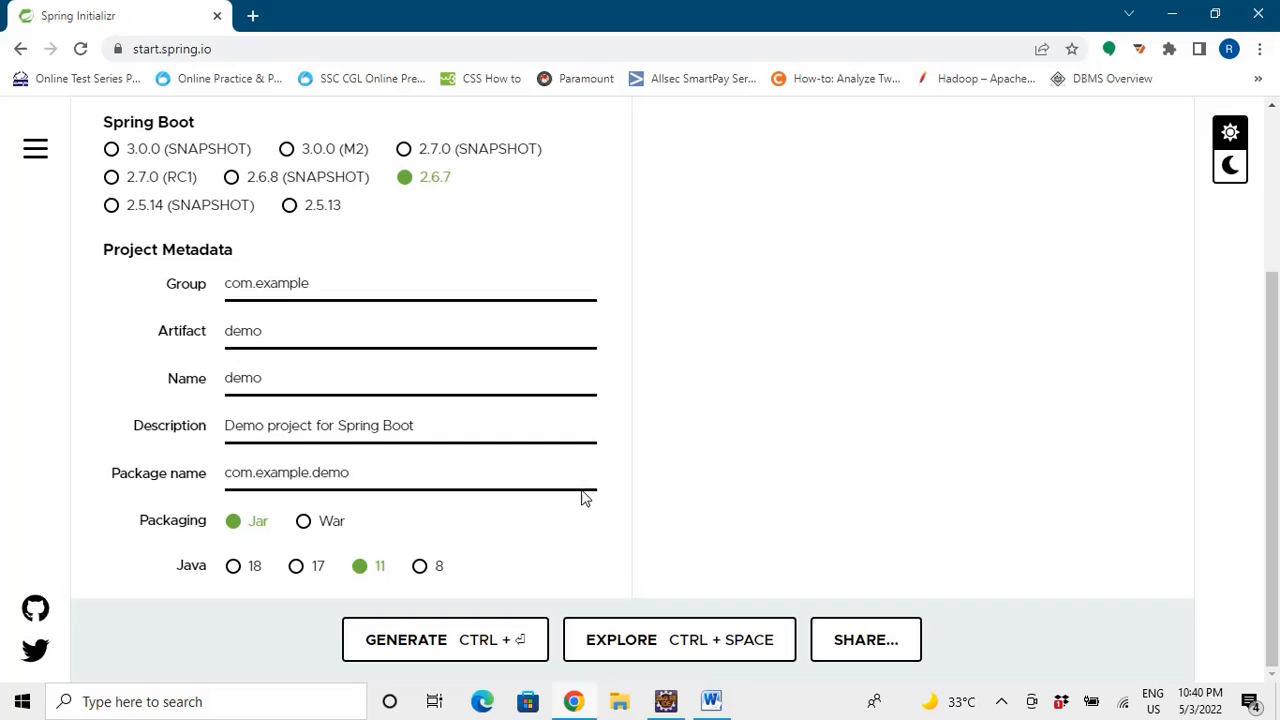
{"action": "mouse_move", "coordinate": [390, 322]}
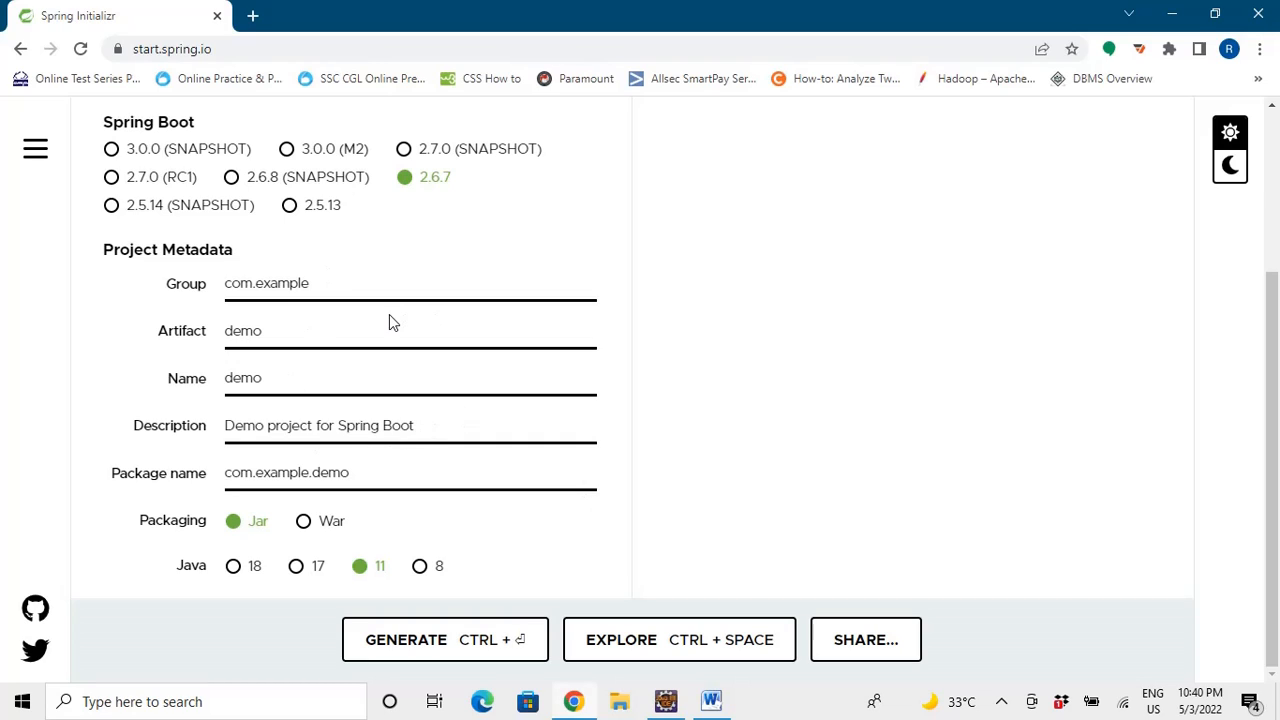
{"action": "double_click", "coordinate": [242, 330]}
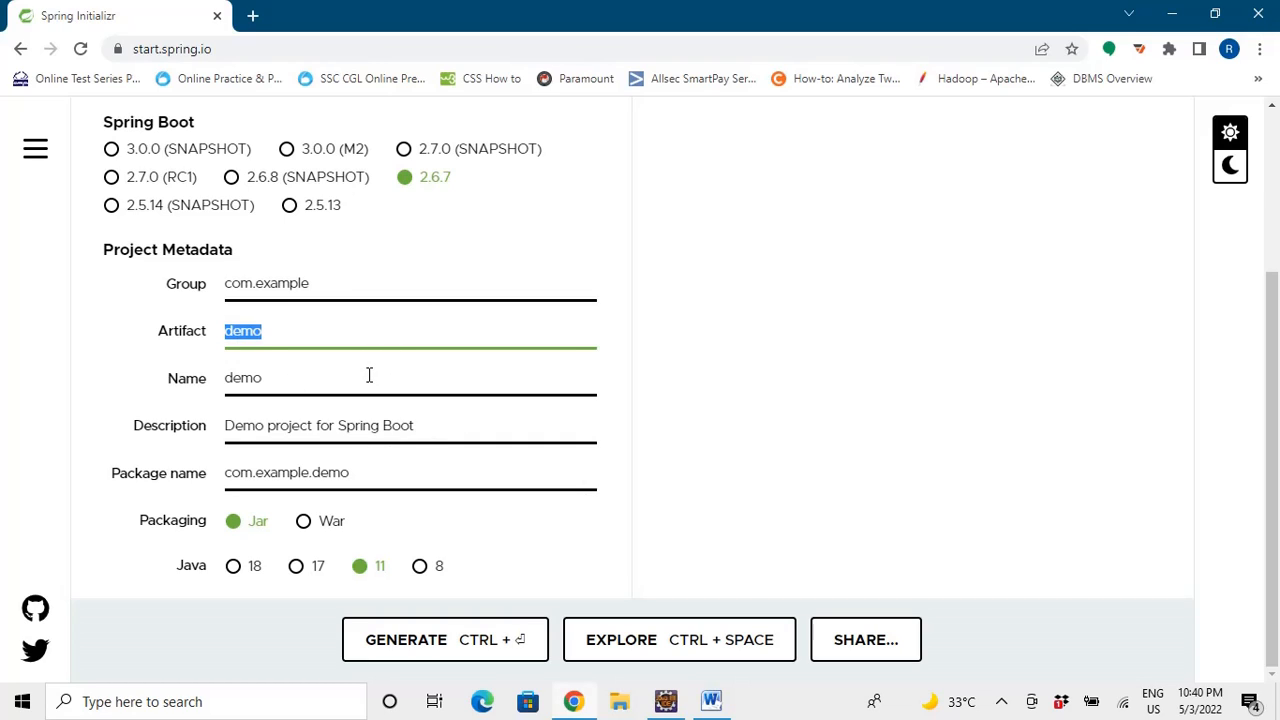
{"action": "double_click", "coordinate": [398, 424]}
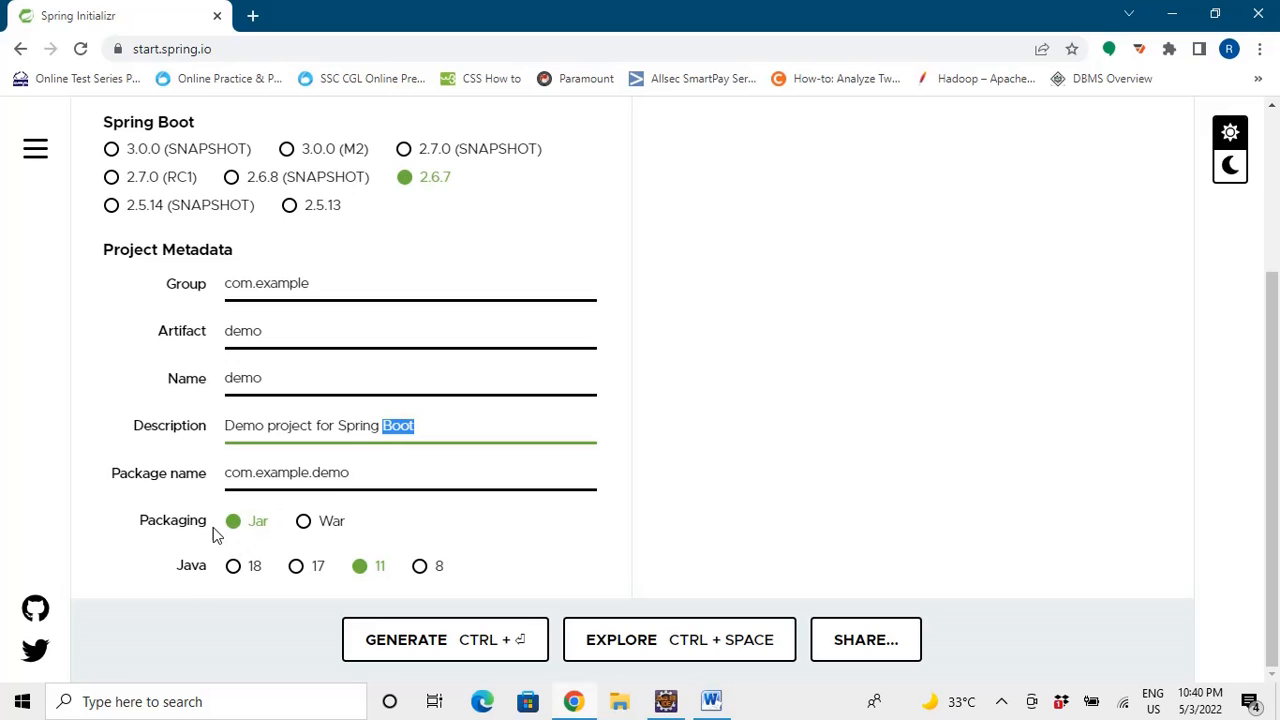
{"action": "mouse_move", "coordinate": [316, 550]}
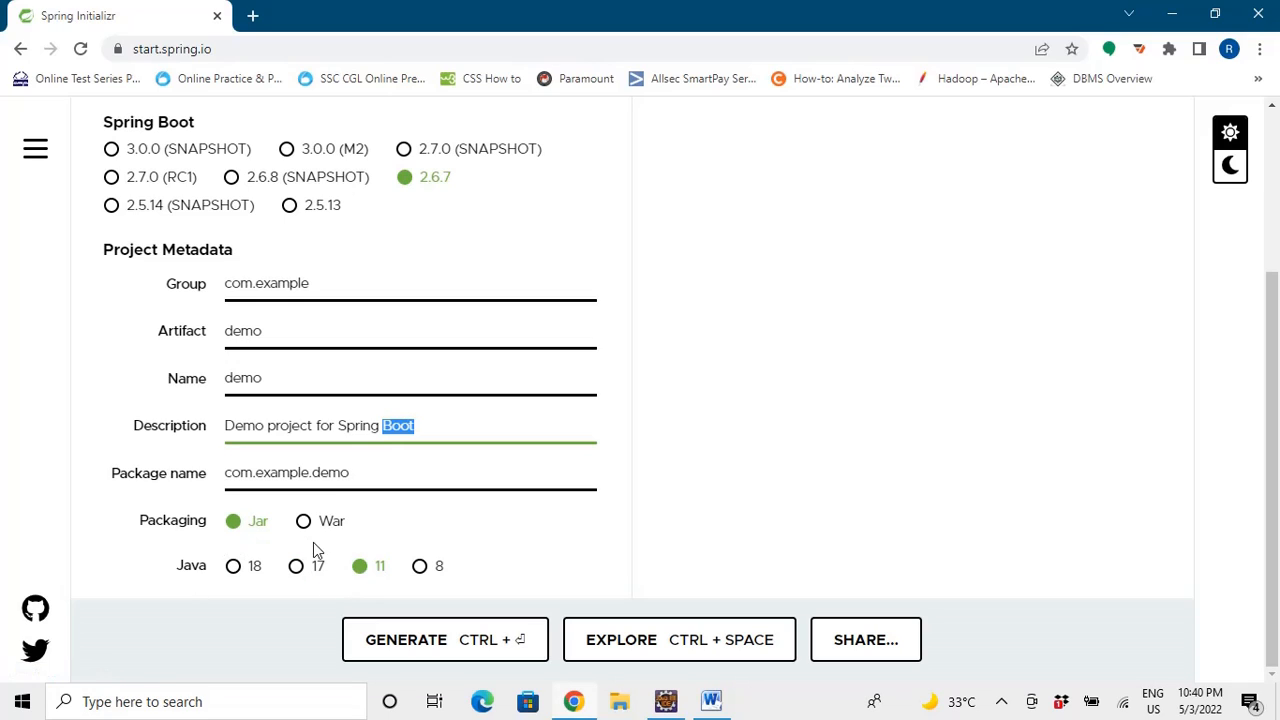
{"action": "mouse_move", "coordinate": [436, 594]}
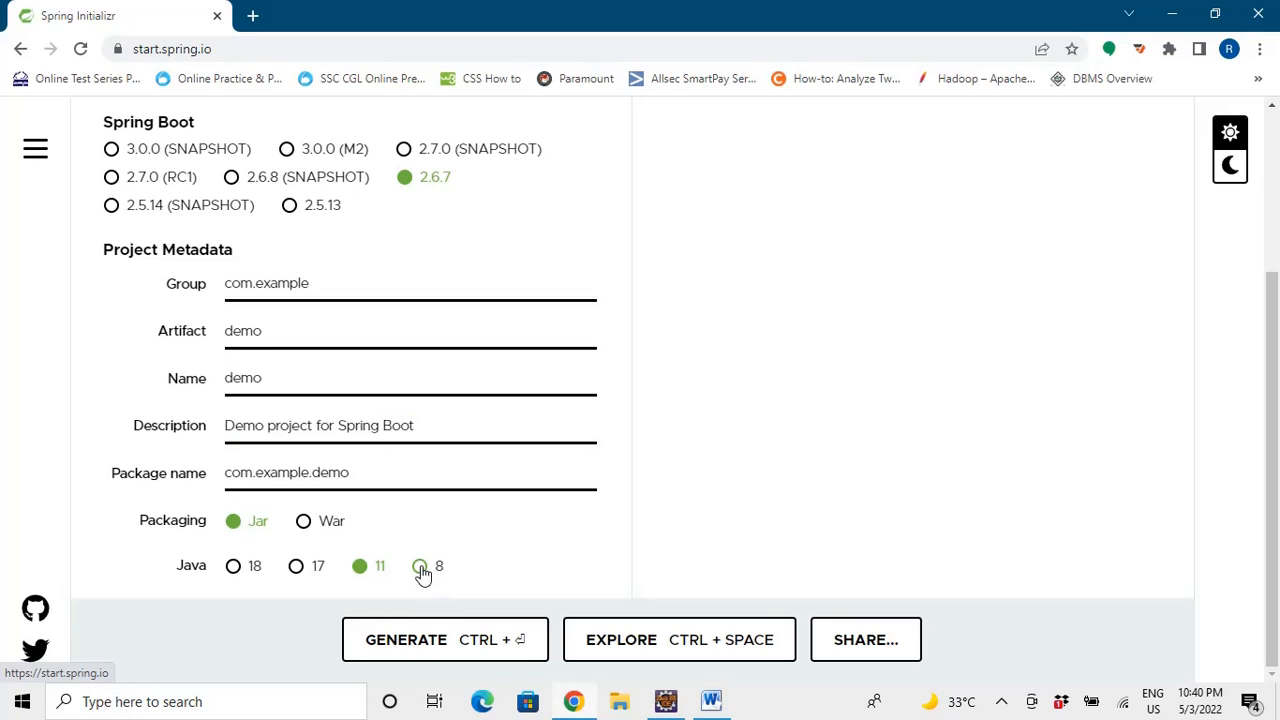
{"action": "scroll", "scroll_direction": "up", "scroll_amount": 3}
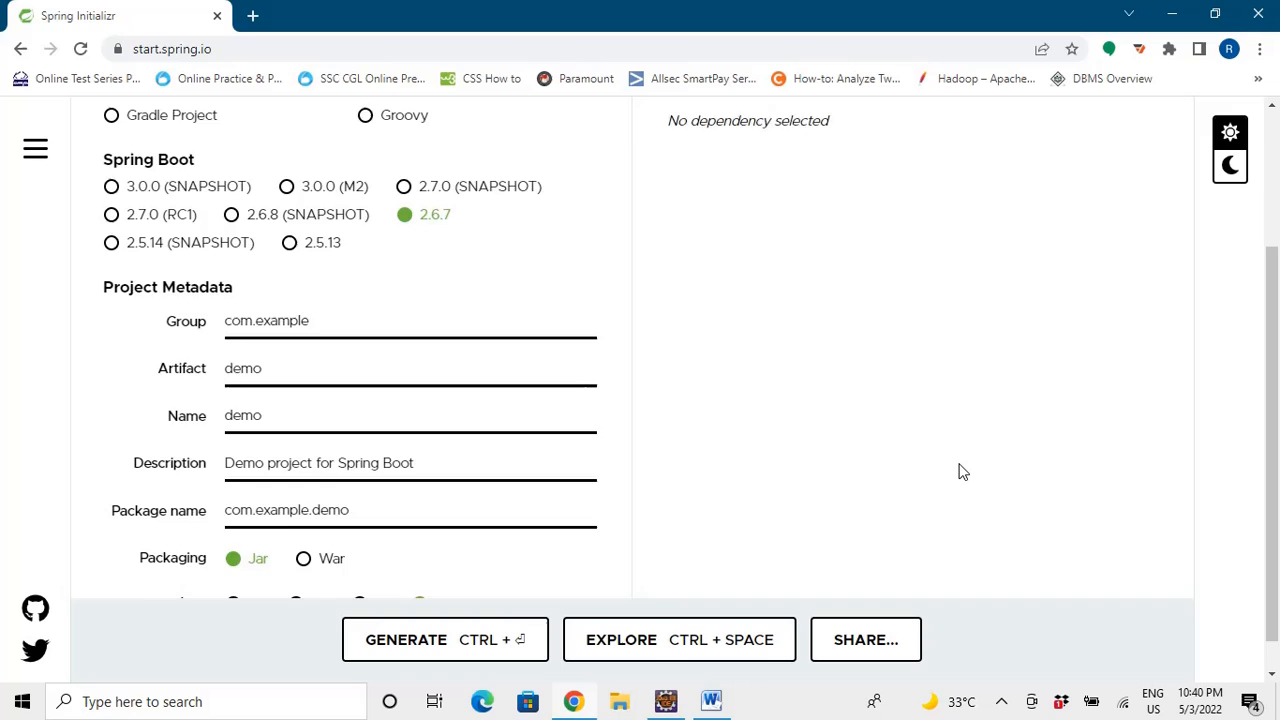
{"action": "scroll", "scroll_direction": "up", "scroll_amount": 3}
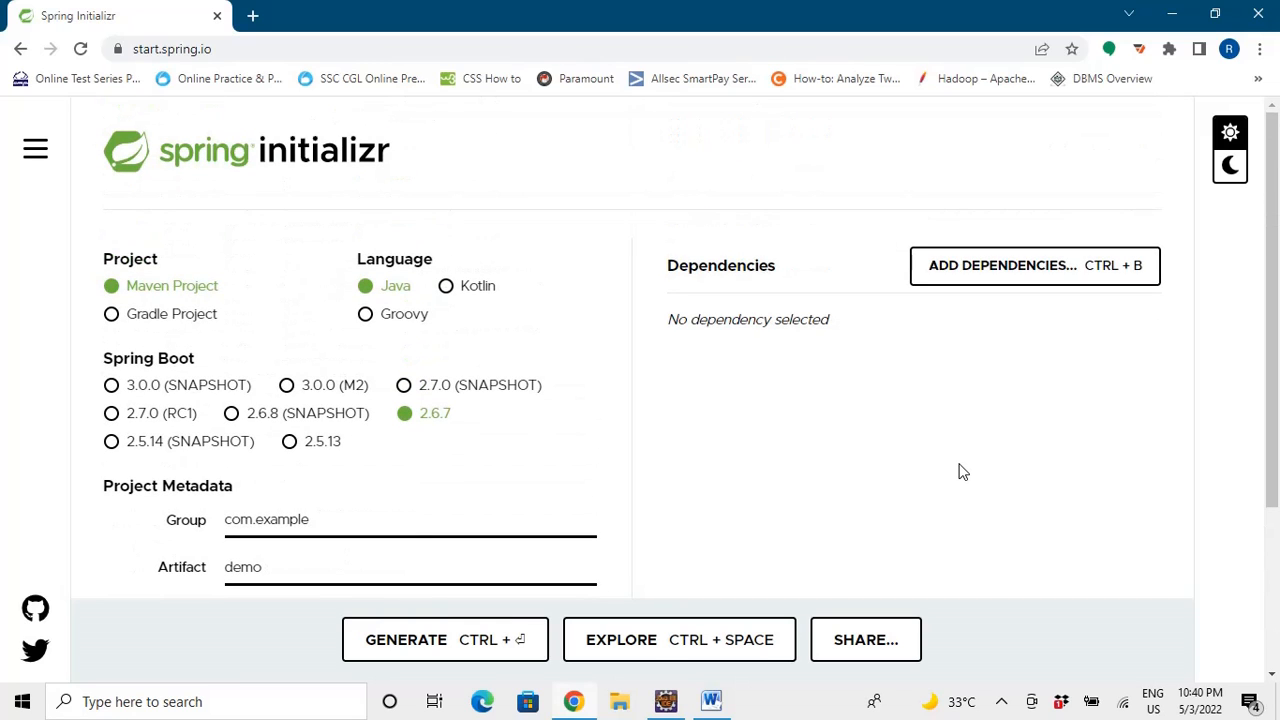
{"action": "mouse_move", "coordinate": [1002, 264]}
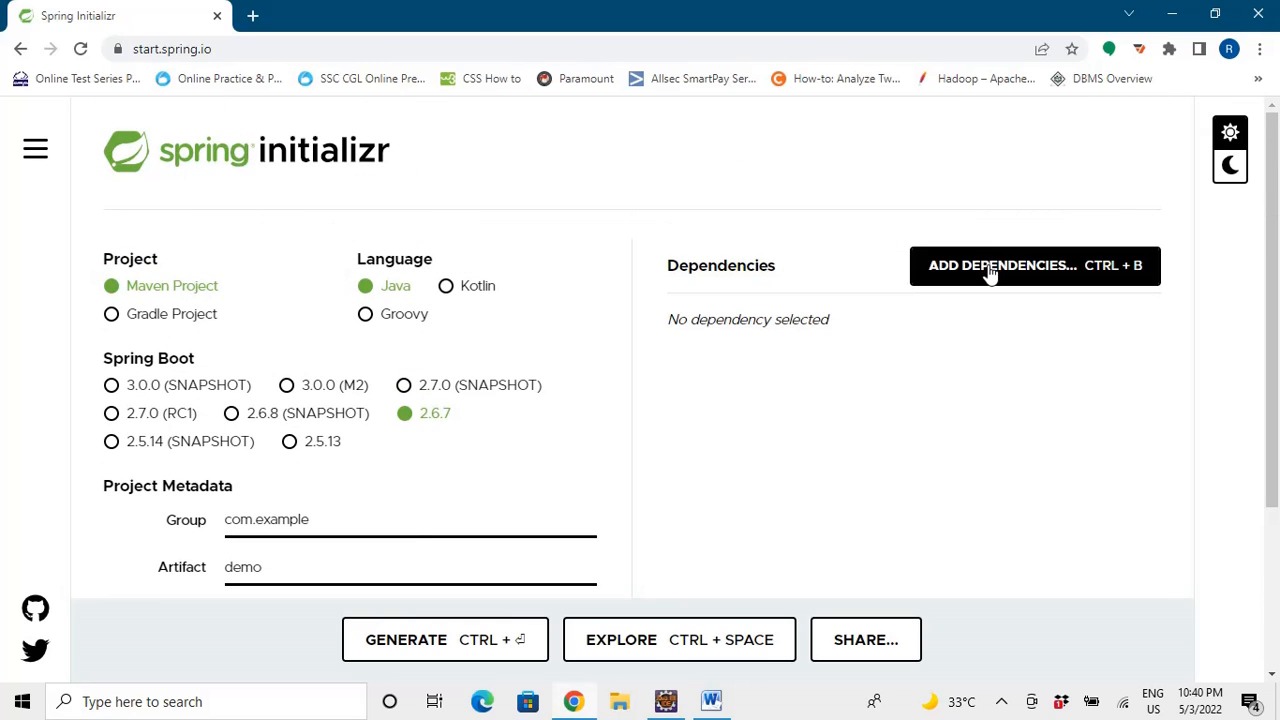
Search the Spring Initializr dependencies for 'Spring web'.
{"action": "left_click", "coordinate": [1002, 264]}
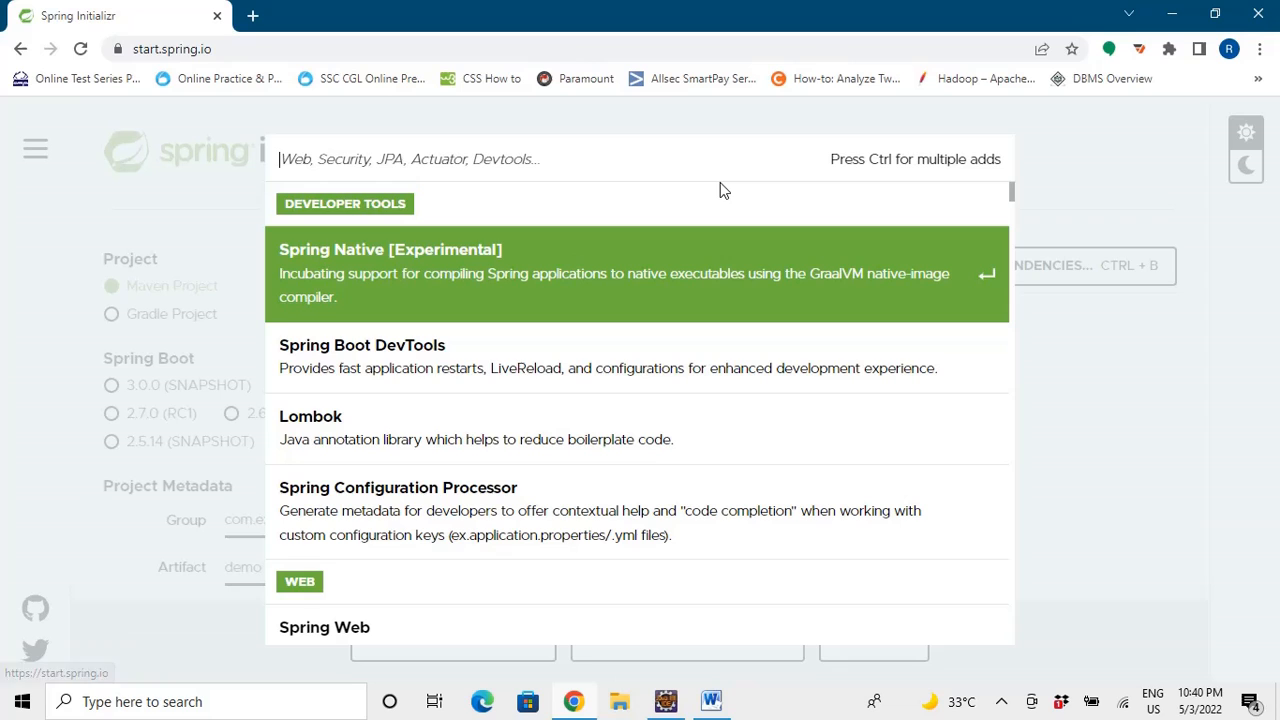
{"action": "mouse_move", "coordinate": [564, 160]}
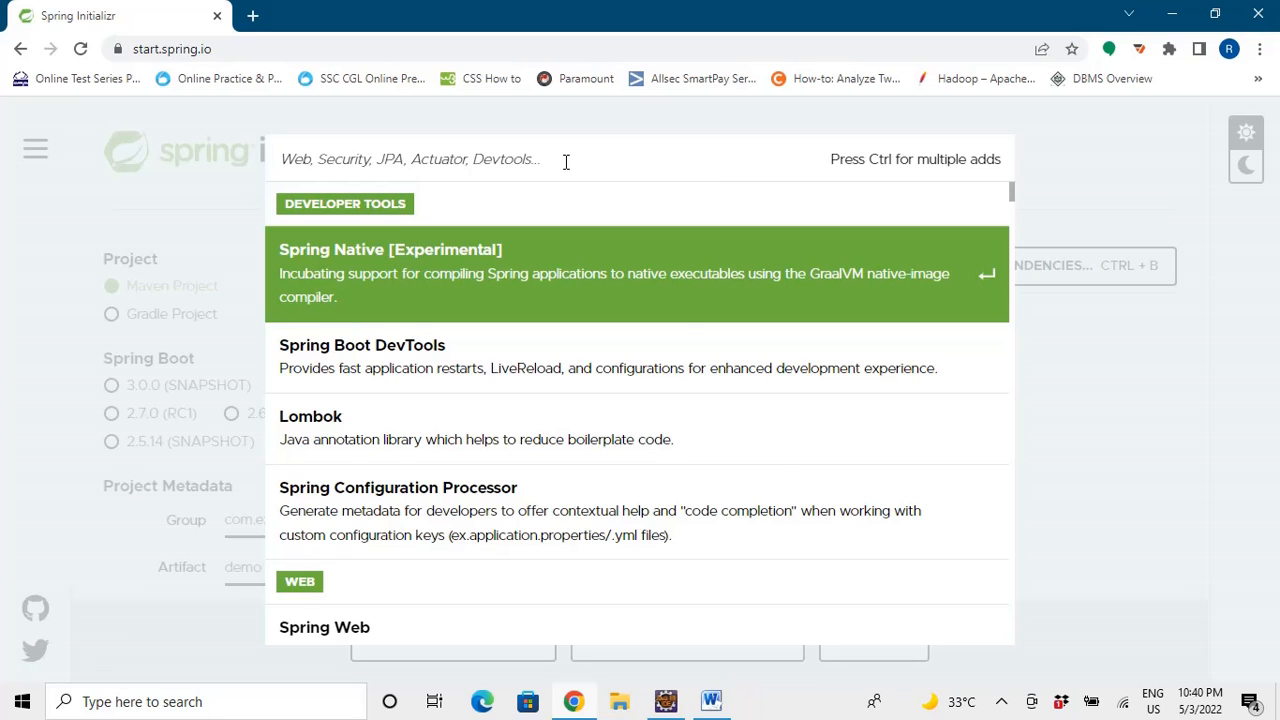
{"action": "type", "text": "Spring"}
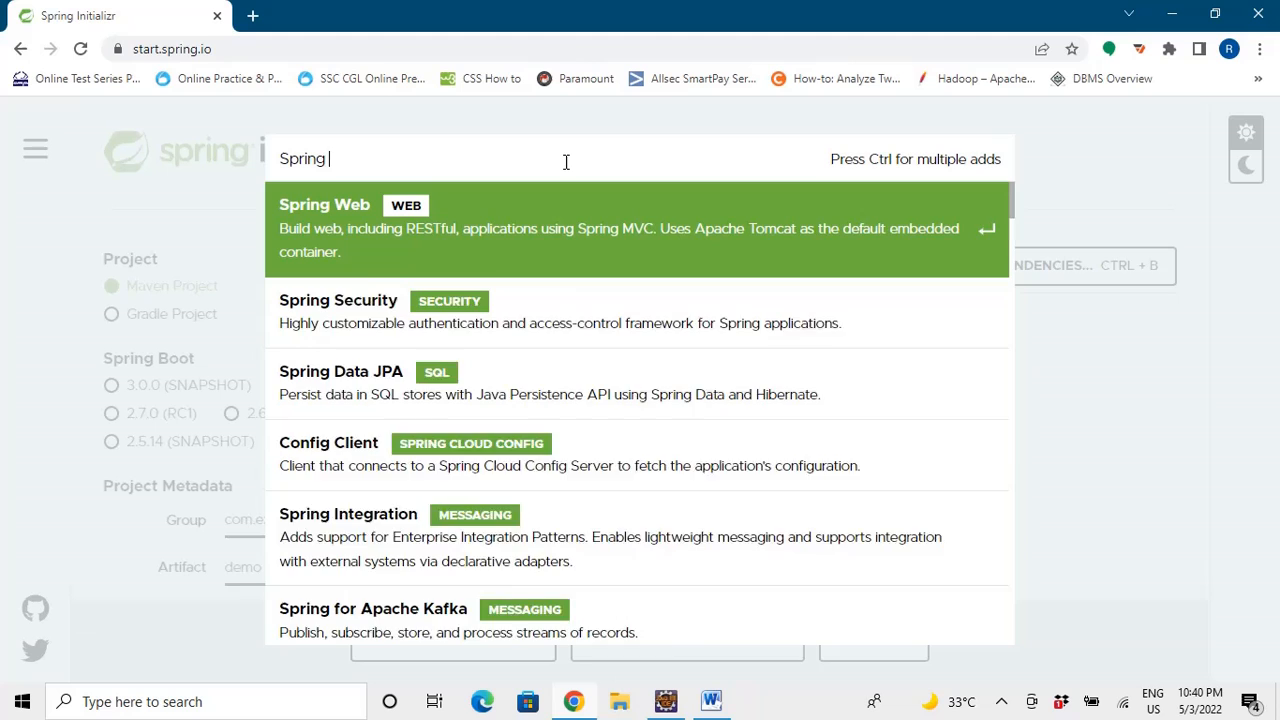
{"action": "type", "text": "web"}
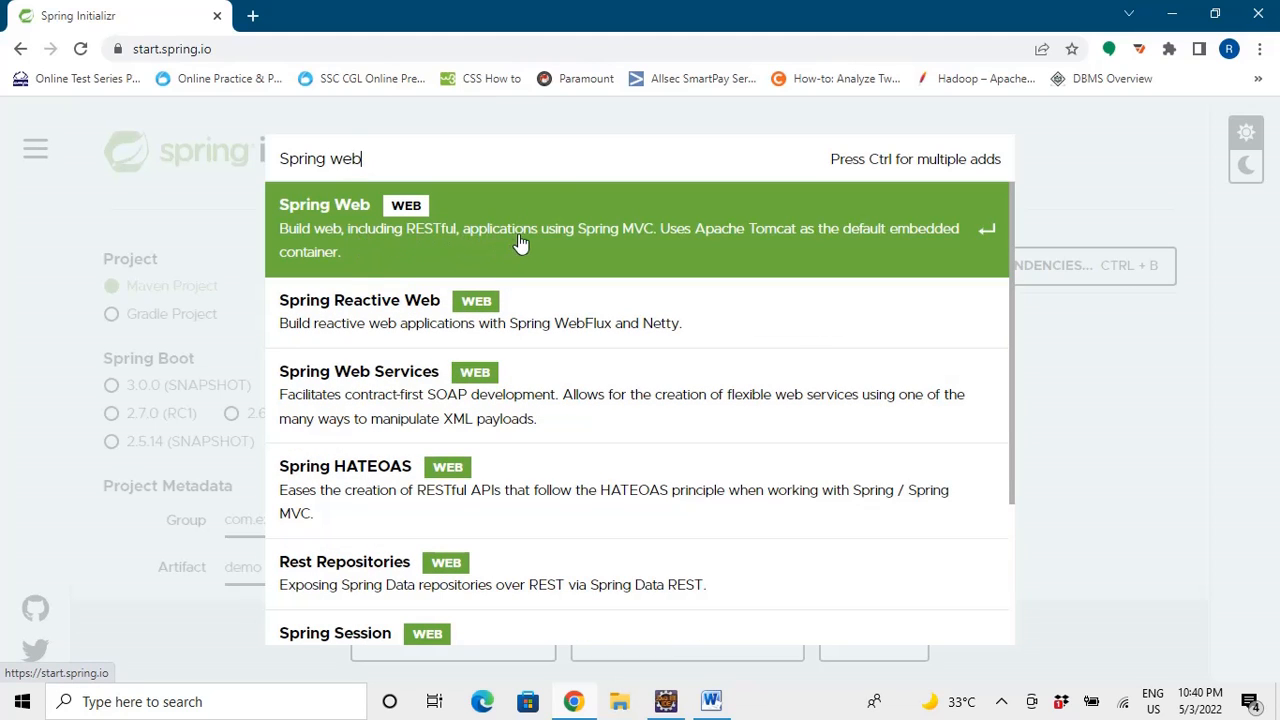
{"action": "mouse_move", "coordinate": [556, 238]}
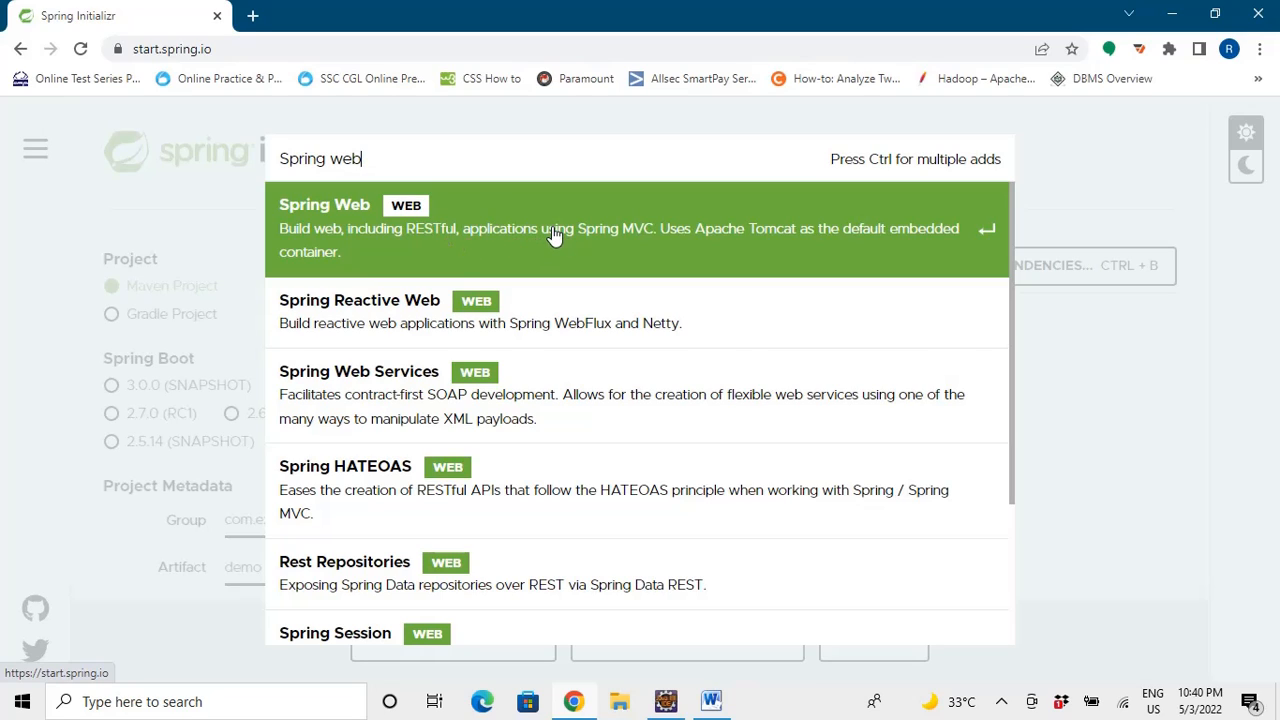
{"action": "mouse_move", "coordinate": [724, 236]}
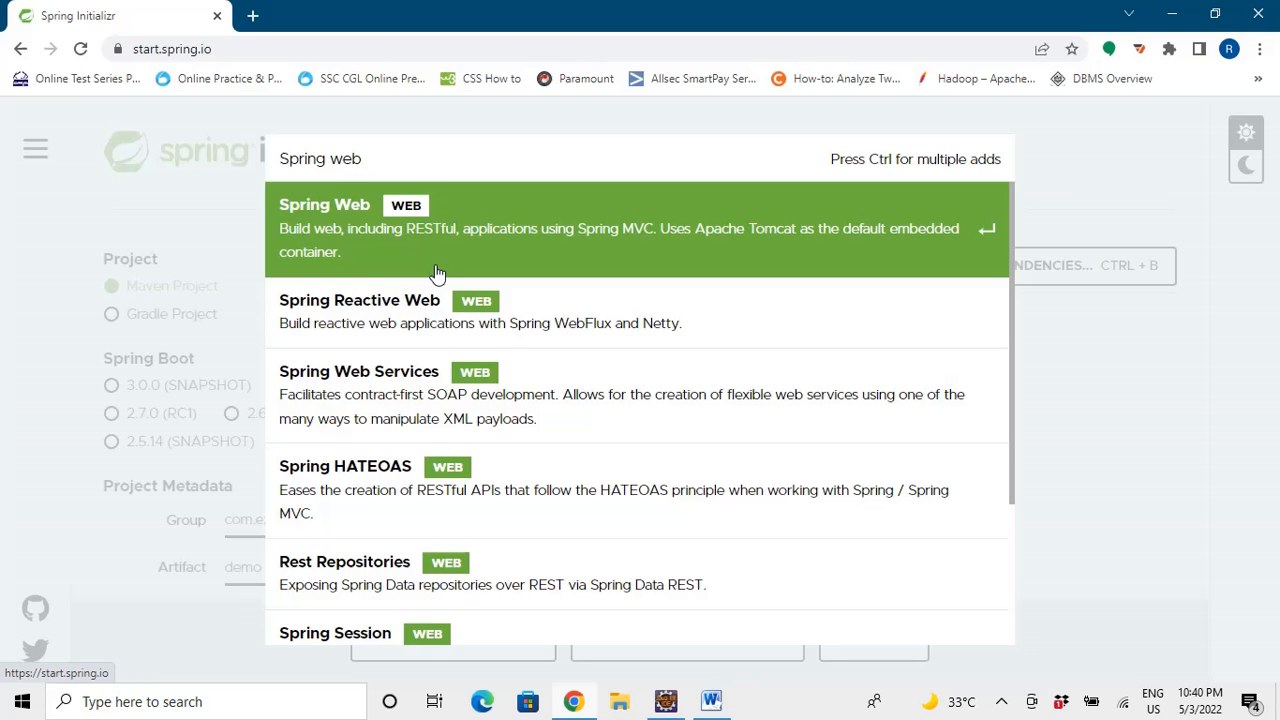
{"action": "mouse_move", "coordinate": [464, 244]}
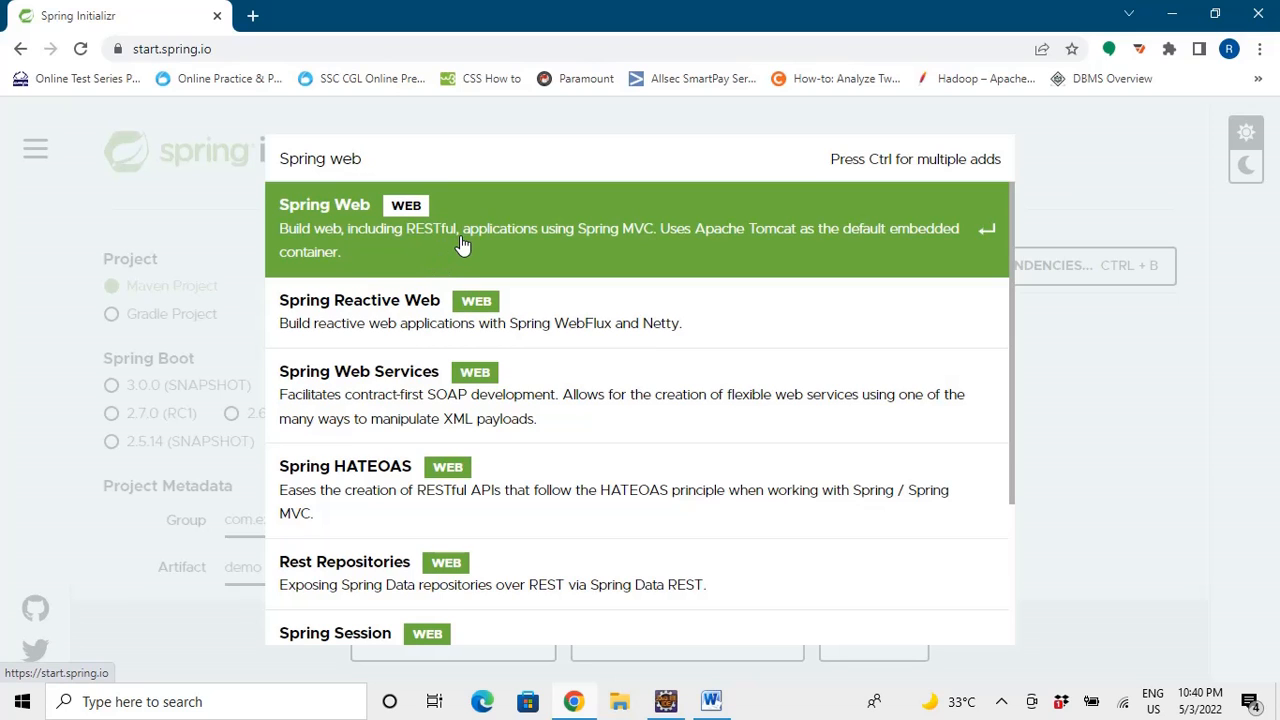
Add Spring Web as the project's dependency in Spring Initializr.
{"action": "left_click", "coordinate": [464, 228]}
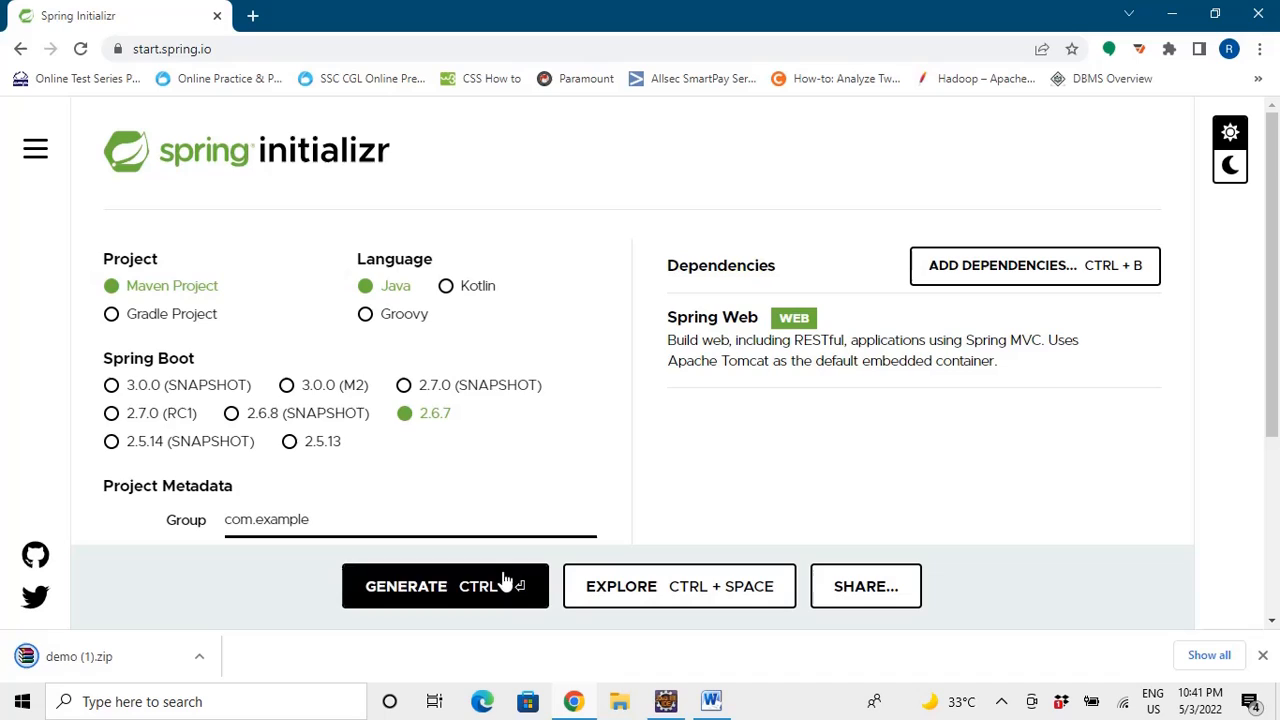
{"action": "mouse_move", "coordinate": [544, 476]}
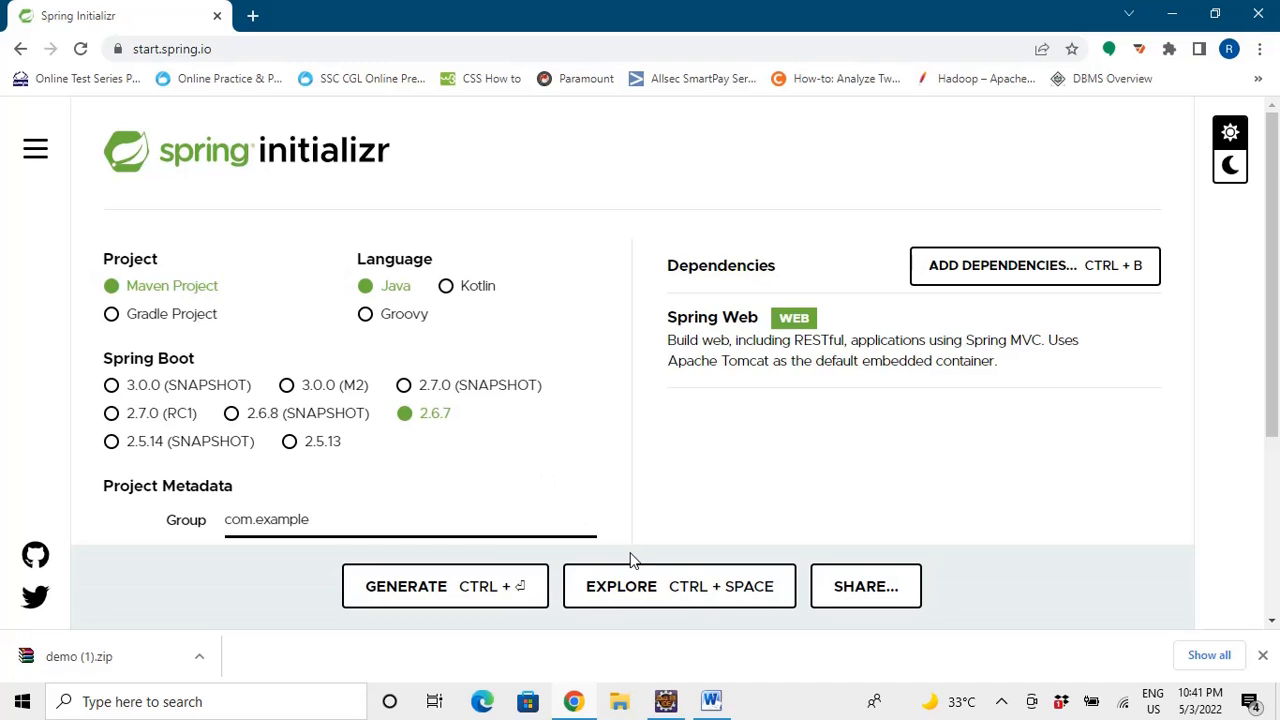
{"action": "mouse_move", "coordinate": [664, 700]}
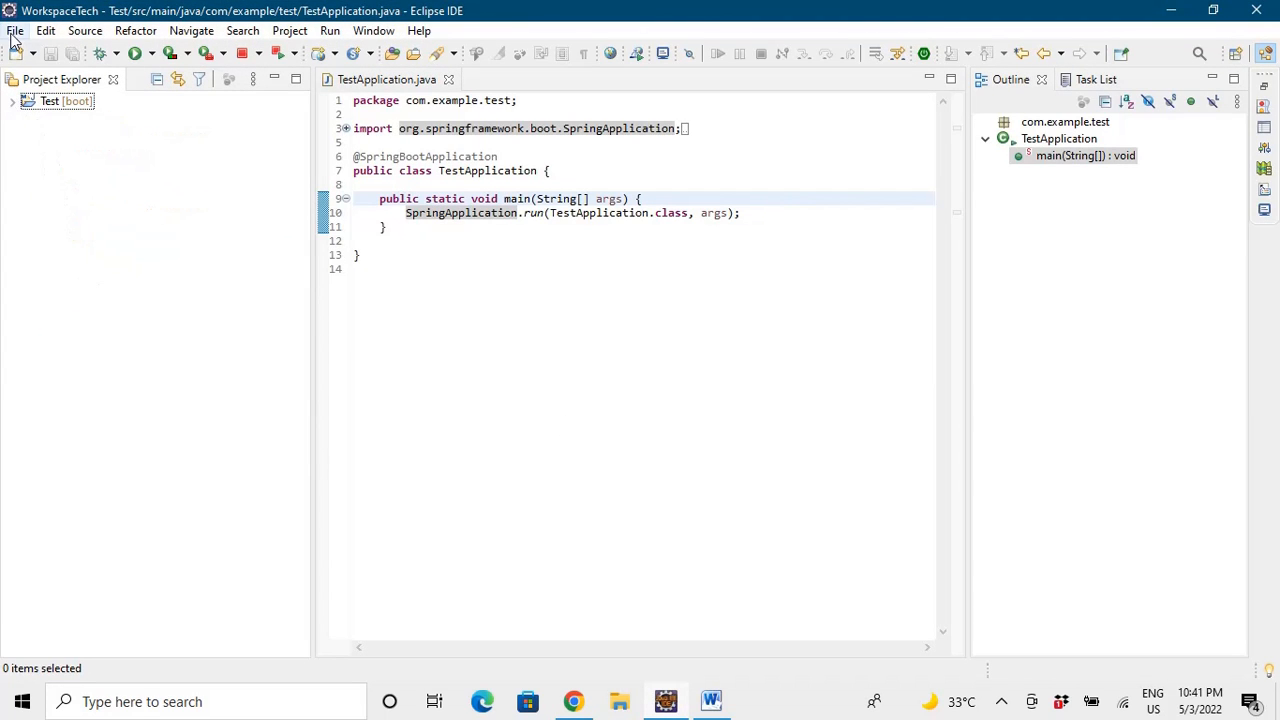
Show Eclipse's File > New project options with Spring Starter Project available.
{"action": "left_click", "coordinate": [16, 30]}
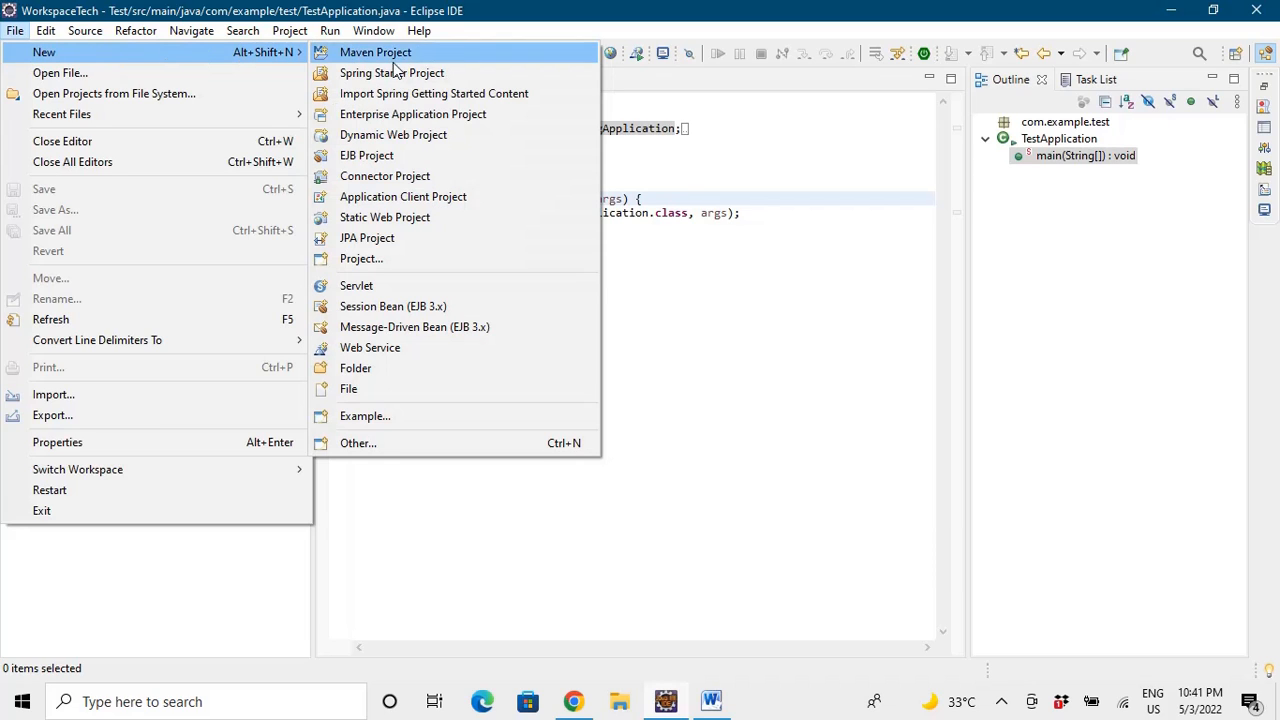
{"action": "mouse_move", "coordinate": [392, 72]}
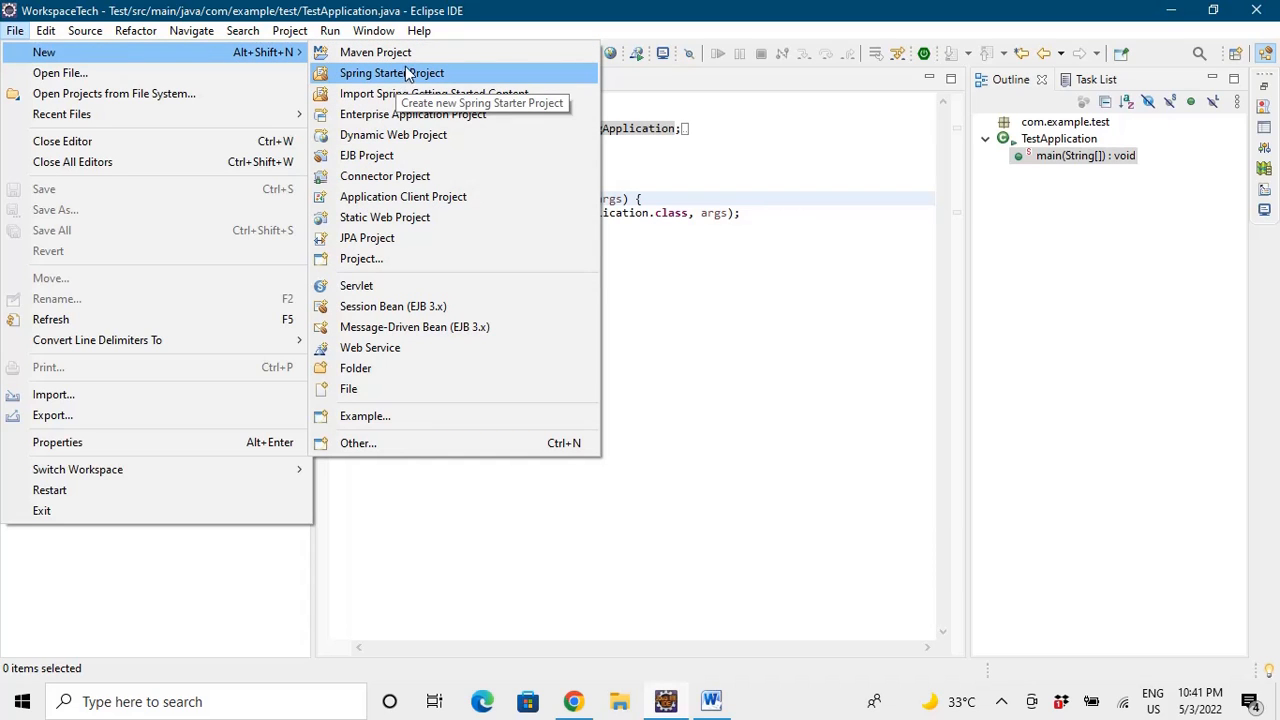
{"action": "mouse_move", "coordinate": [420, 72]}
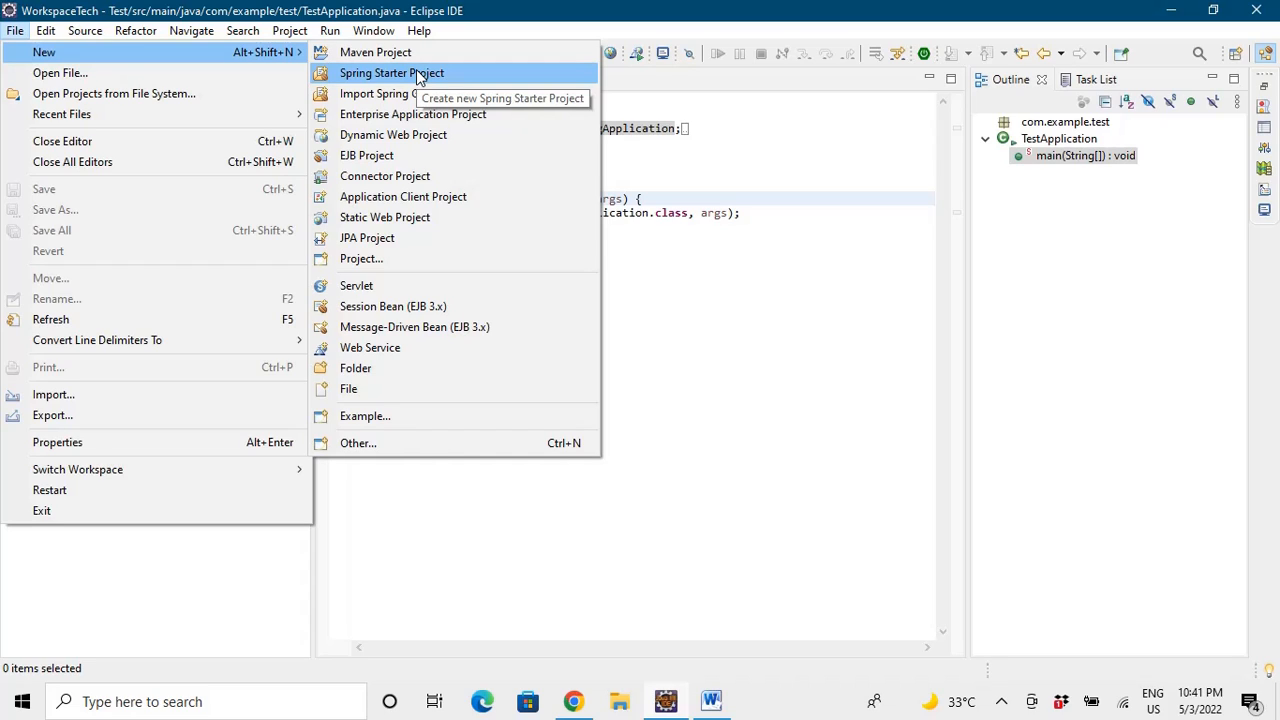
{"action": "mouse_move", "coordinate": [392, 72]}
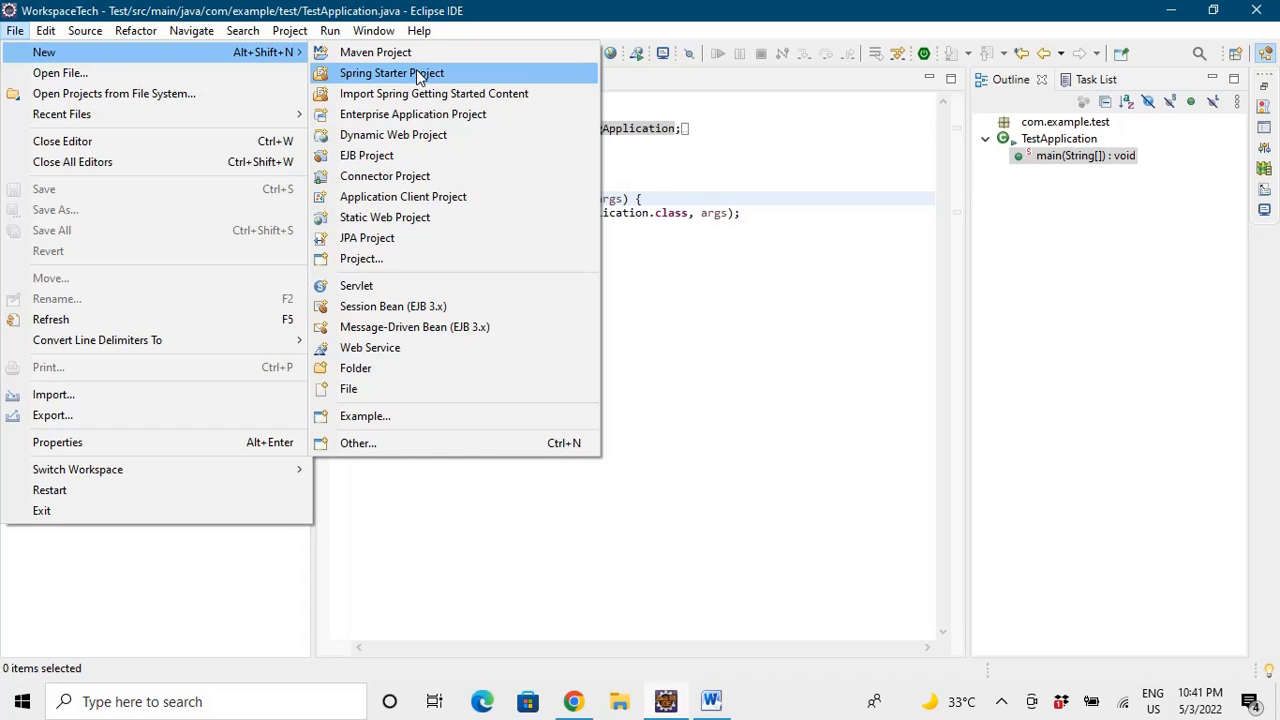
Start the New Spring Starter Project wizard for Test-1 (Maven, Java 8, Jar).
{"action": "left_click", "coordinate": [392, 72]}
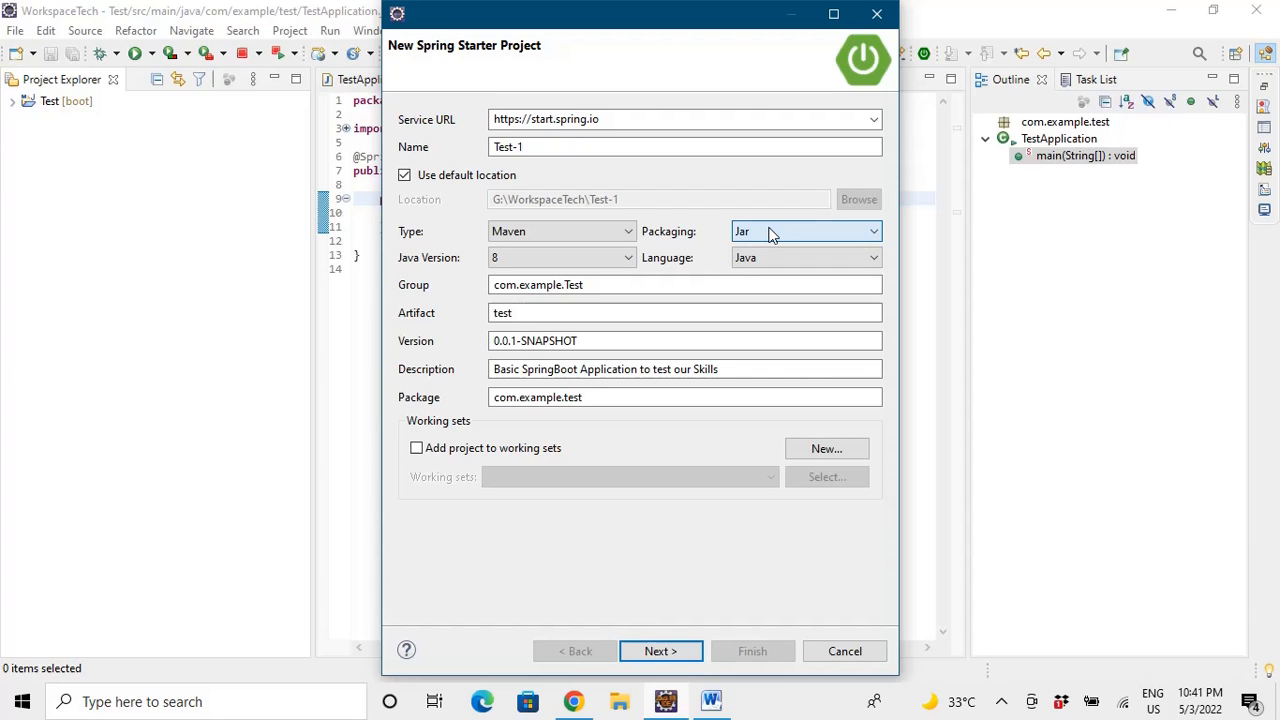
{"action": "mouse_move", "coordinate": [576, 520]}
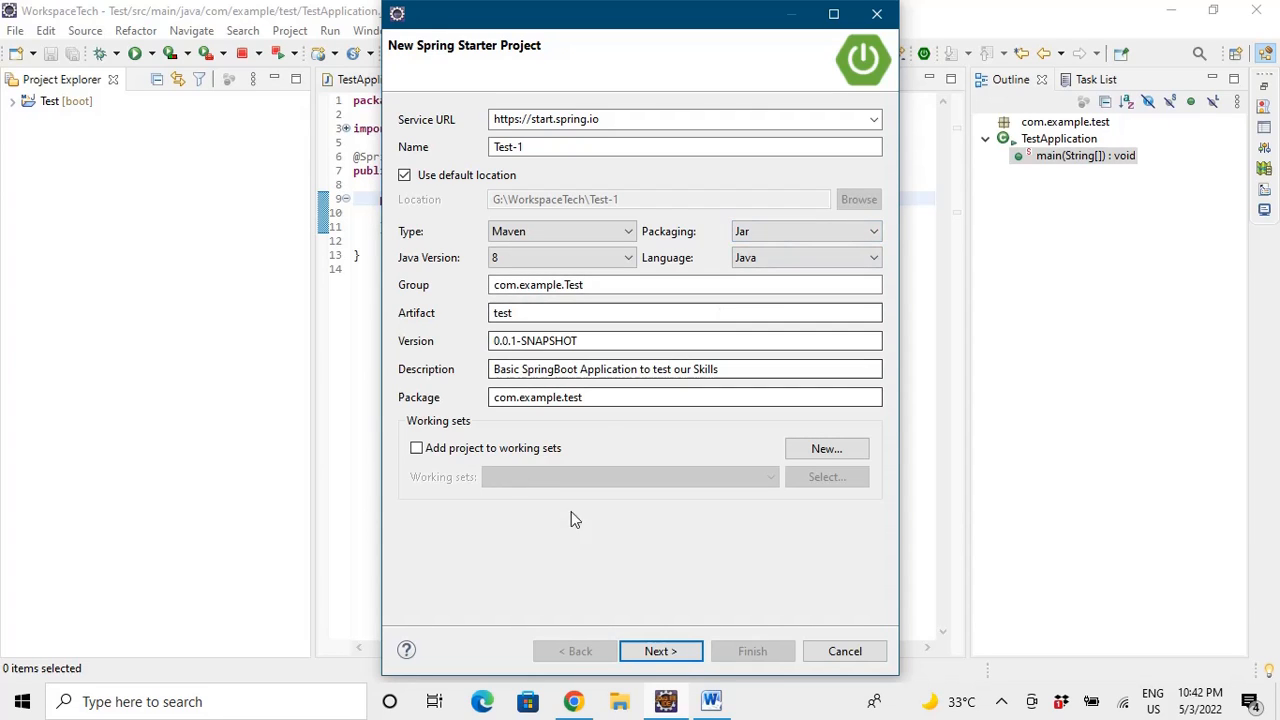
Select Spring Web as the Test-1 dependency and advance to the wizard's final page.
{"action": "left_click", "coordinate": [660, 652]}
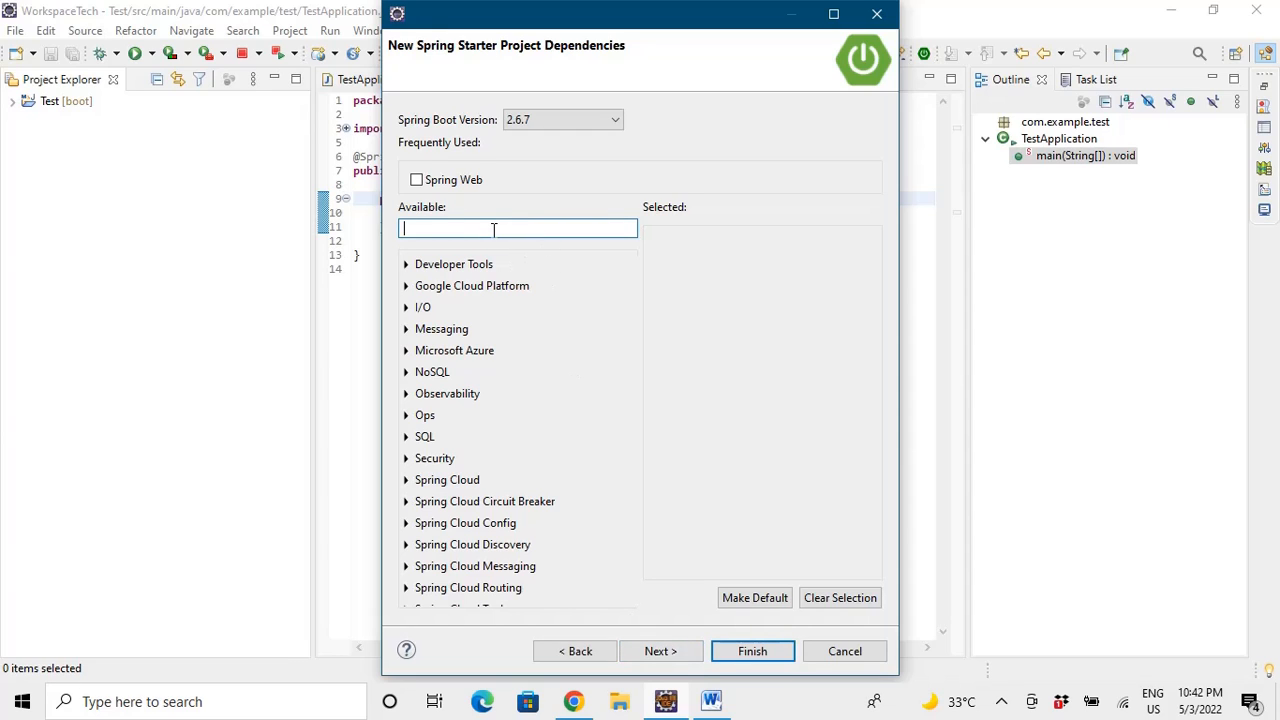
{"action": "type", "text": "S"}
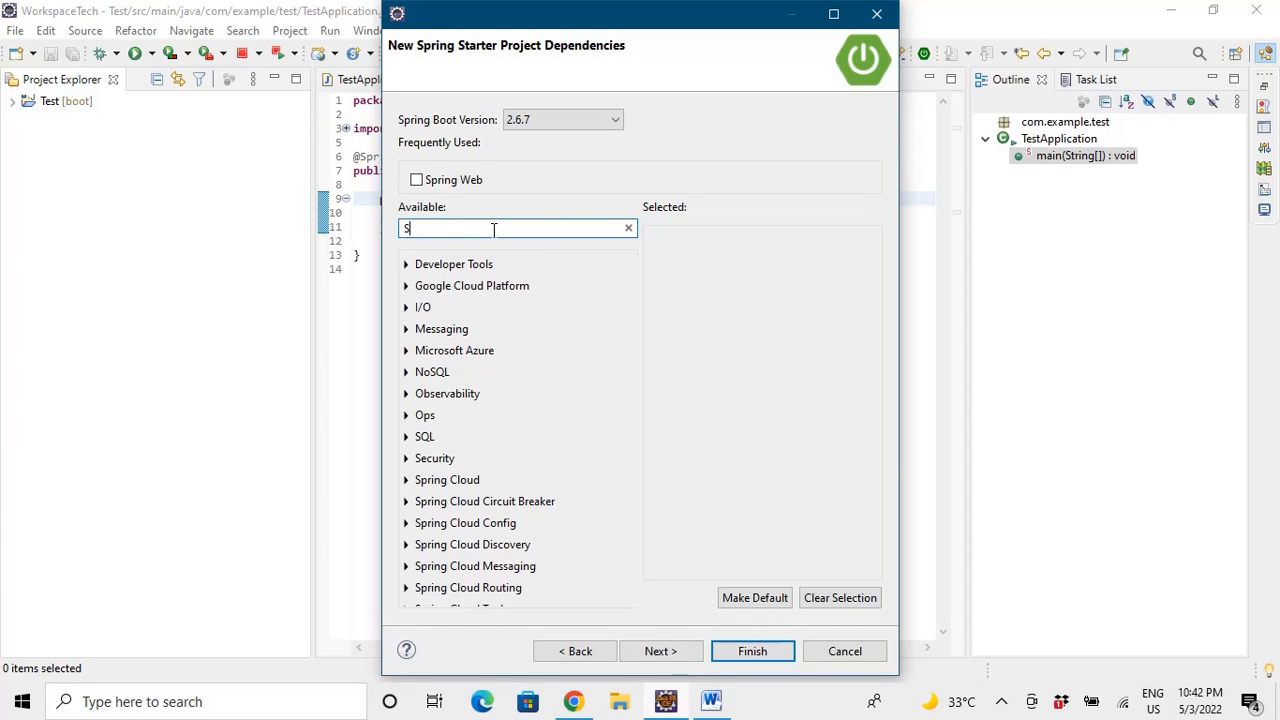
{"action": "type", "text": "pring we"}
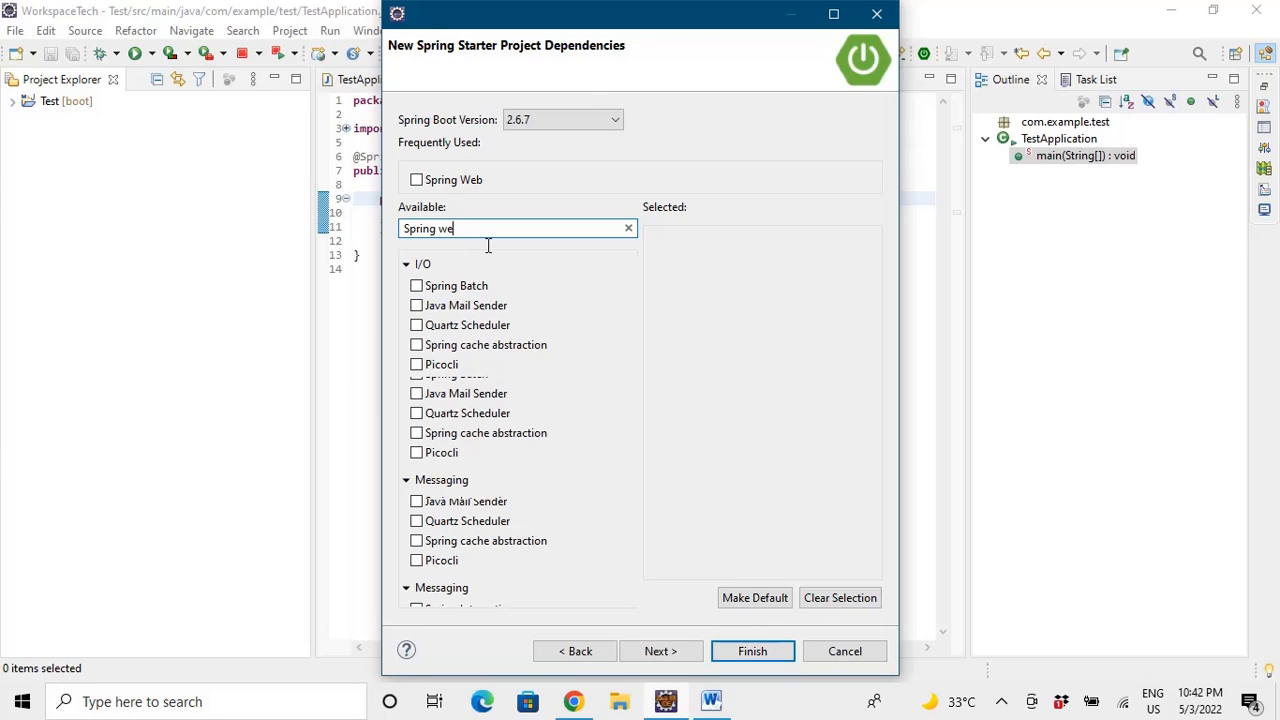
{"action": "type", "text": "b"}
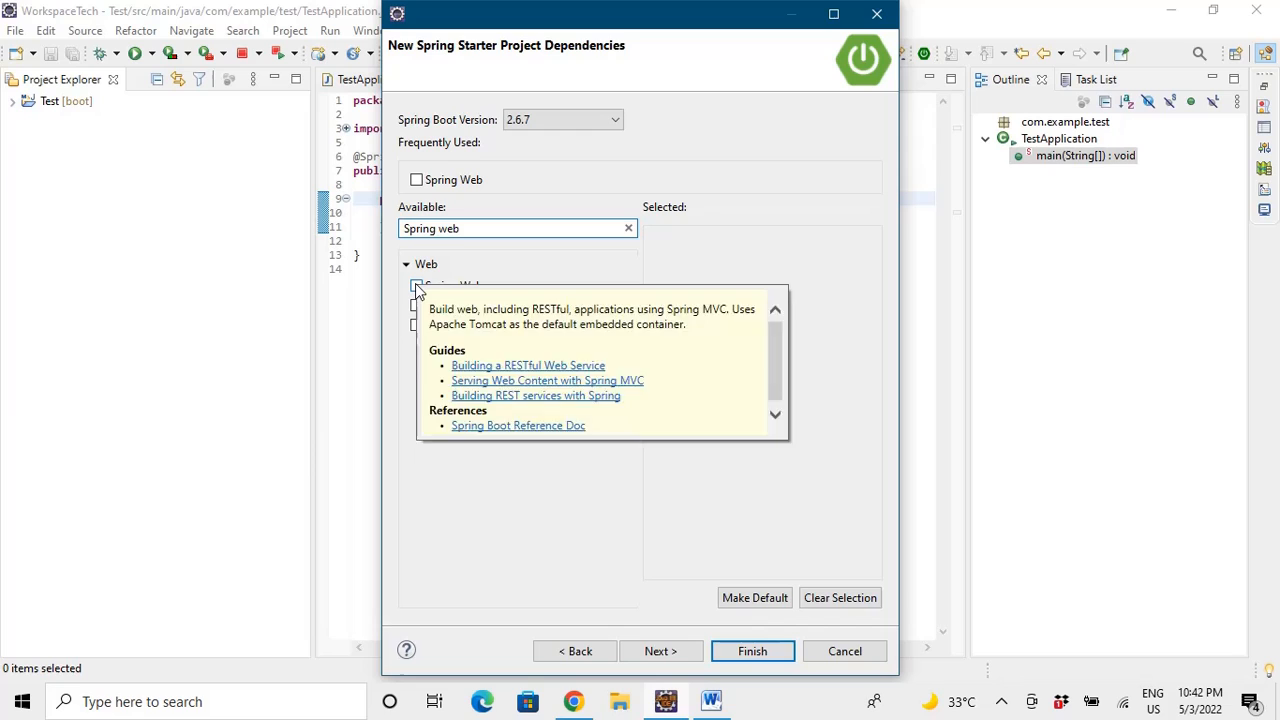
{"action": "left_click", "coordinate": [416, 284]}
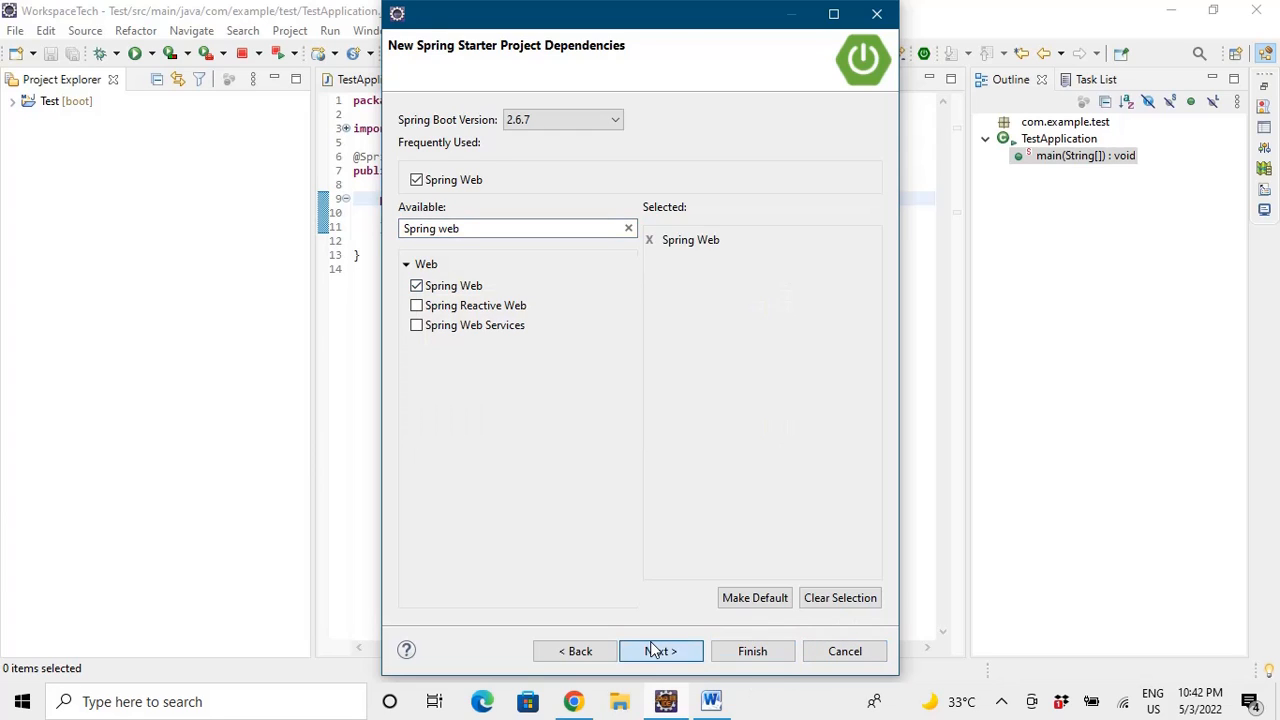
{"action": "left_click", "coordinate": [660, 652]}
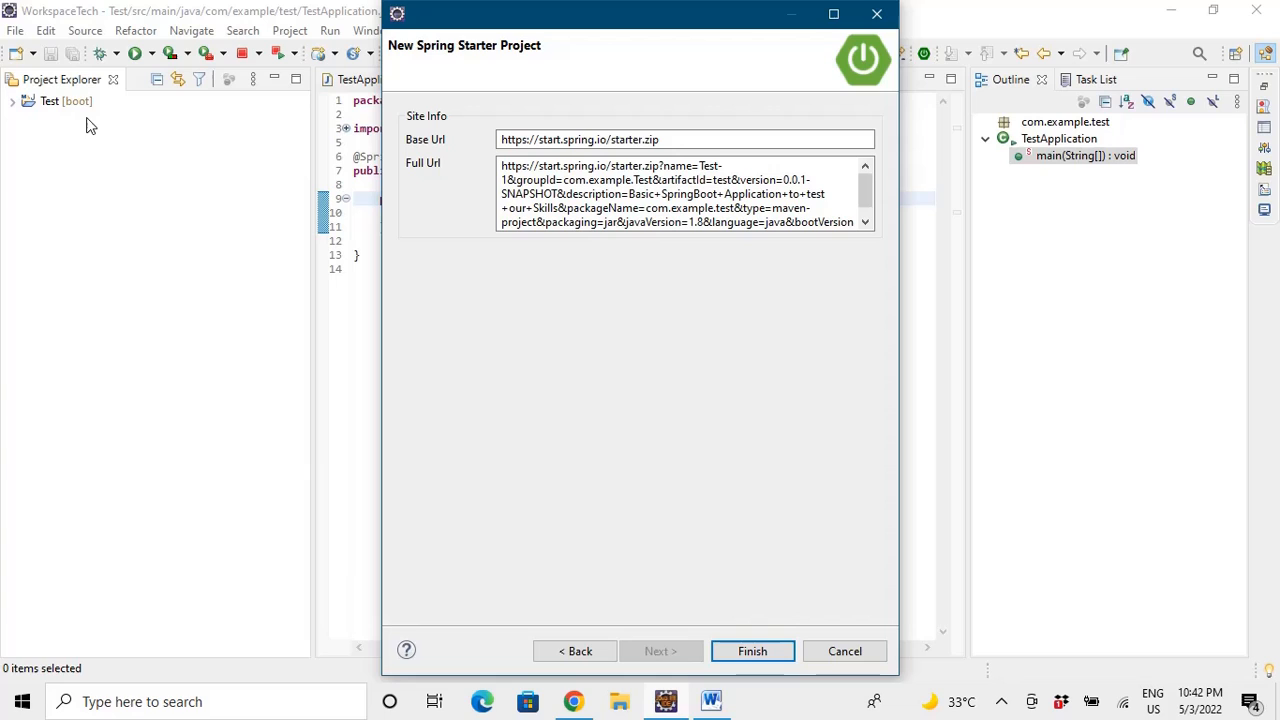
{"action": "mouse_move", "coordinate": [100, 132]}
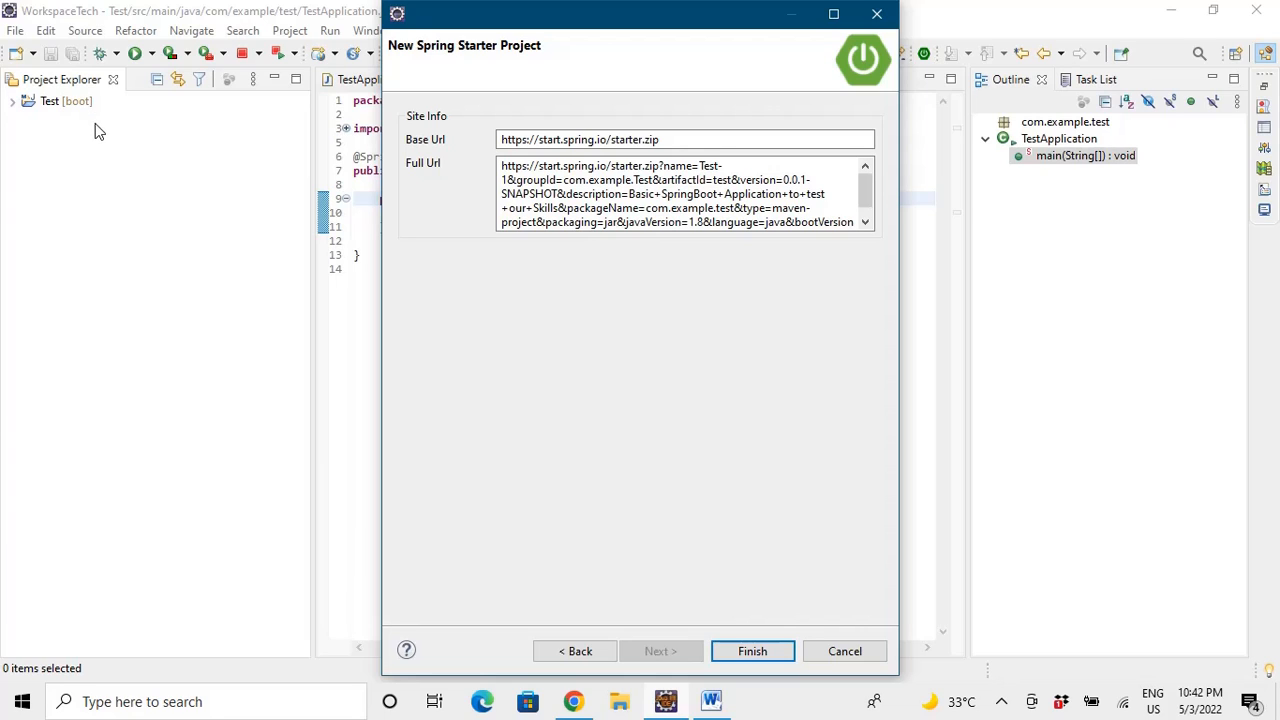
{"action": "mouse_move", "coordinate": [512, 360]}
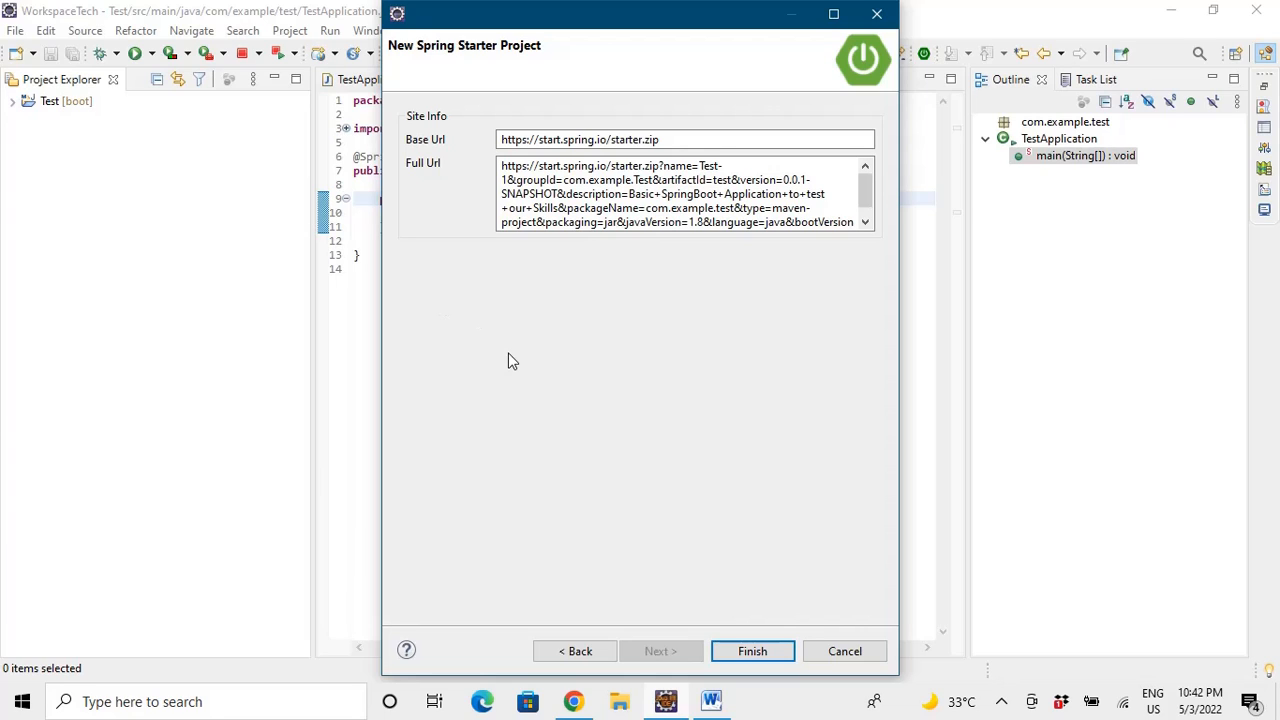
{"action": "mouse_move", "coordinate": [756, 476]}
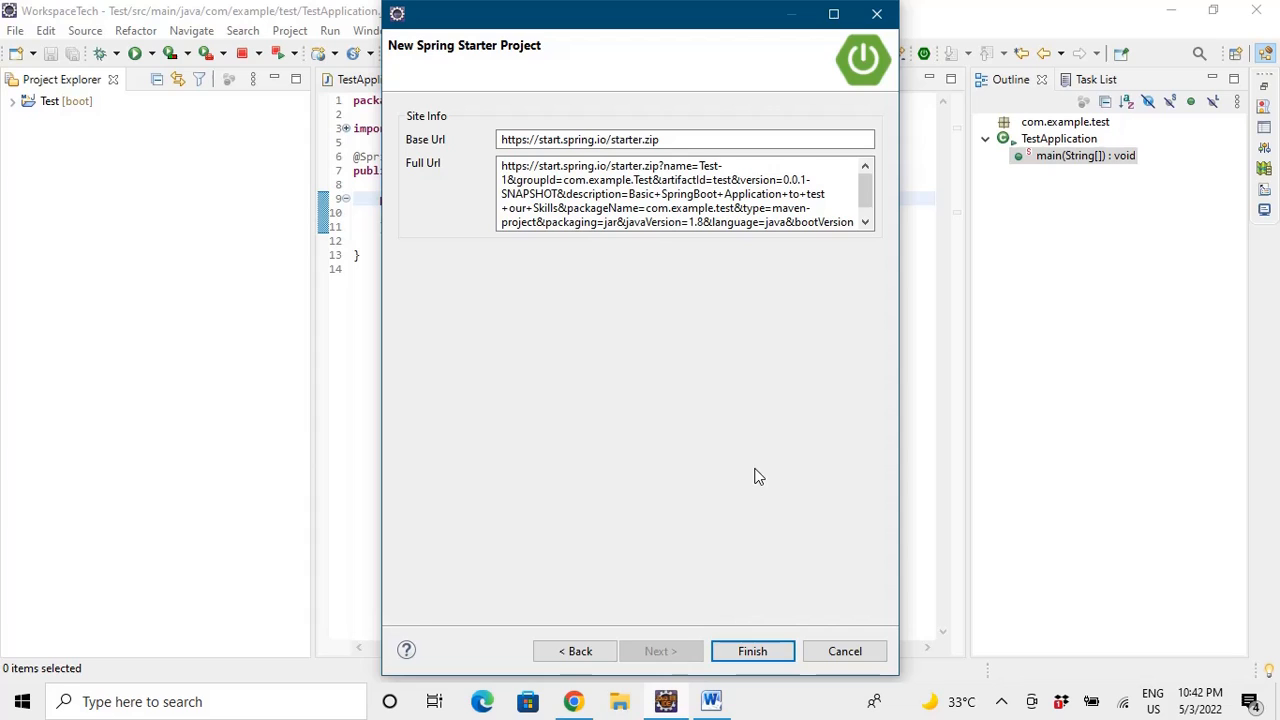
{"action": "mouse_move", "coordinate": [838, 650]}
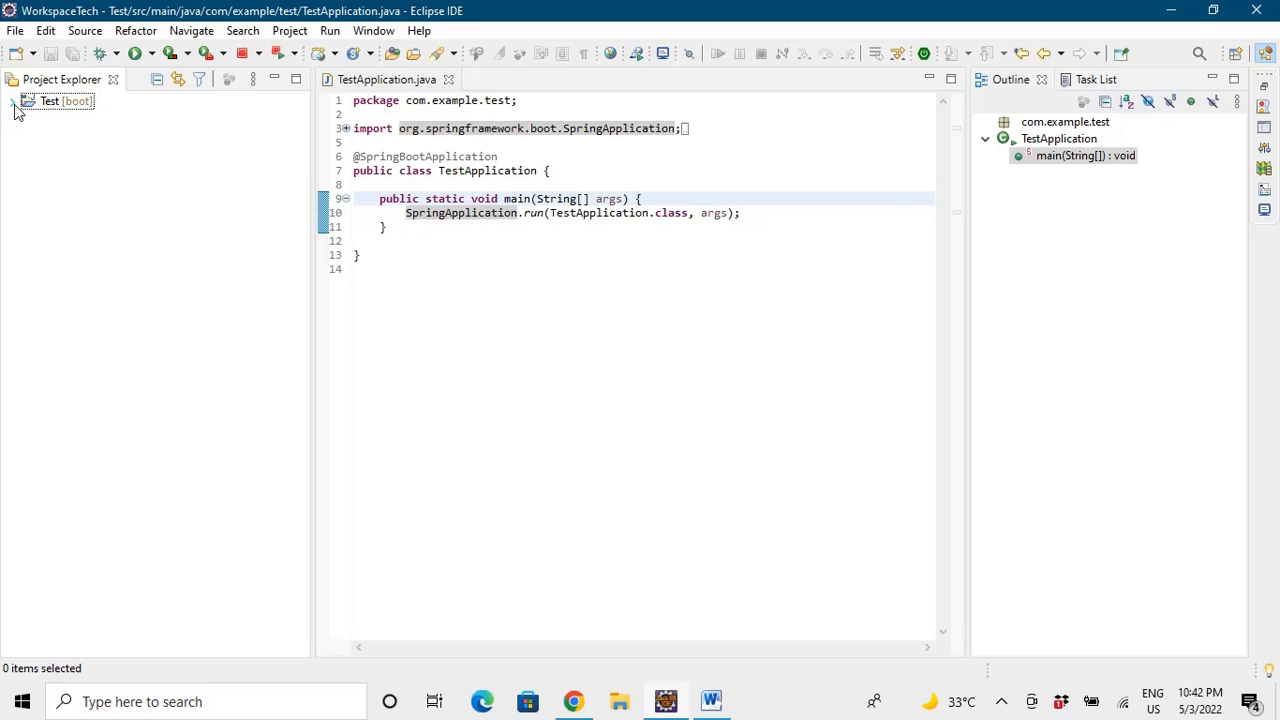
Expand the Test project and focus TestApplication.java in the editor.
{"action": "left_click", "coordinate": [16, 100]}
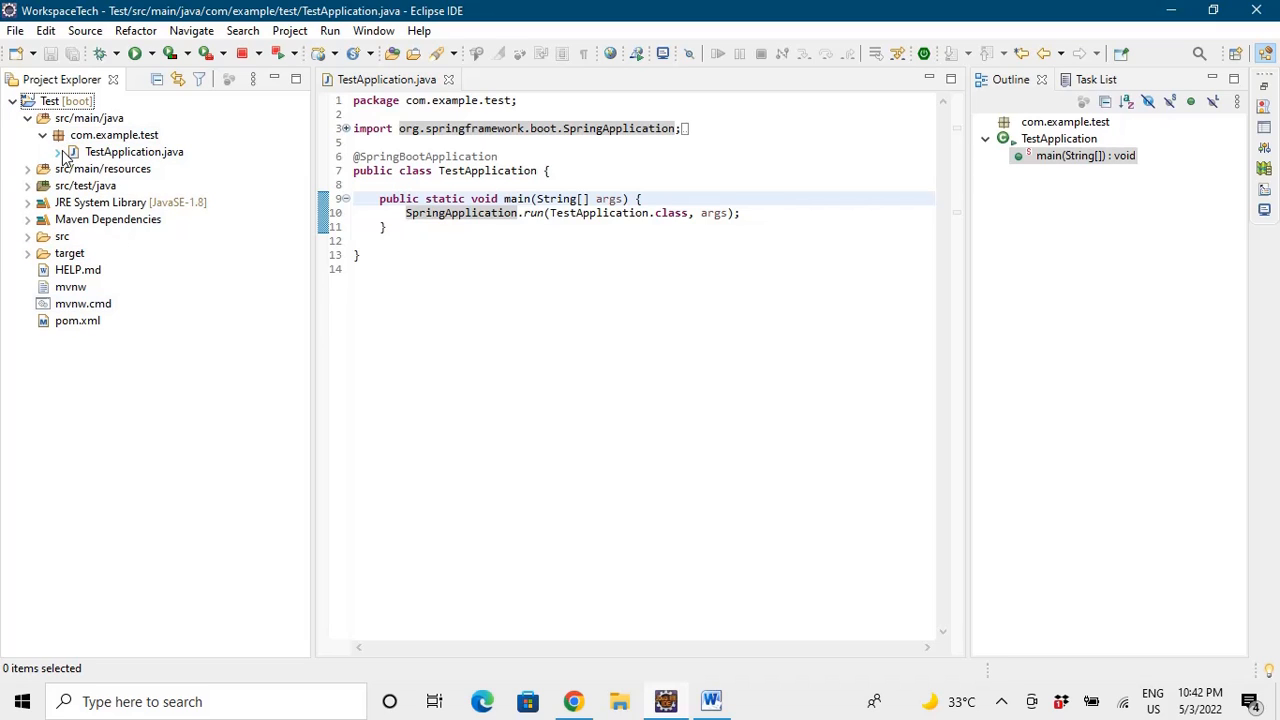
{"action": "left_click", "coordinate": [44, 136]}
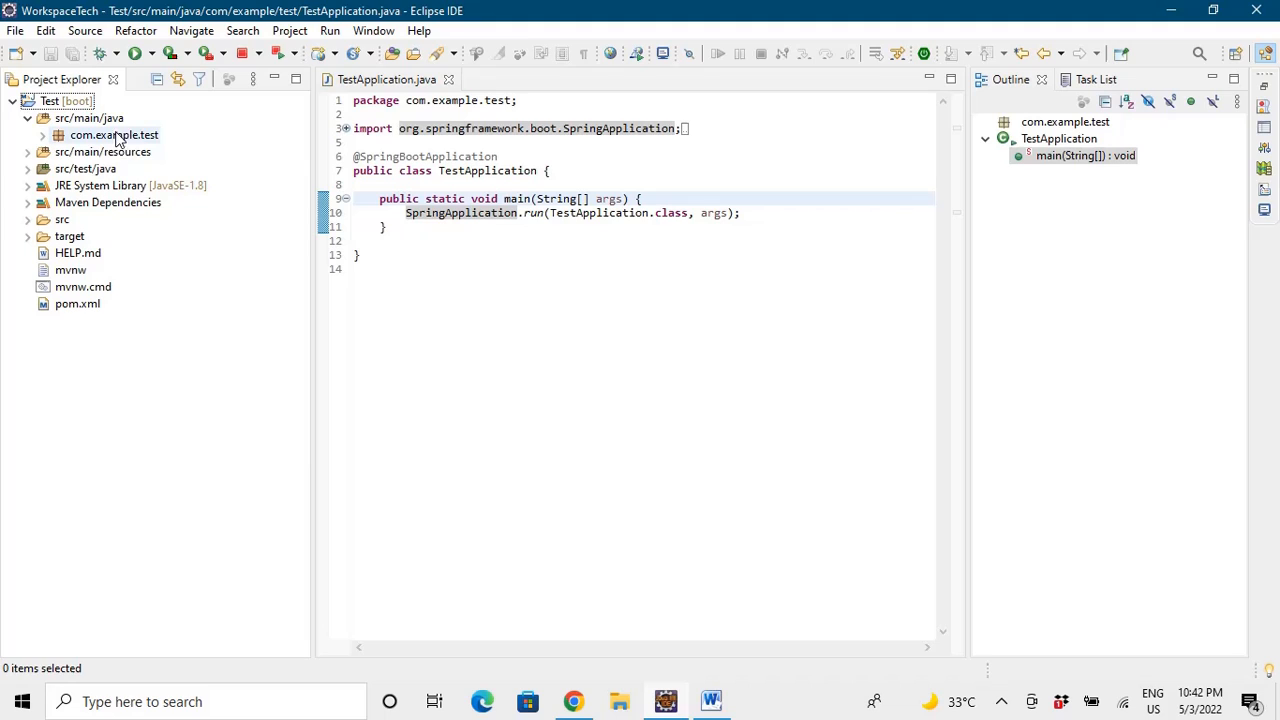
{"action": "mouse_move", "coordinate": [84, 152]}
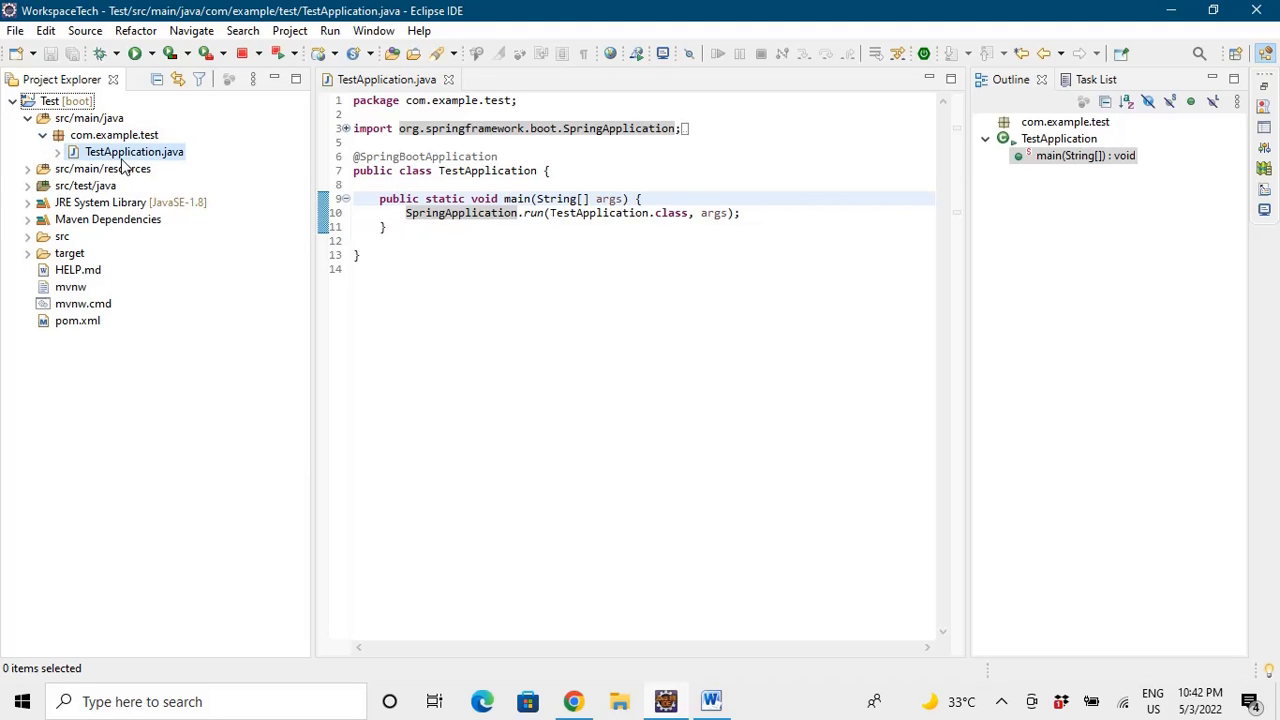
{"action": "left_click", "coordinate": [370, 170]}
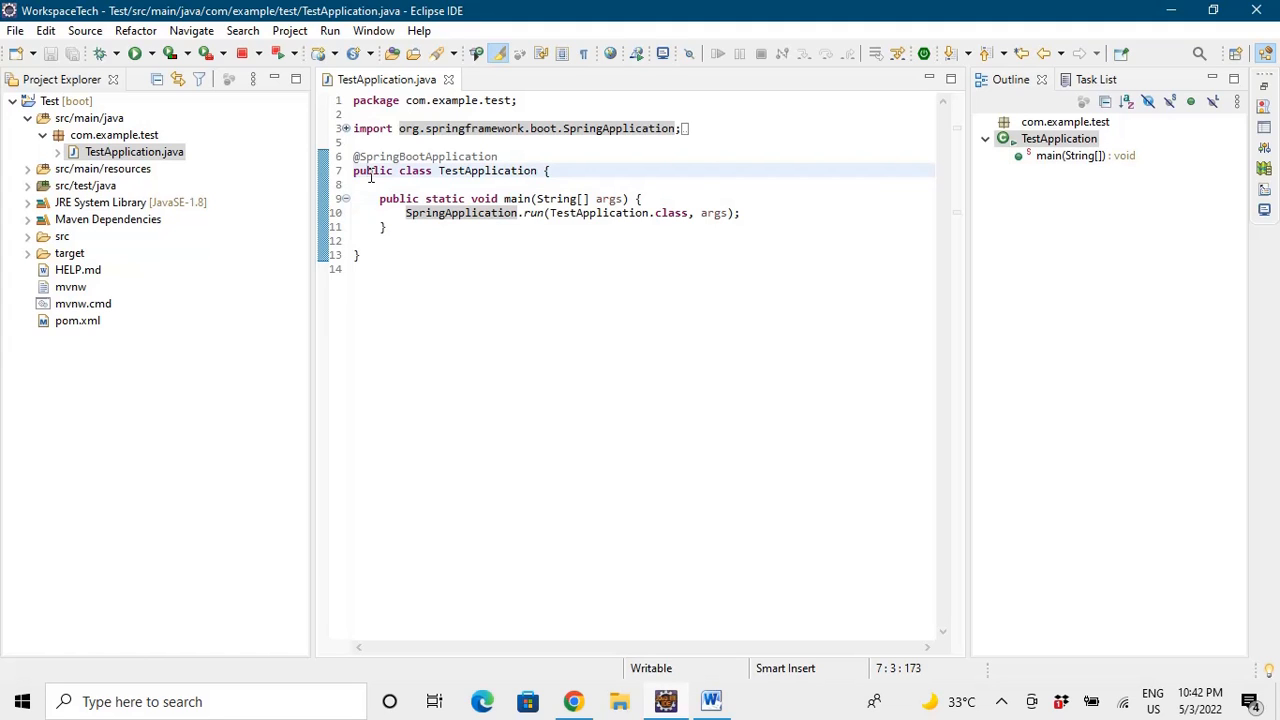
{"action": "mouse_move", "coordinate": [424, 156]}
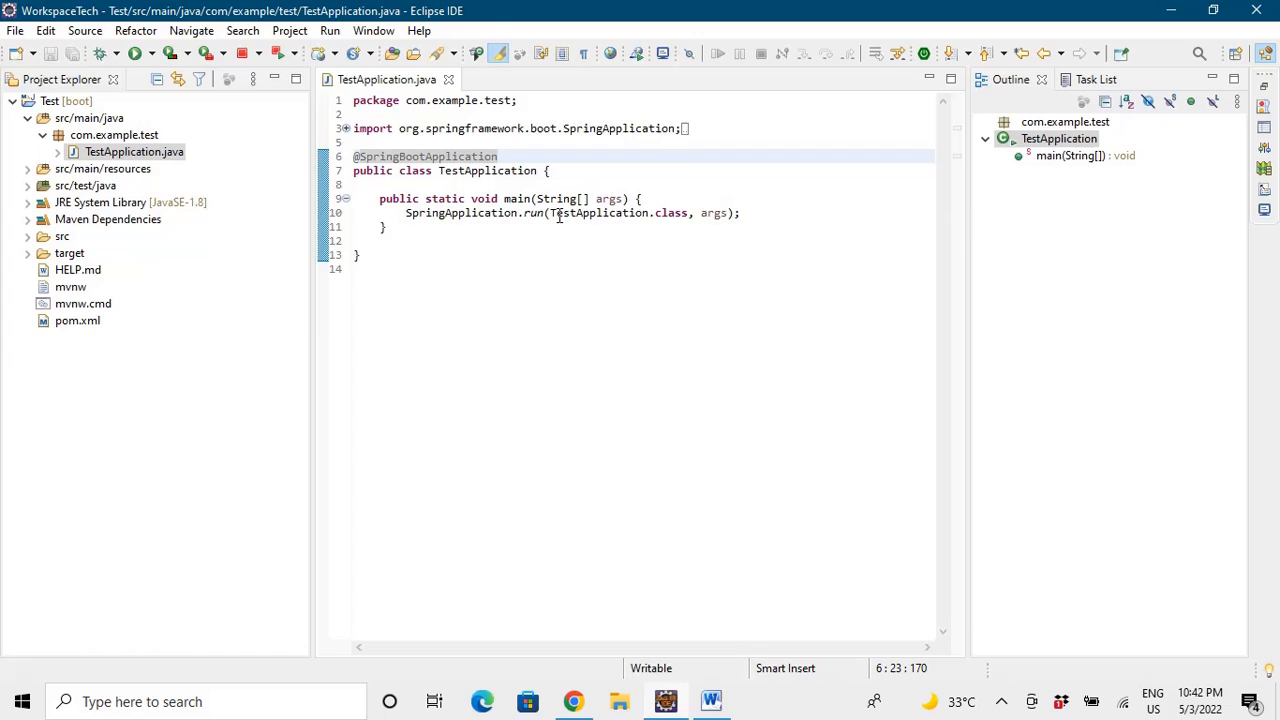
{"action": "left_click", "coordinate": [356, 268]}
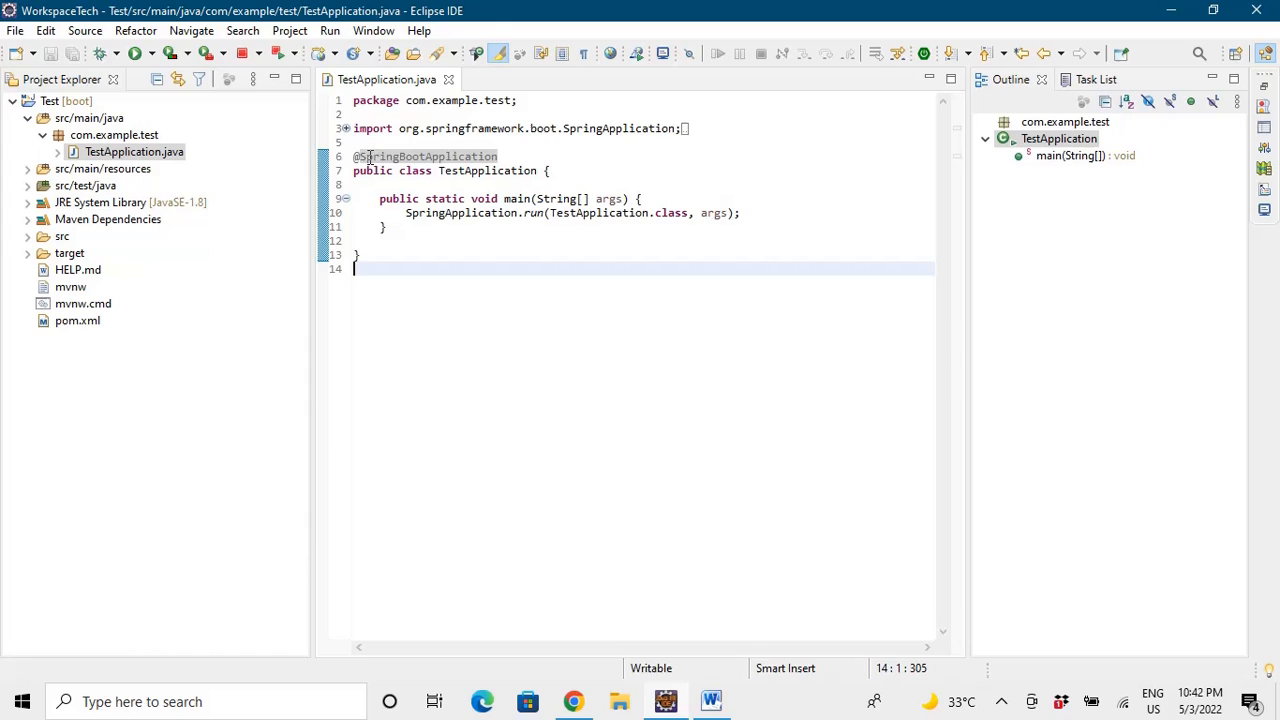
{"action": "double_click", "coordinate": [444, 156]}
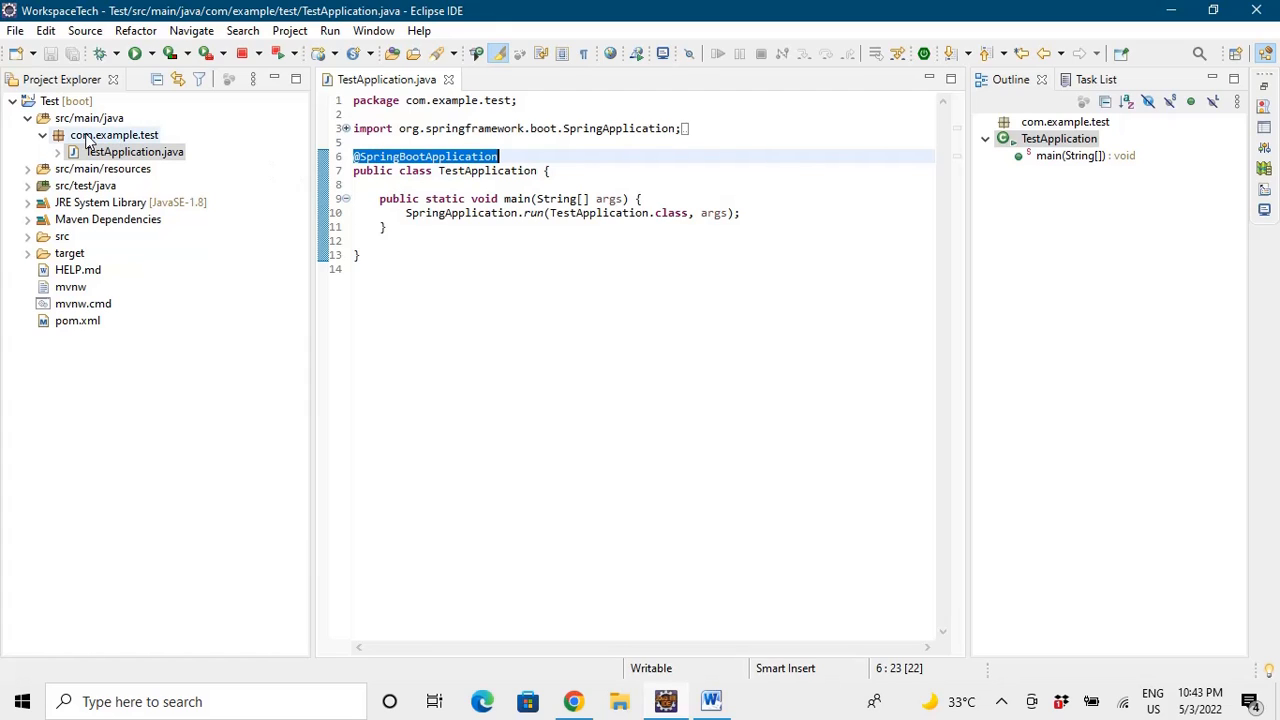
{"action": "left_click", "coordinate": [56, 136]}
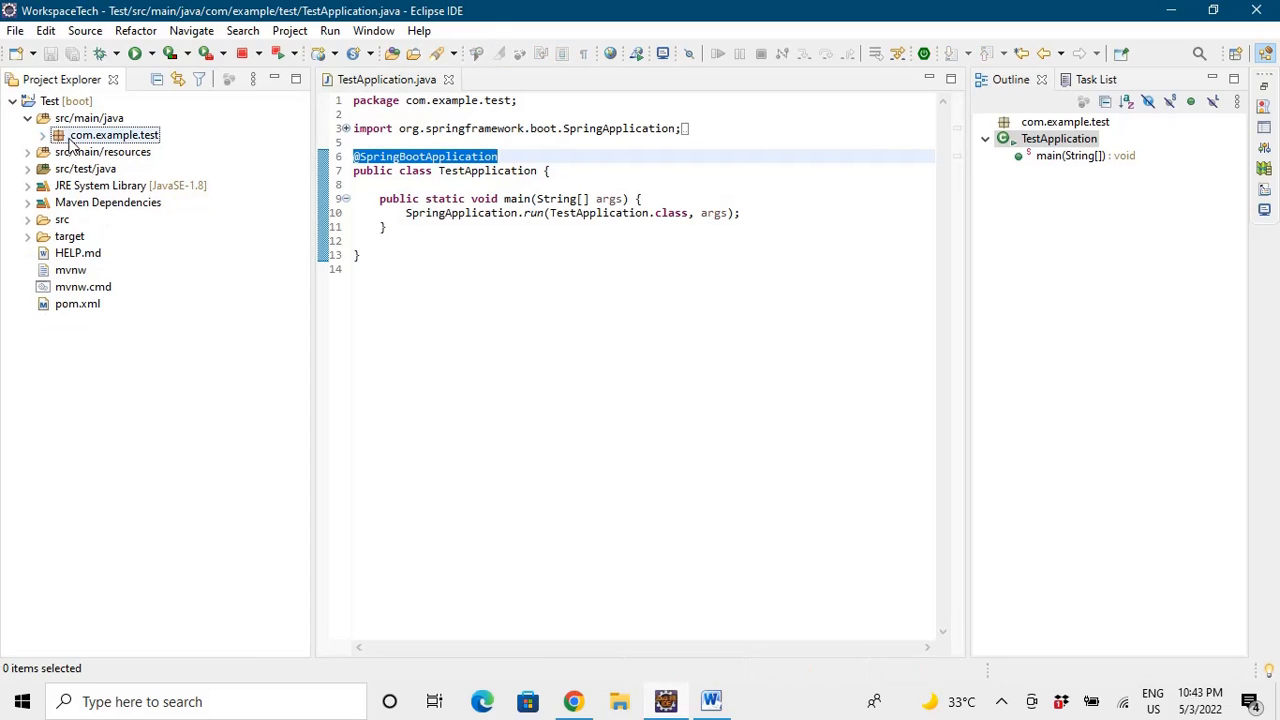
{"action": "mouse_move", "coordinate": [88, 142]}
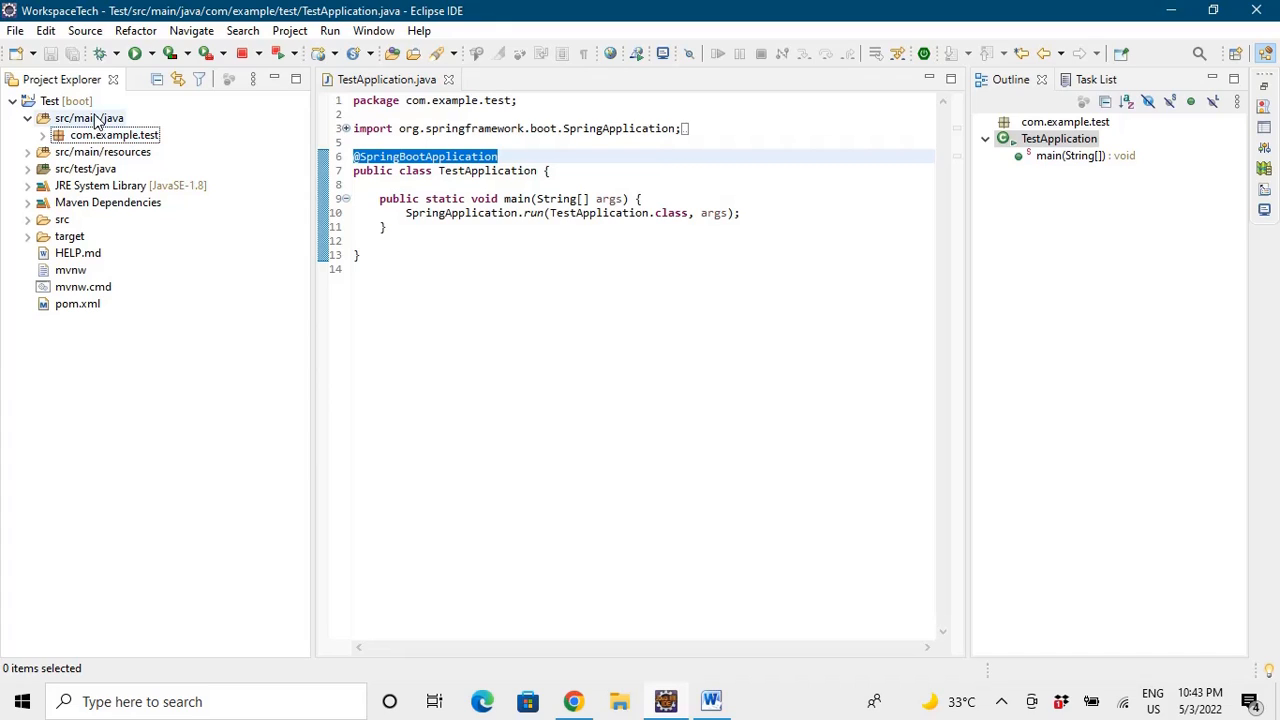
{"action": "left_click", "coordinate": [114, 136]}
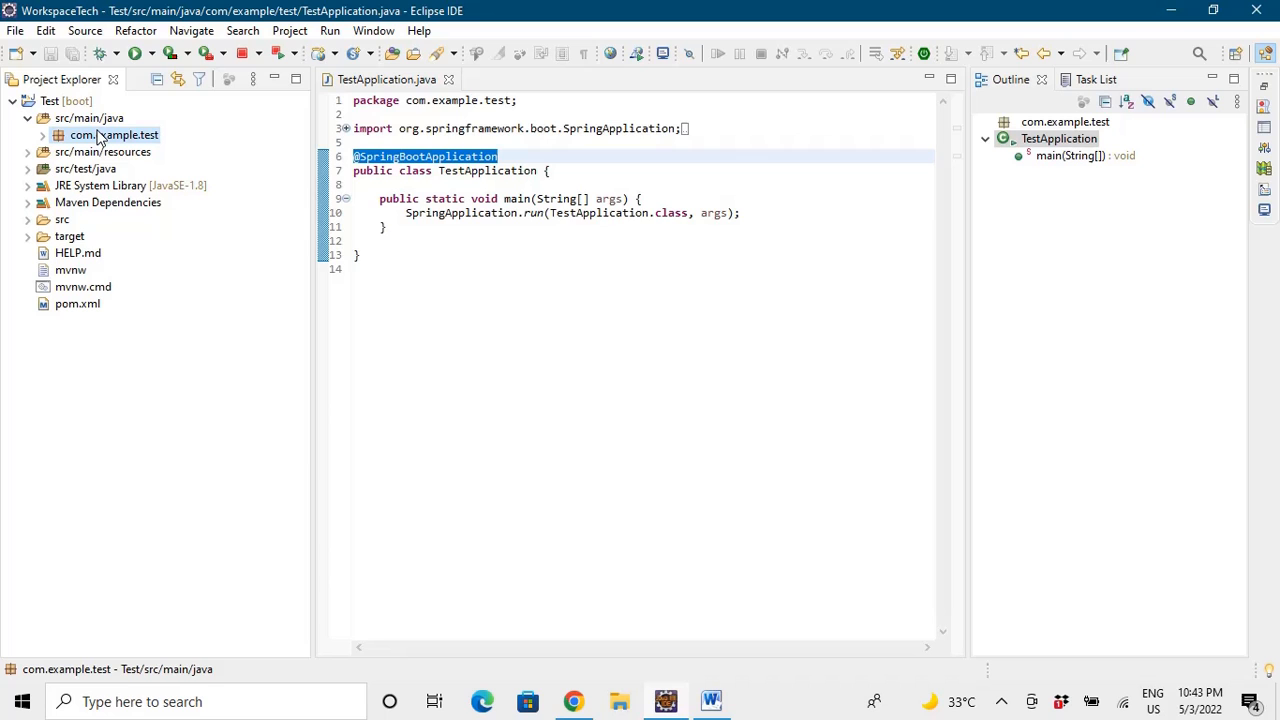
Create a new package com.example.test.controller under src/main/java.
{"action": "right_click", "coordinate": [114, 134]}
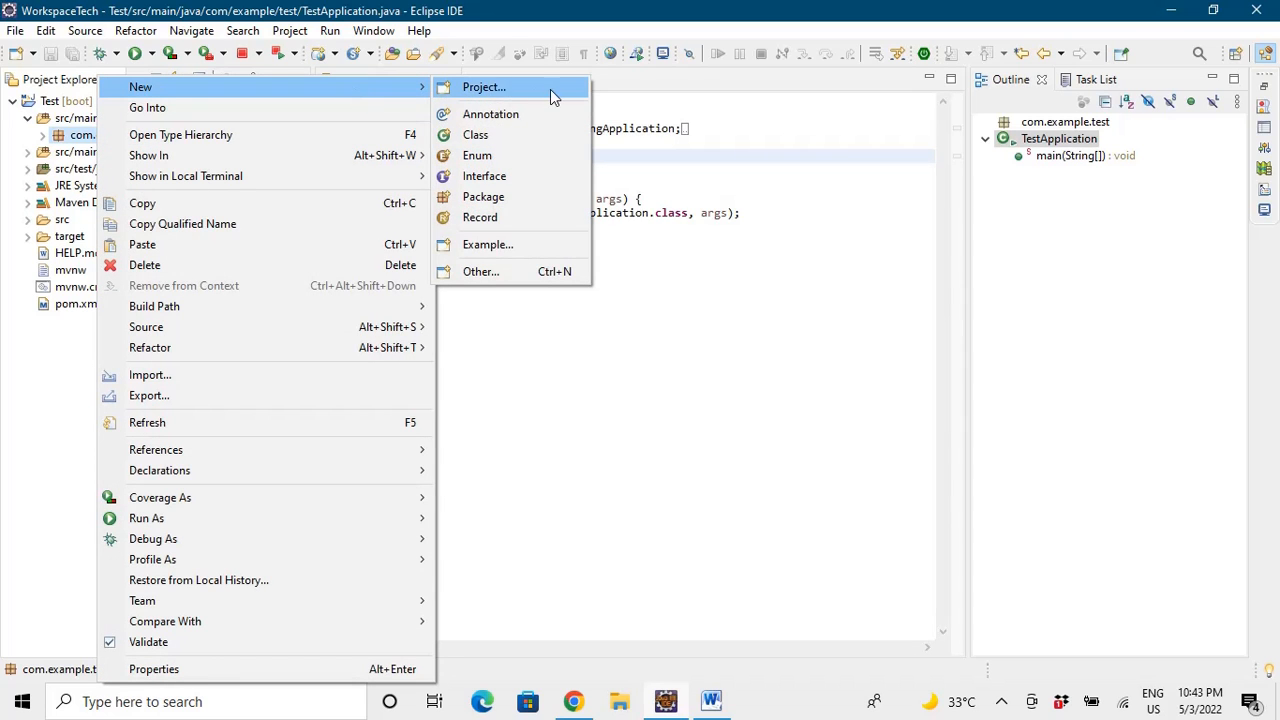
{"action": "left_click", "coordinate": [484, 196]}
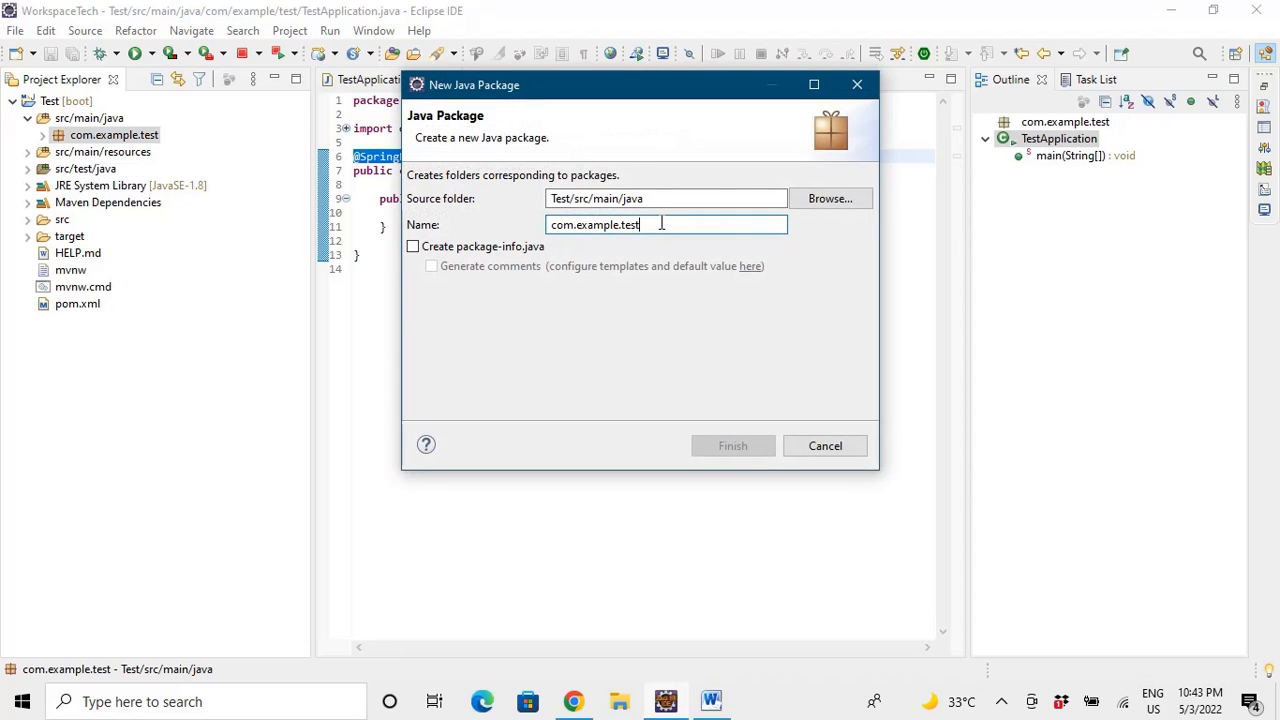
{"action": "type", "text": ".con"}
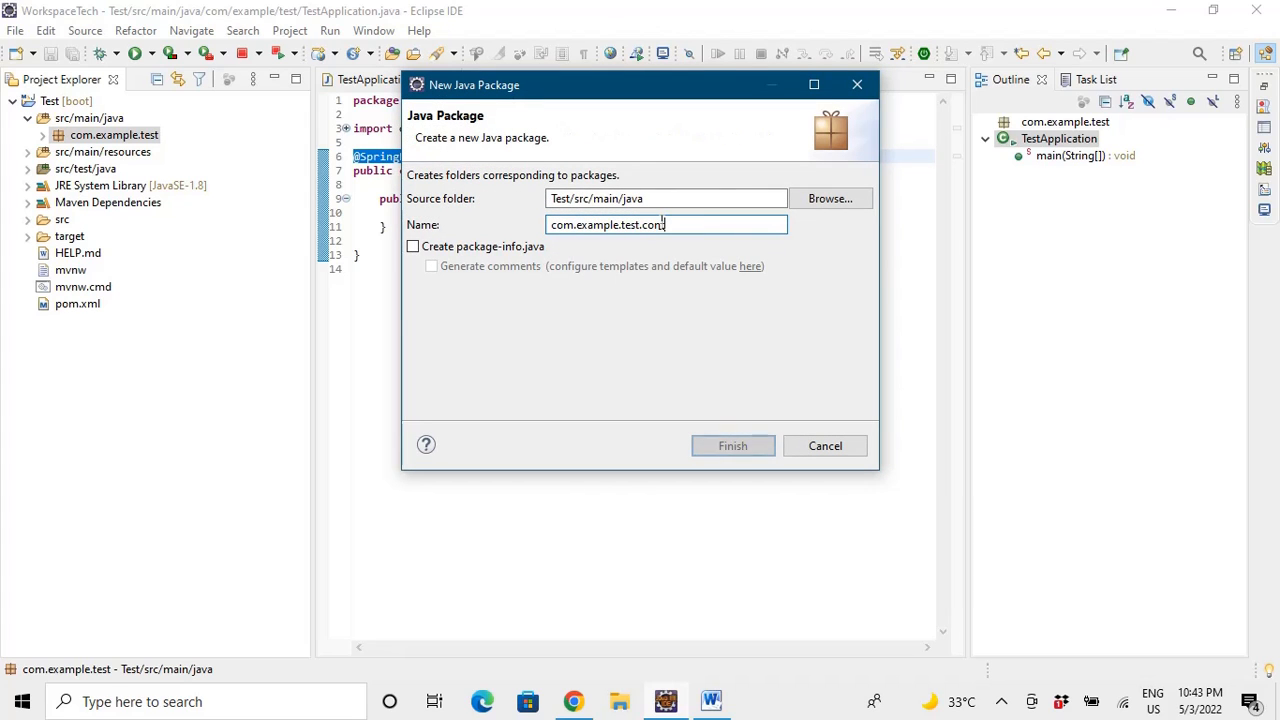
{"action": "left_click", "coordinate": [732, 446]}
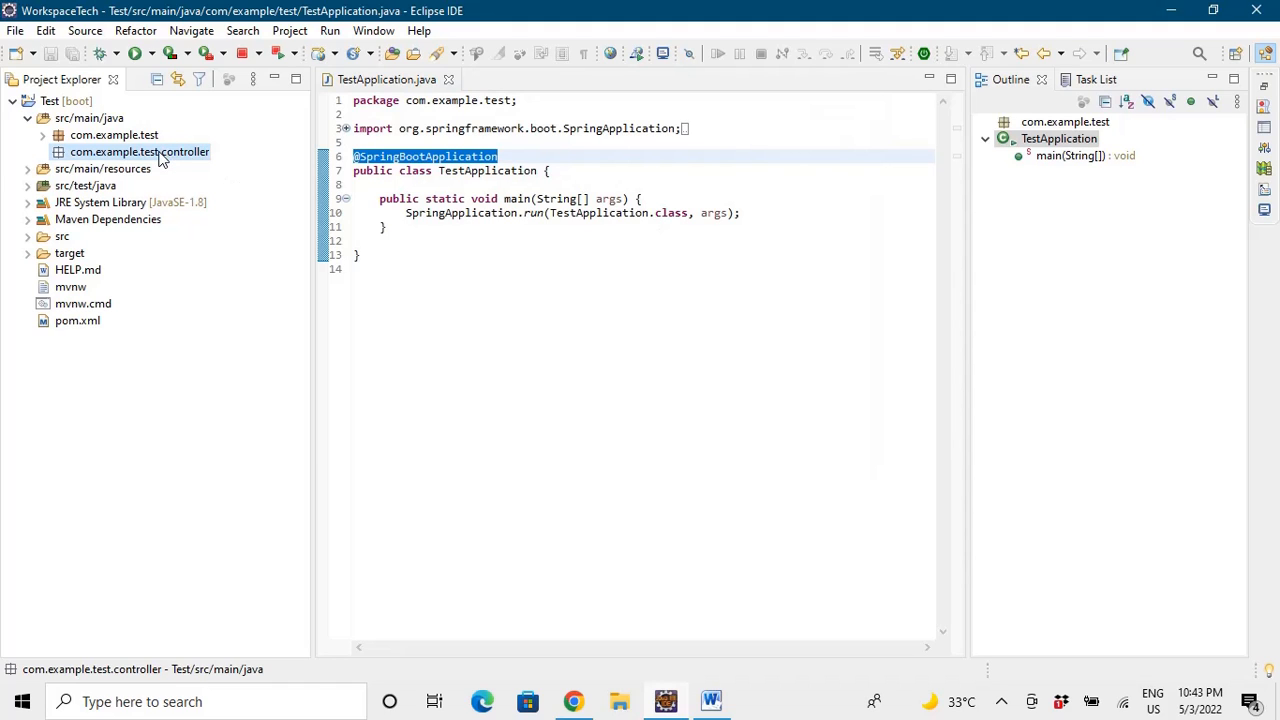
Create an empty SpringBootController class in com.example.test.controller.
{"action": "right_click", "coordinate": [112, 152]}
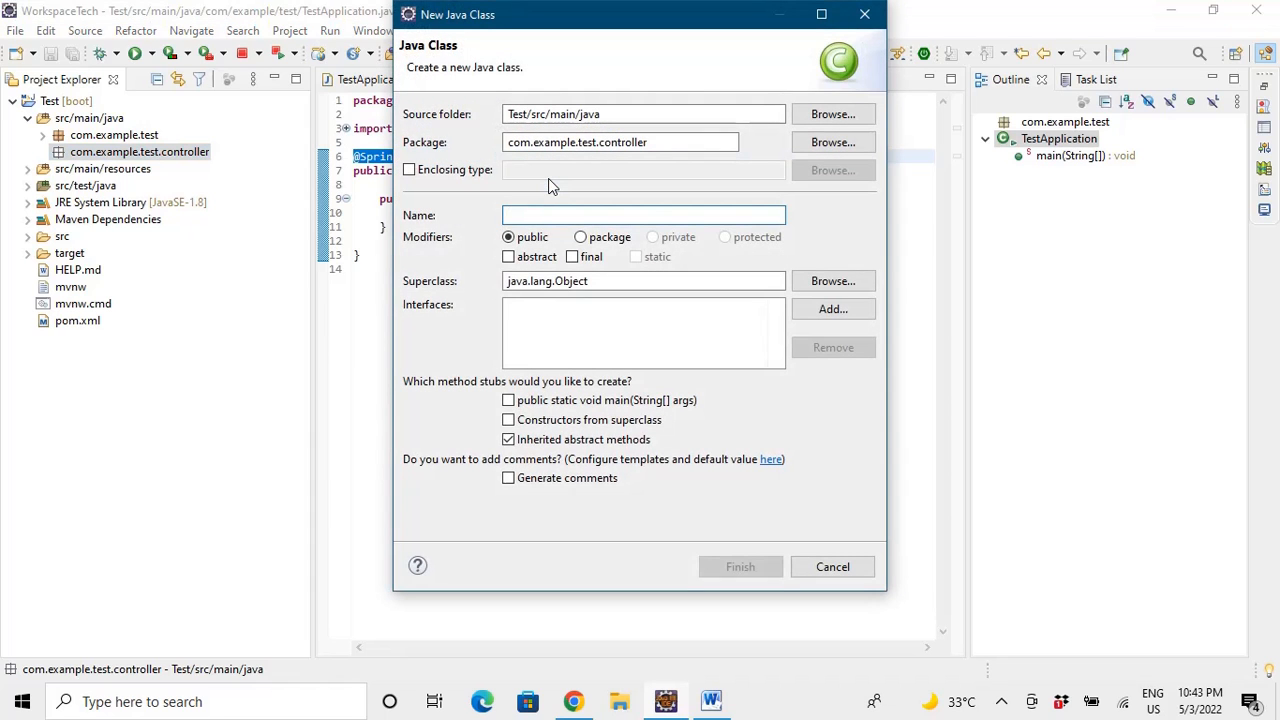
{"action": "type", "text": "SpringBoo"}
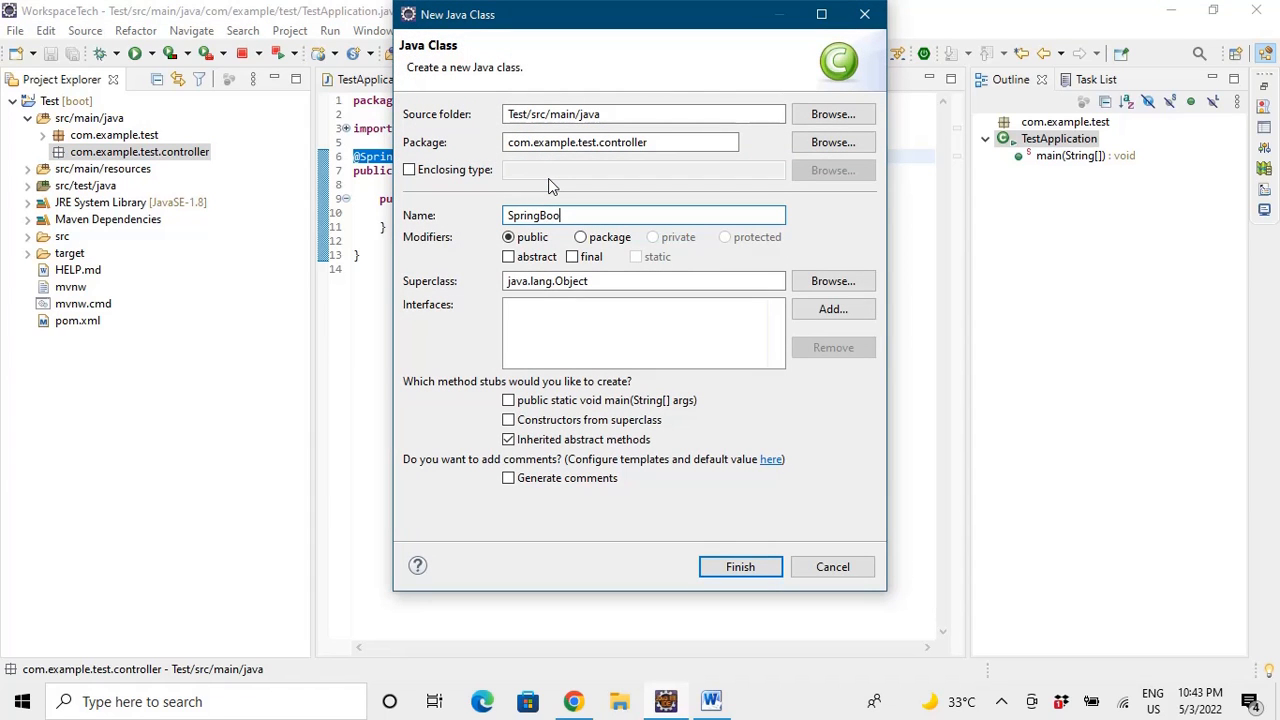
{"action": "type", "text": "tCon"}
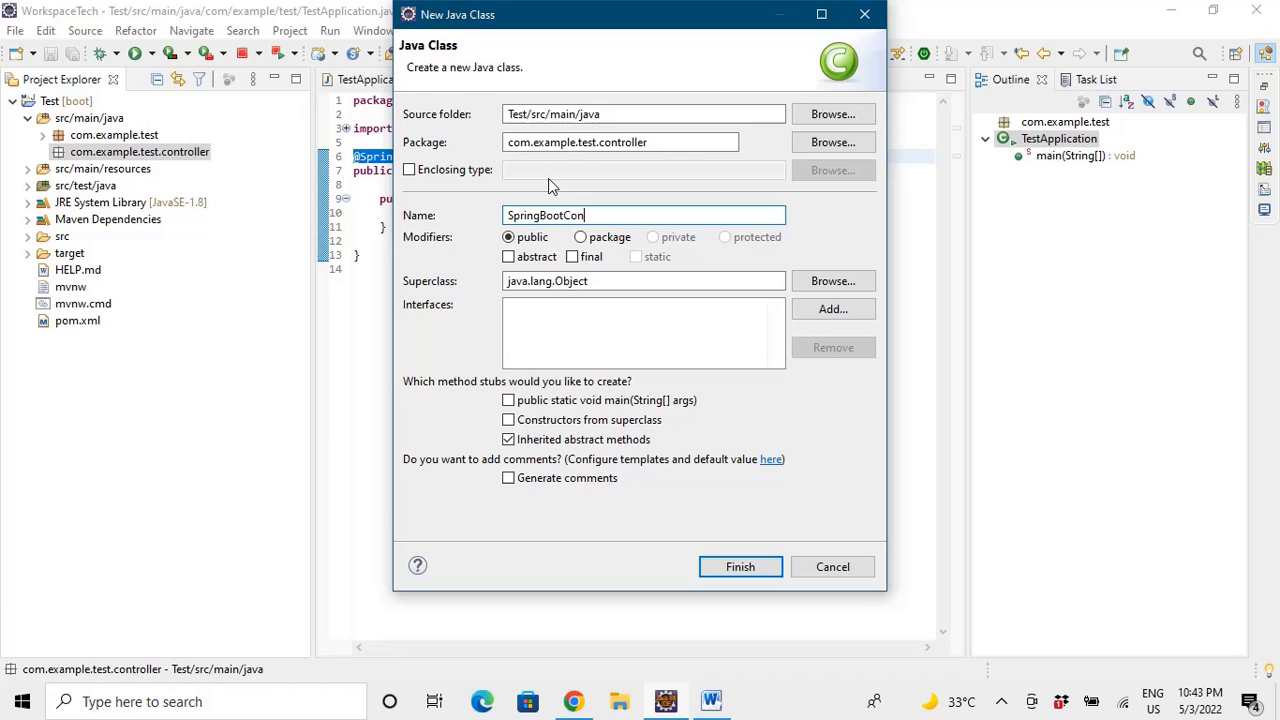
{"action": "type", "text": "rol"}
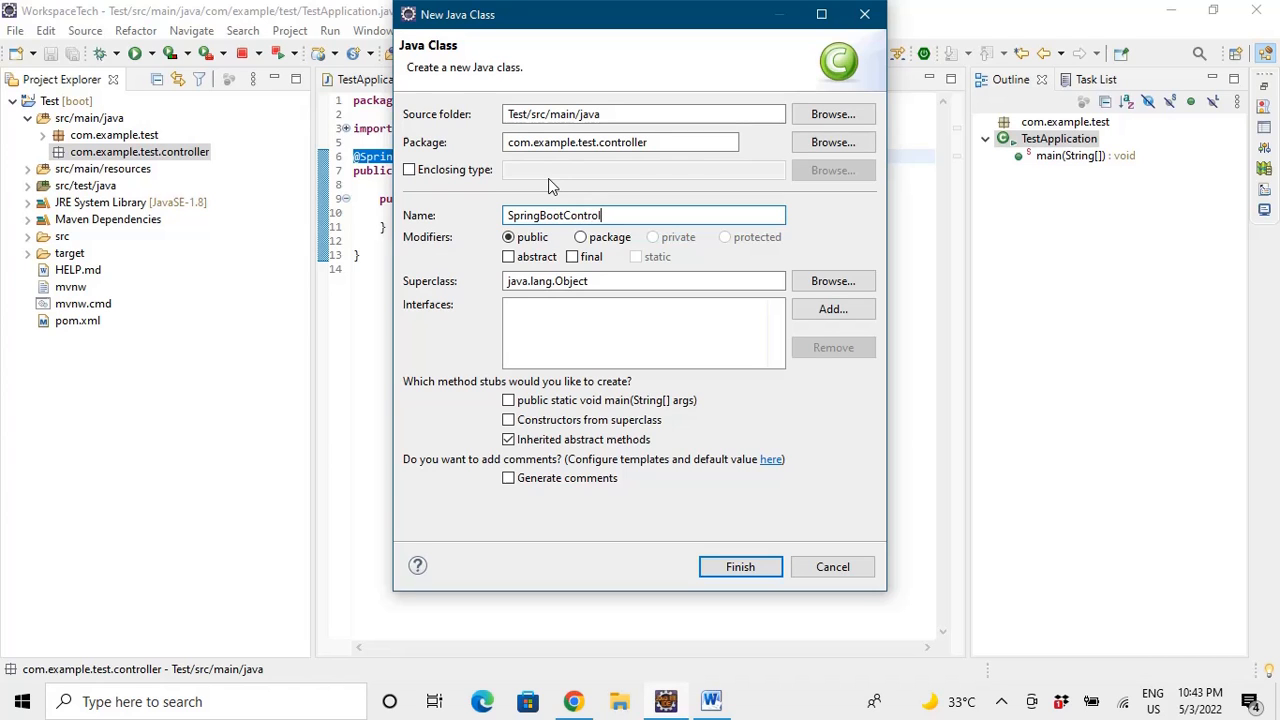
{"action": "left_click", "coordinate": [740, 566]}
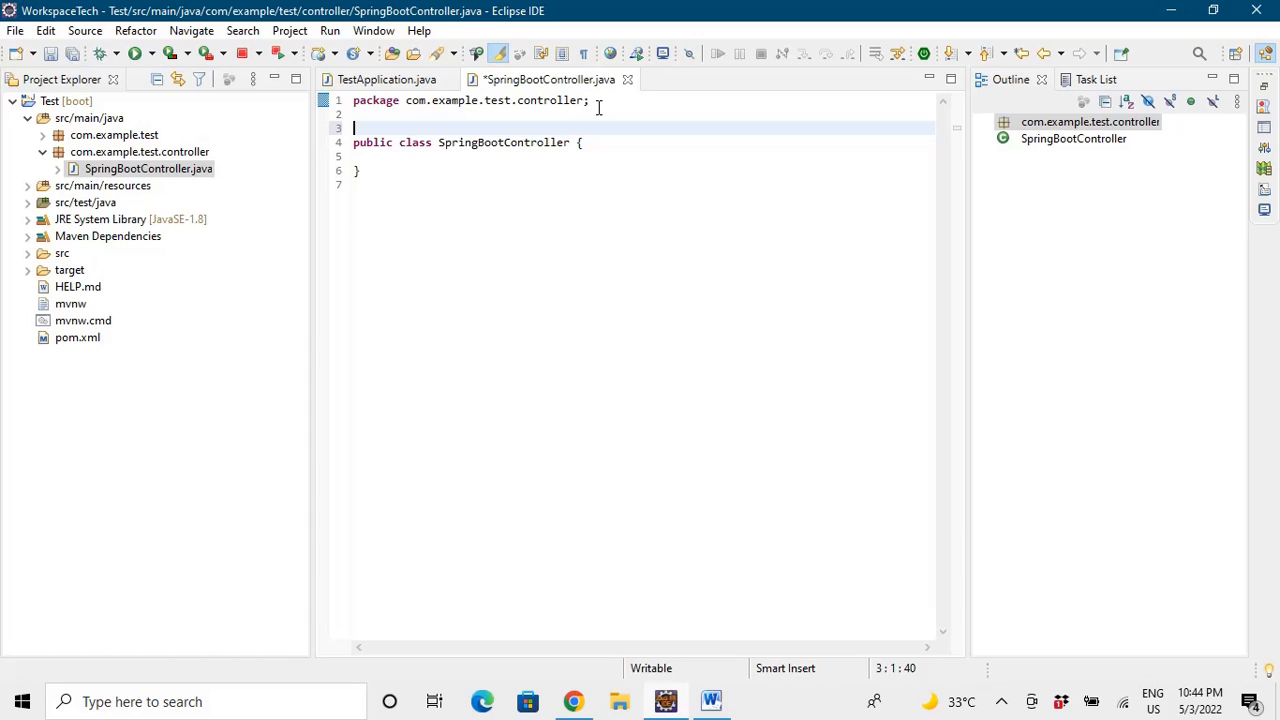
{"action": "type", "text": "@"}
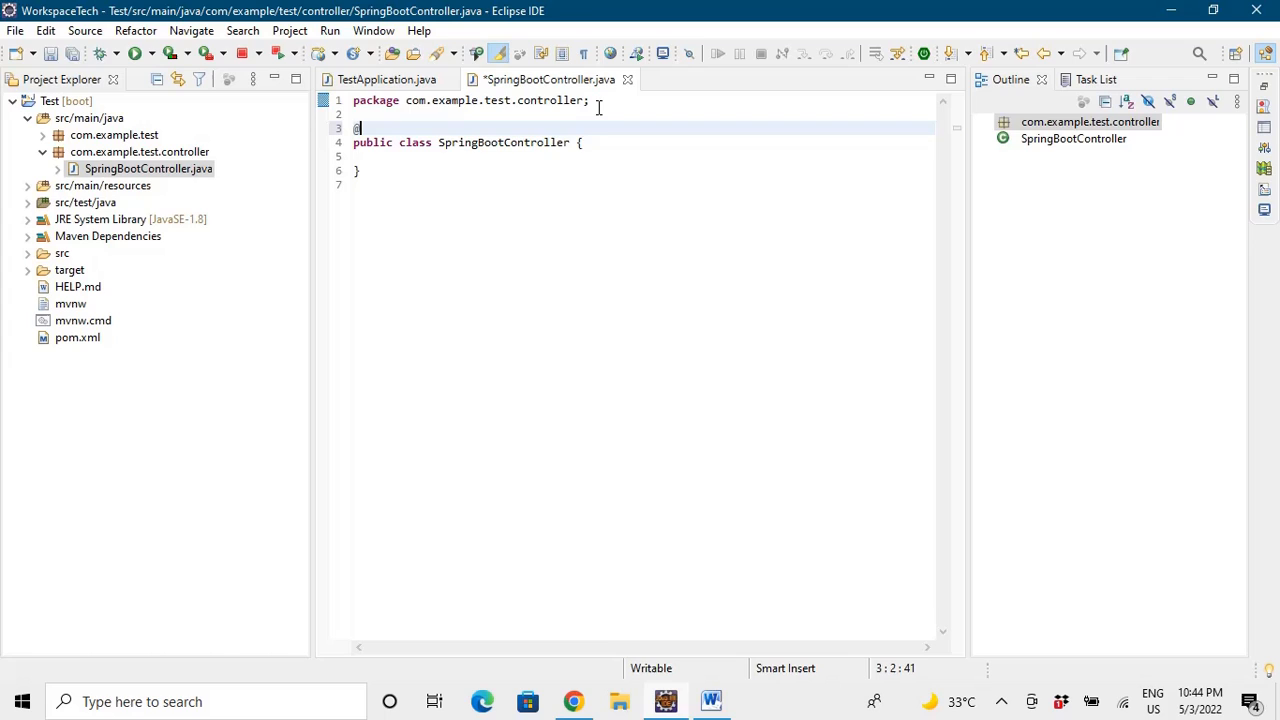
{"action": "type", "text": "res"}
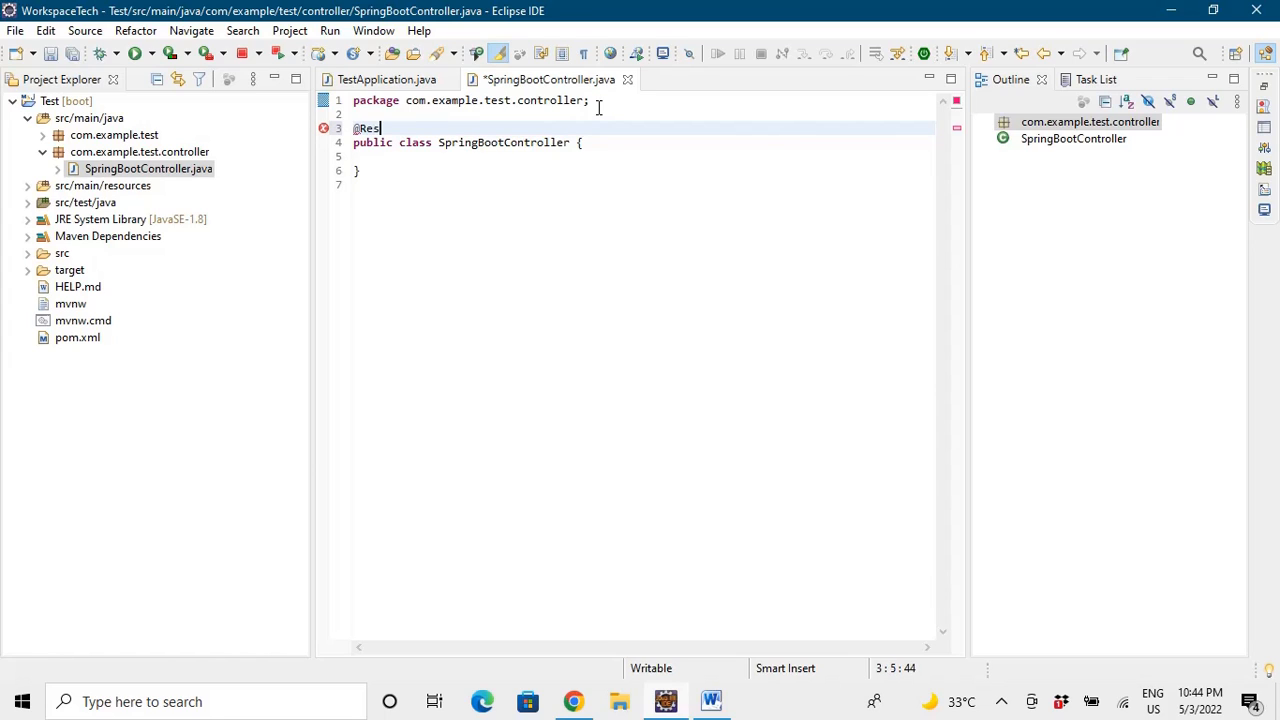
{"action": "type", "text": "tC"}
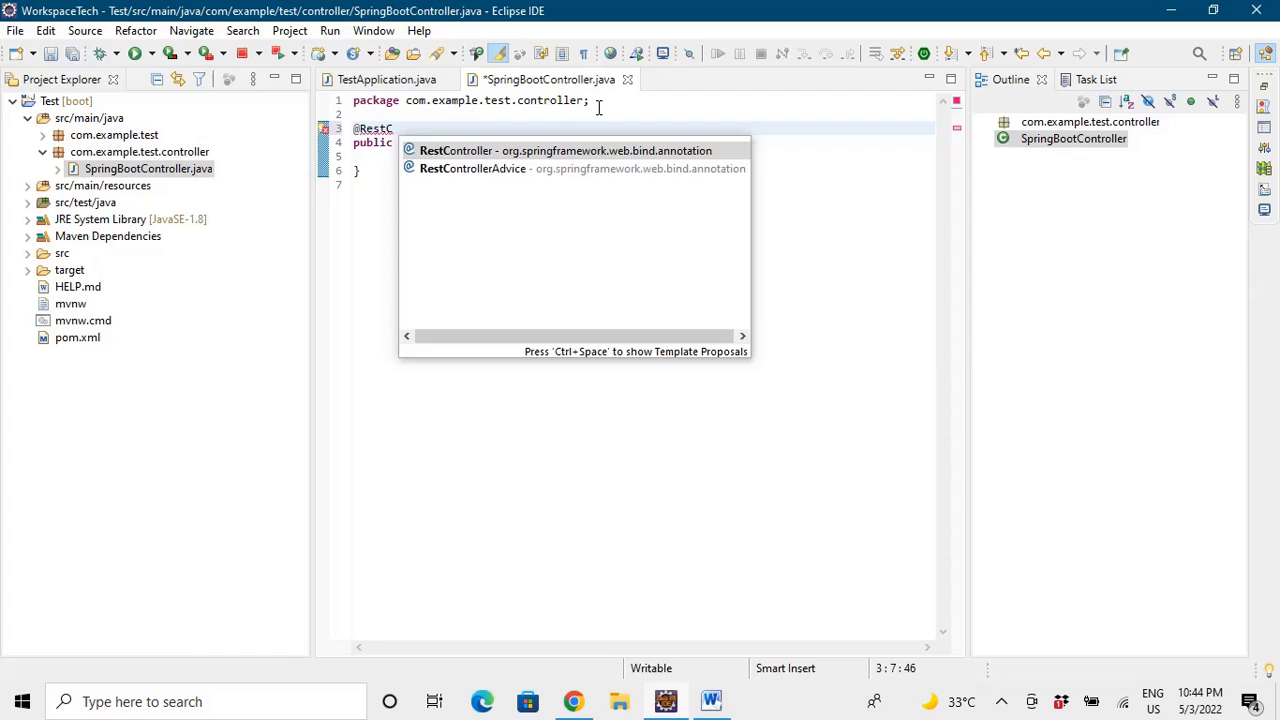
{"action": "left_click", "coordinate": [568, 150]}
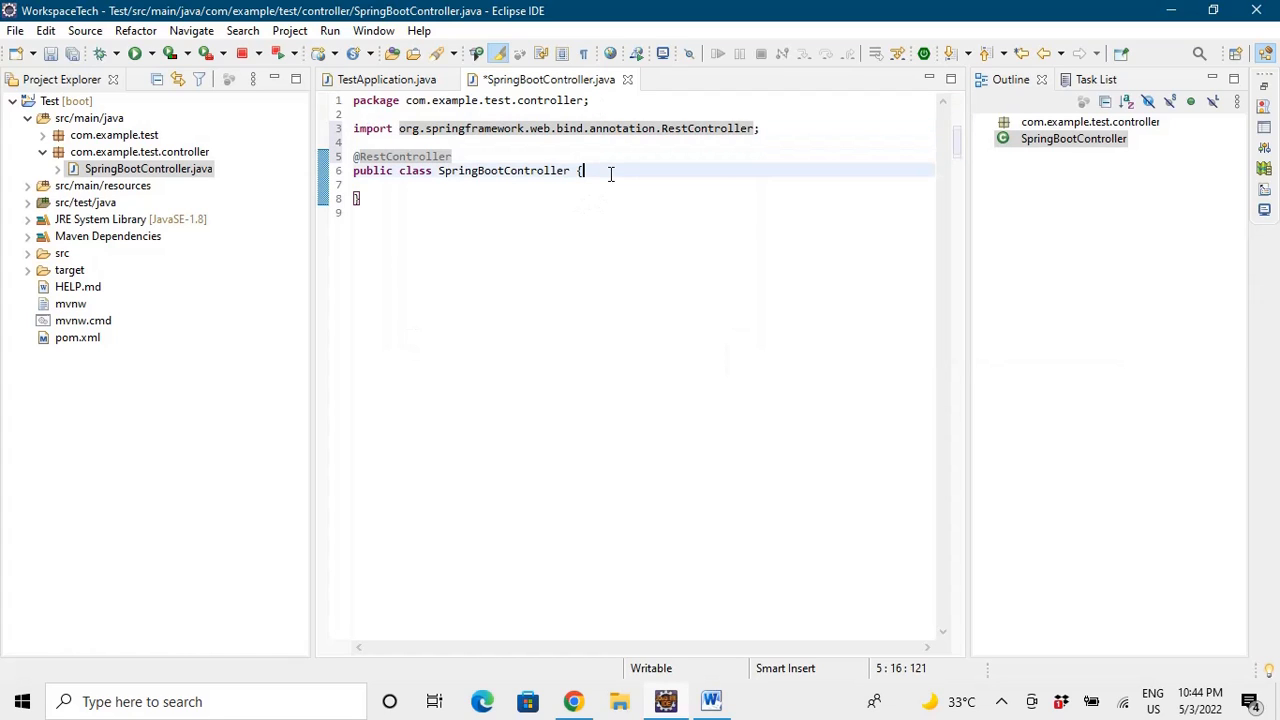
Write public String sayHello() returning "Hello World !! How are You ??".
{"action": "type", "text": "pu"}
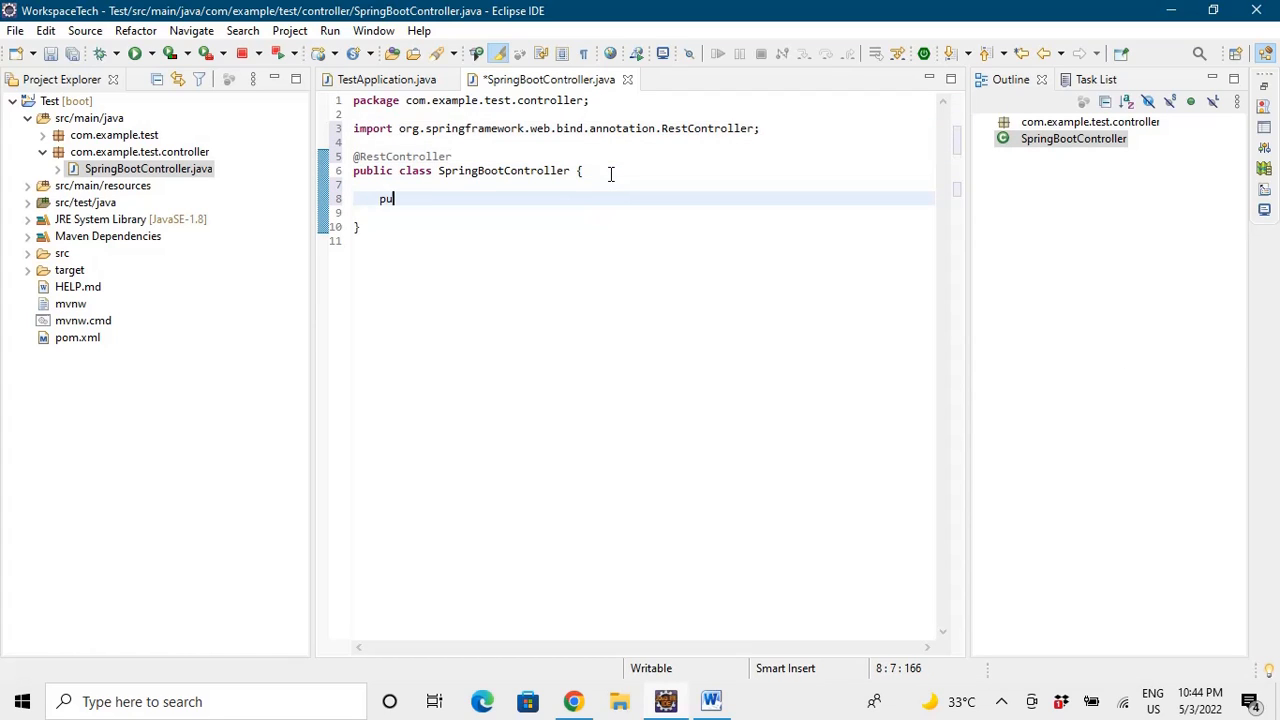
{"action": "type", "text": "blic"}
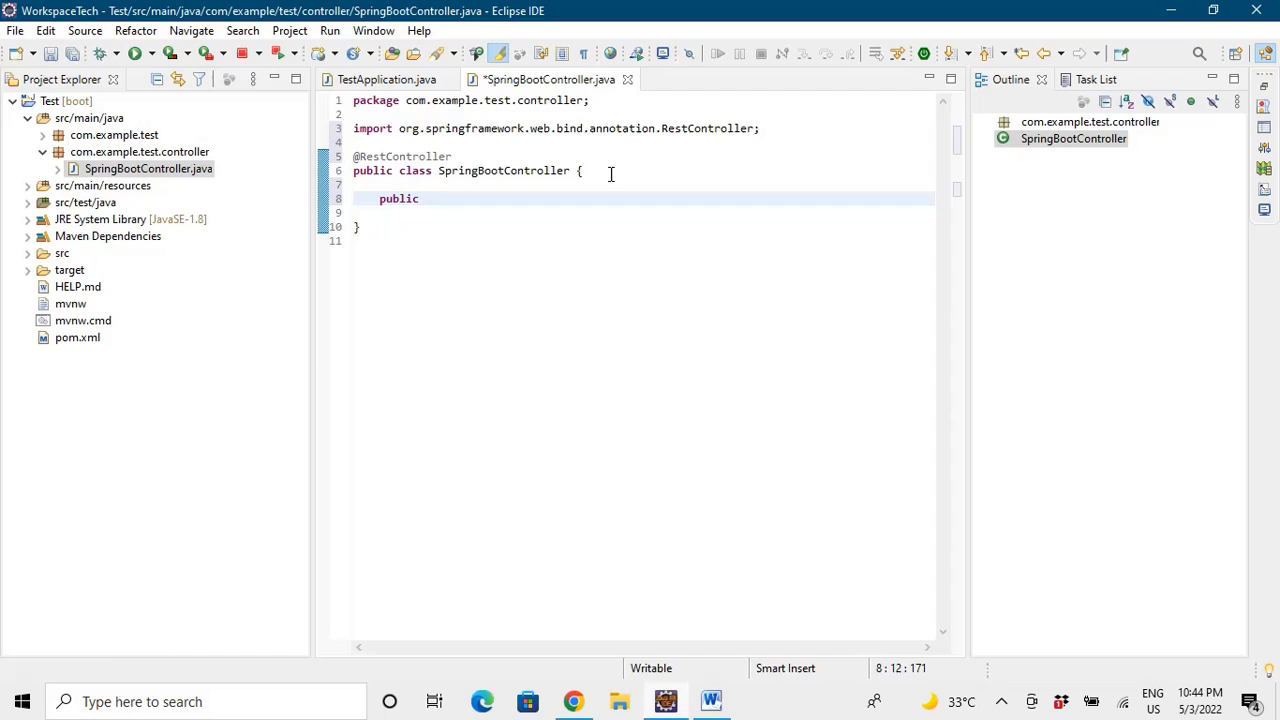
{"action": "type", "text": "Stri"}
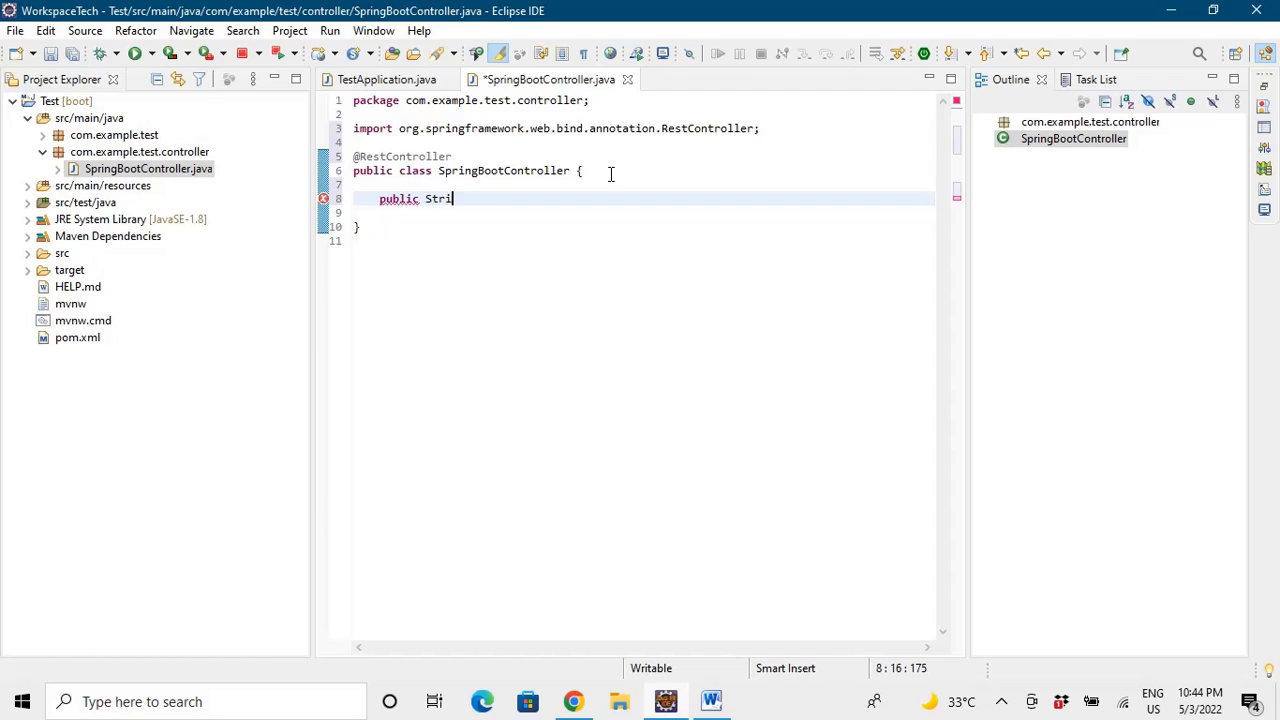
{"action": "type", "text": "ng s"}
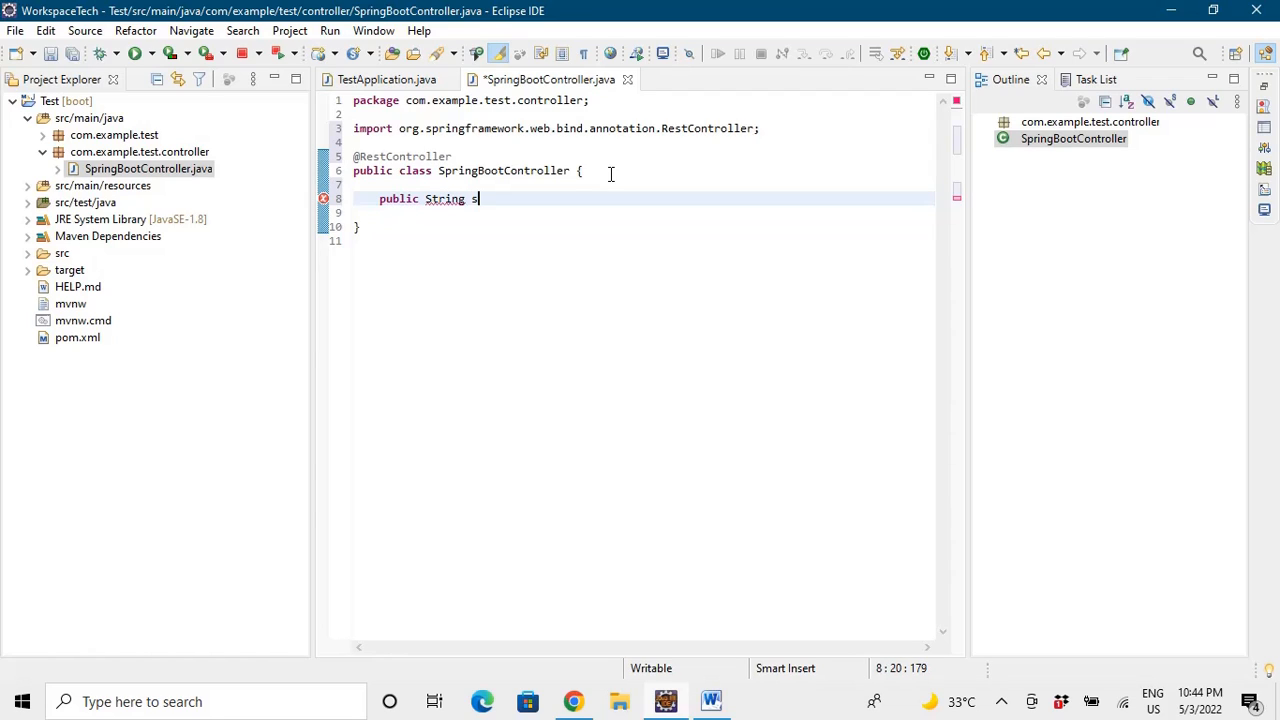
{"action": "type", "text": "ayHello"}
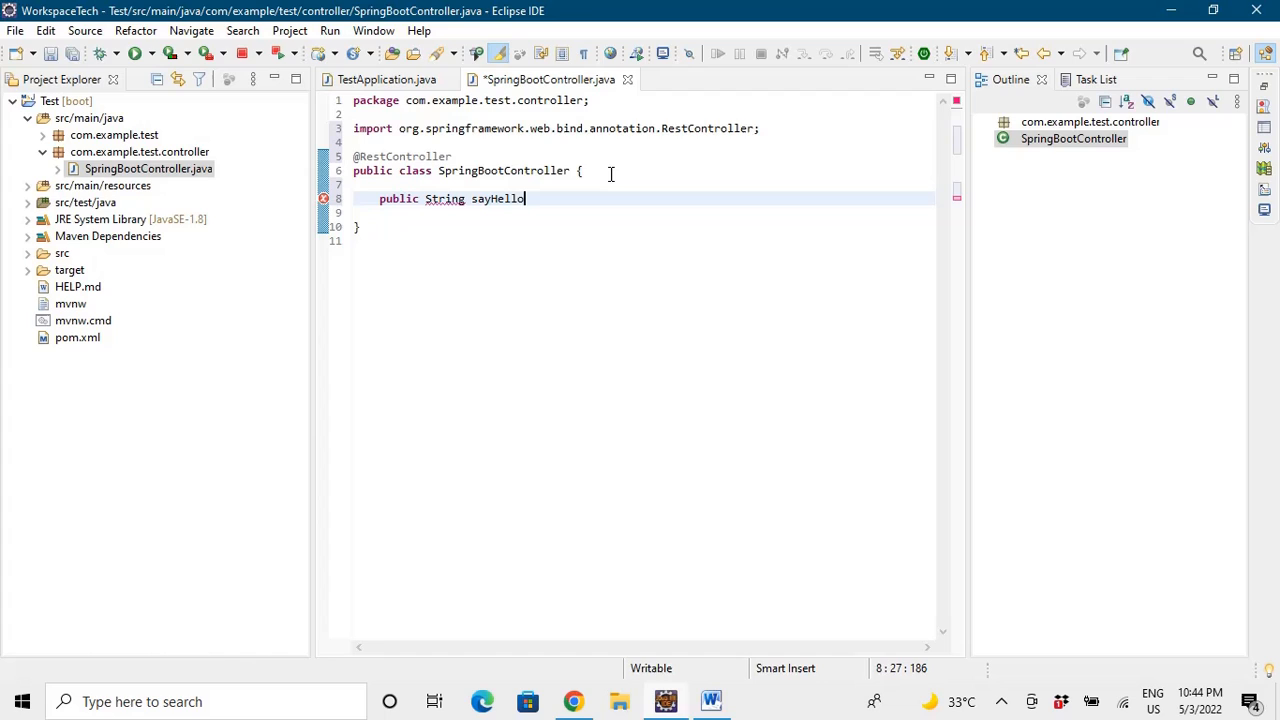
{"action": "type", "text": "() {"}
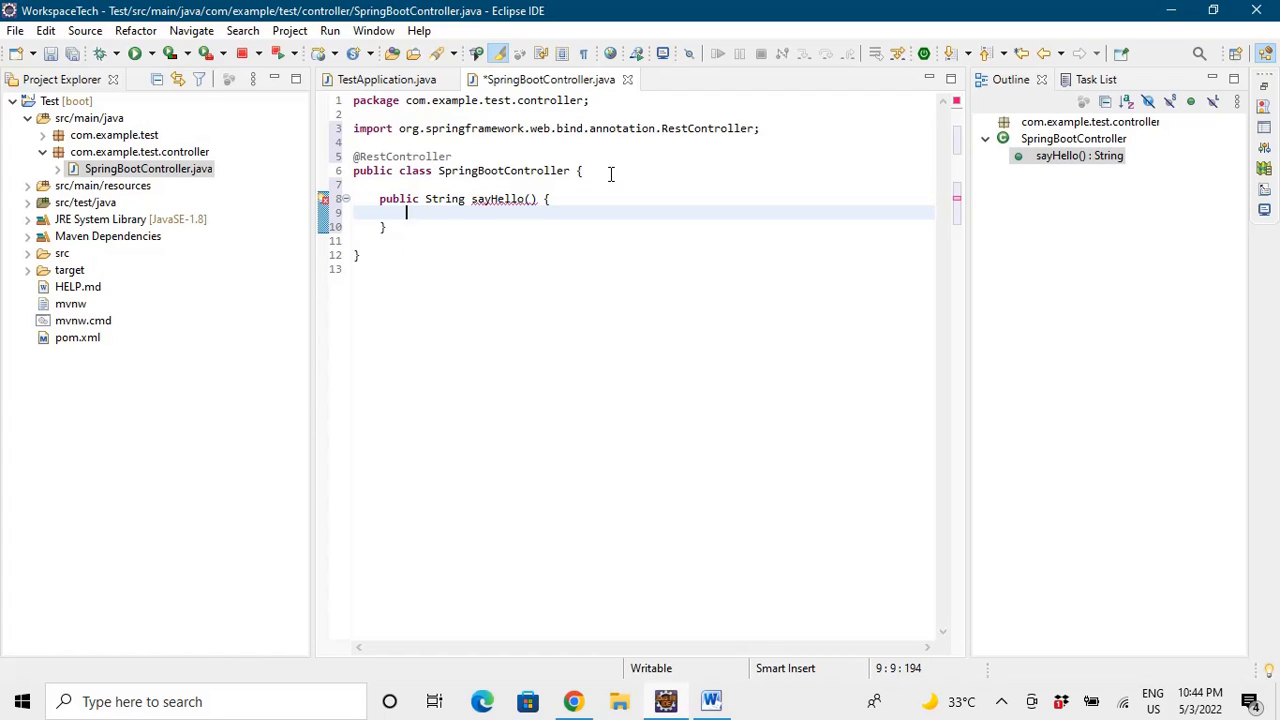
{"action": "type", "text": "return \"Hello World"}
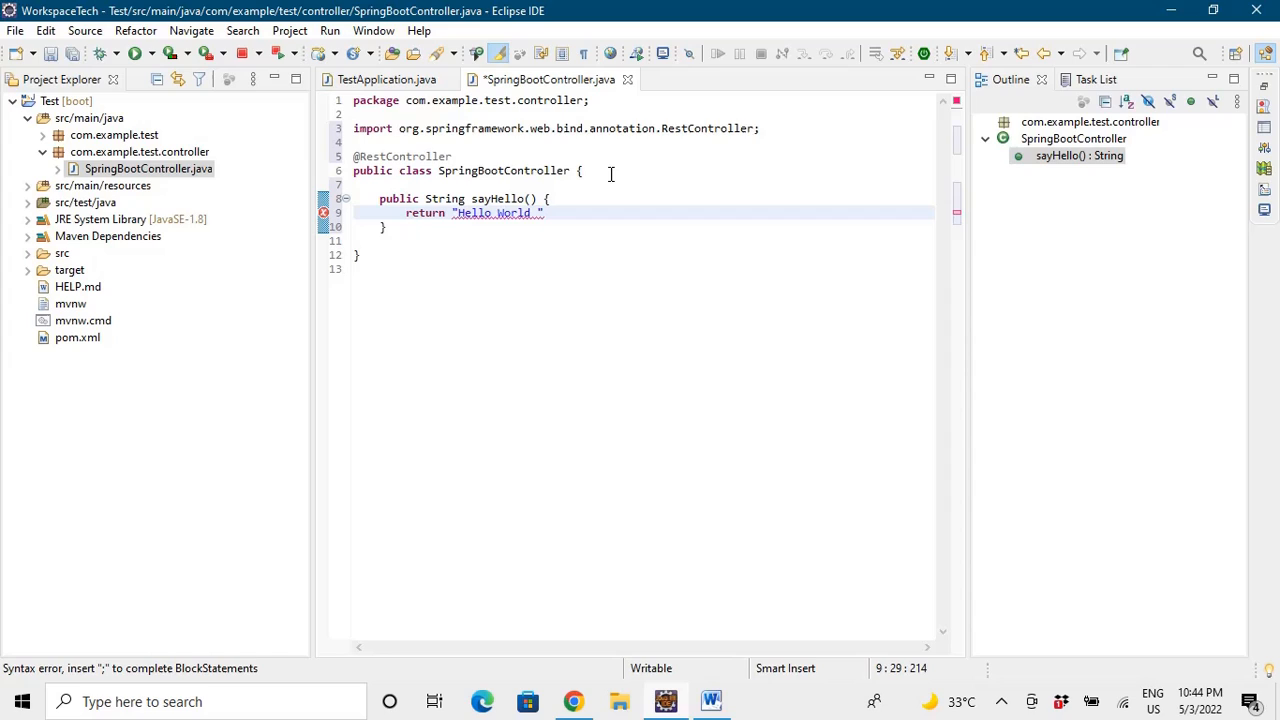
{"action": "type", "text": "!! How are Yo"}
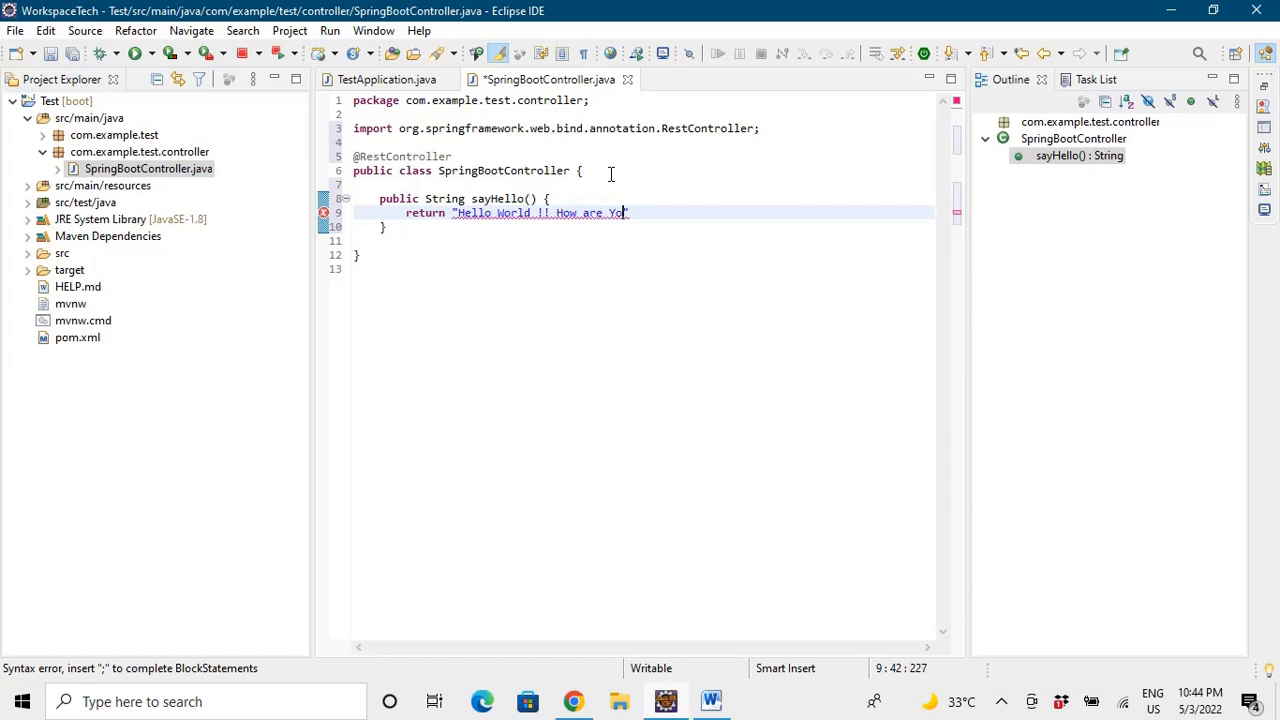
{"action": "type", "text": "??\""}
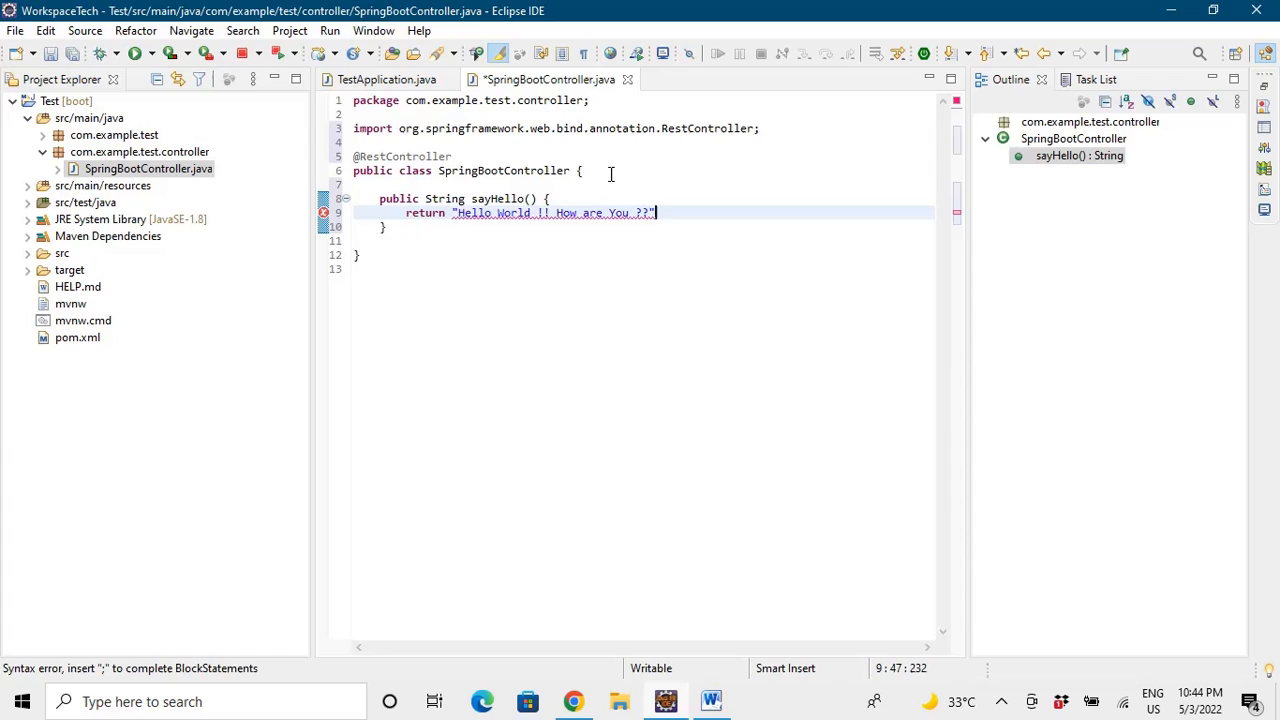
{"action": "type", "text": ";"}
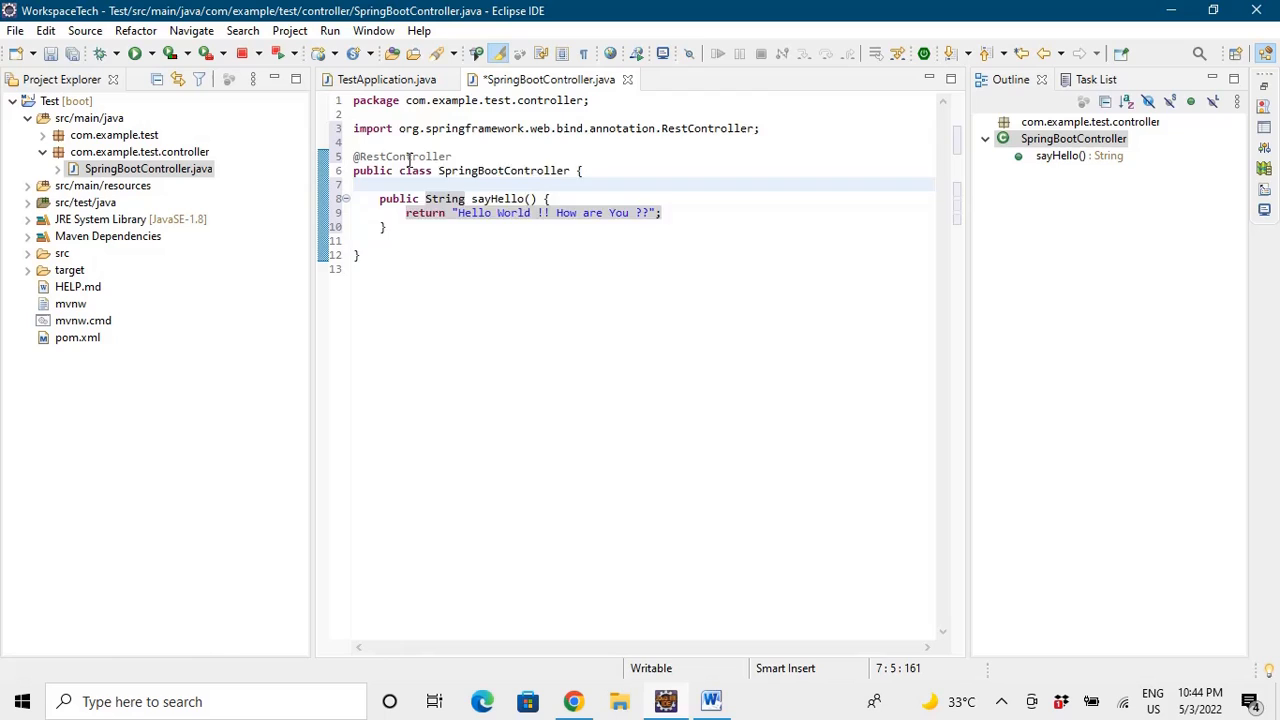
{"action": "mouse_move", "coordinate": [404, 156]}
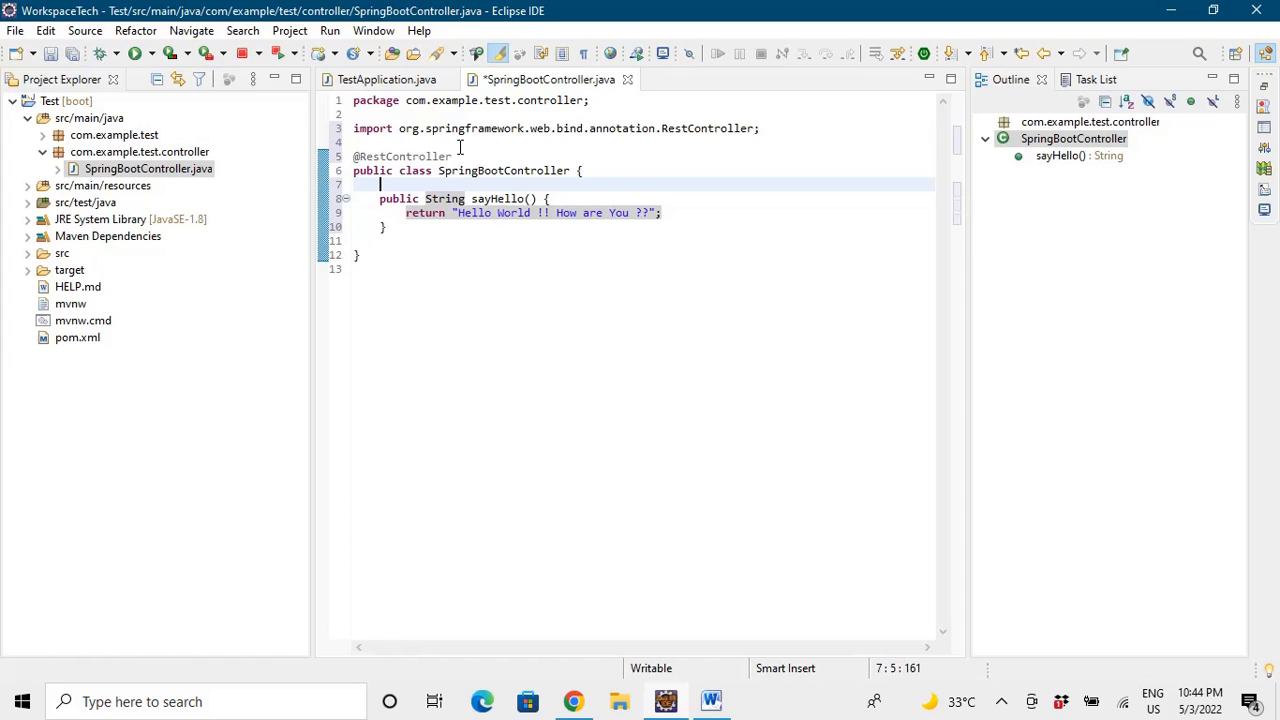
{"action": "mouse_move", "coordinate": [412, 216]}
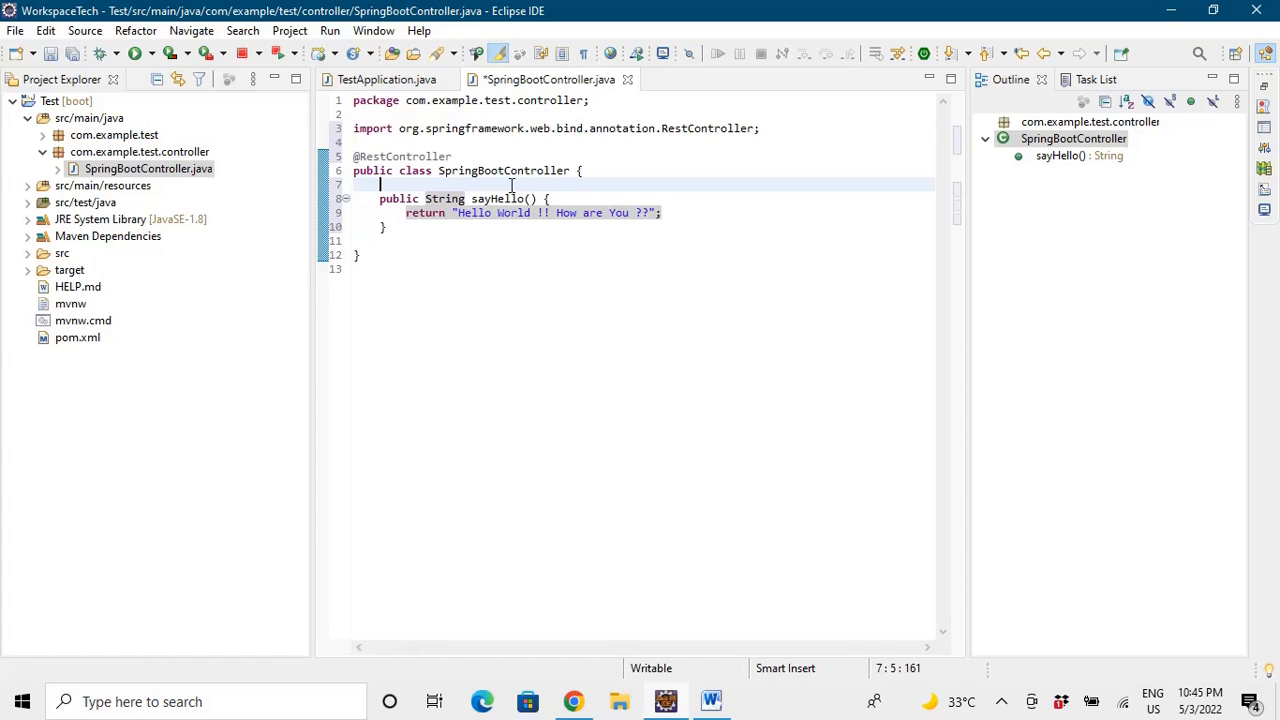
{"action": "type", "text": "@"}
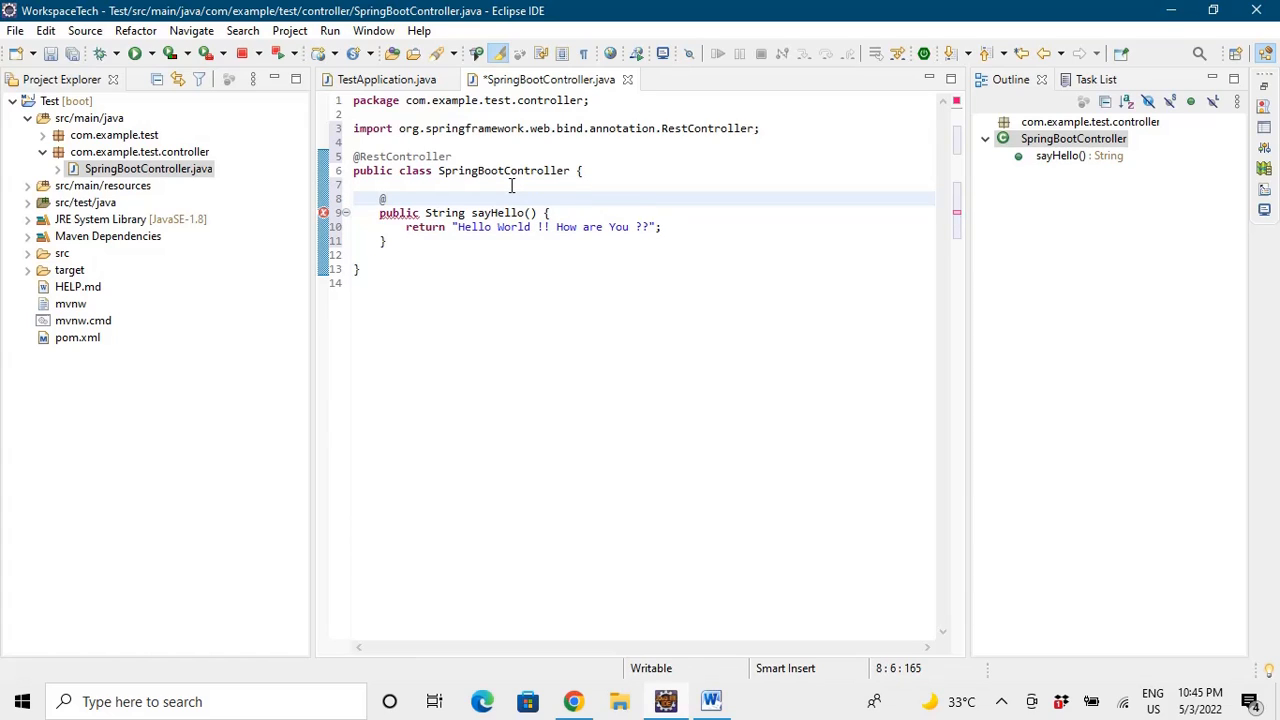
{"action": "type", "text": "Re"}
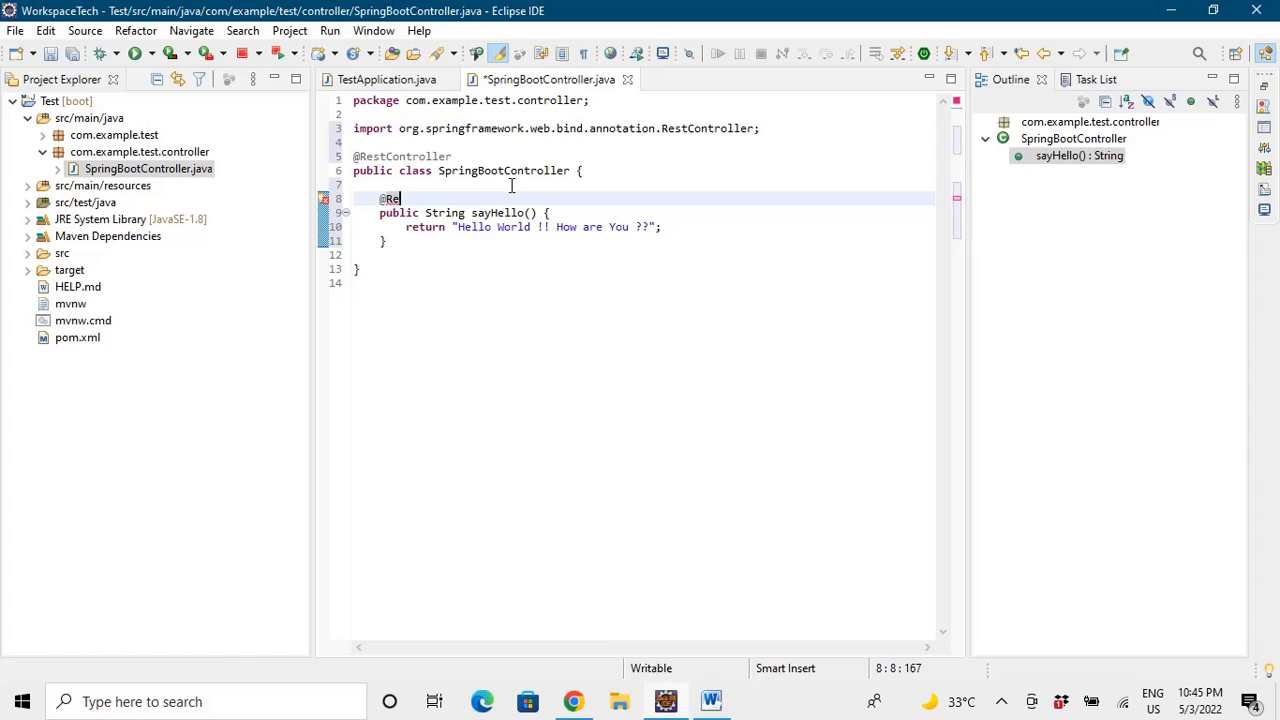
{"action": "type", "text": "questMapping"}
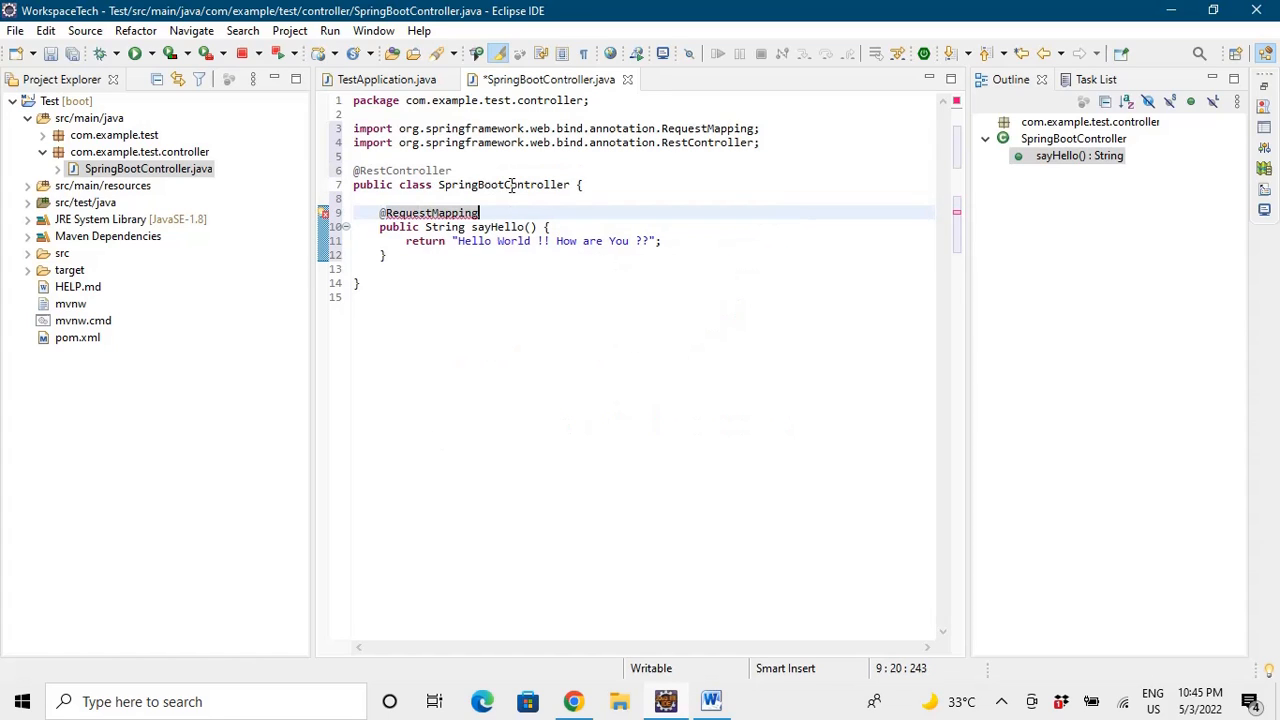
{"action": "type", "text": "()"}
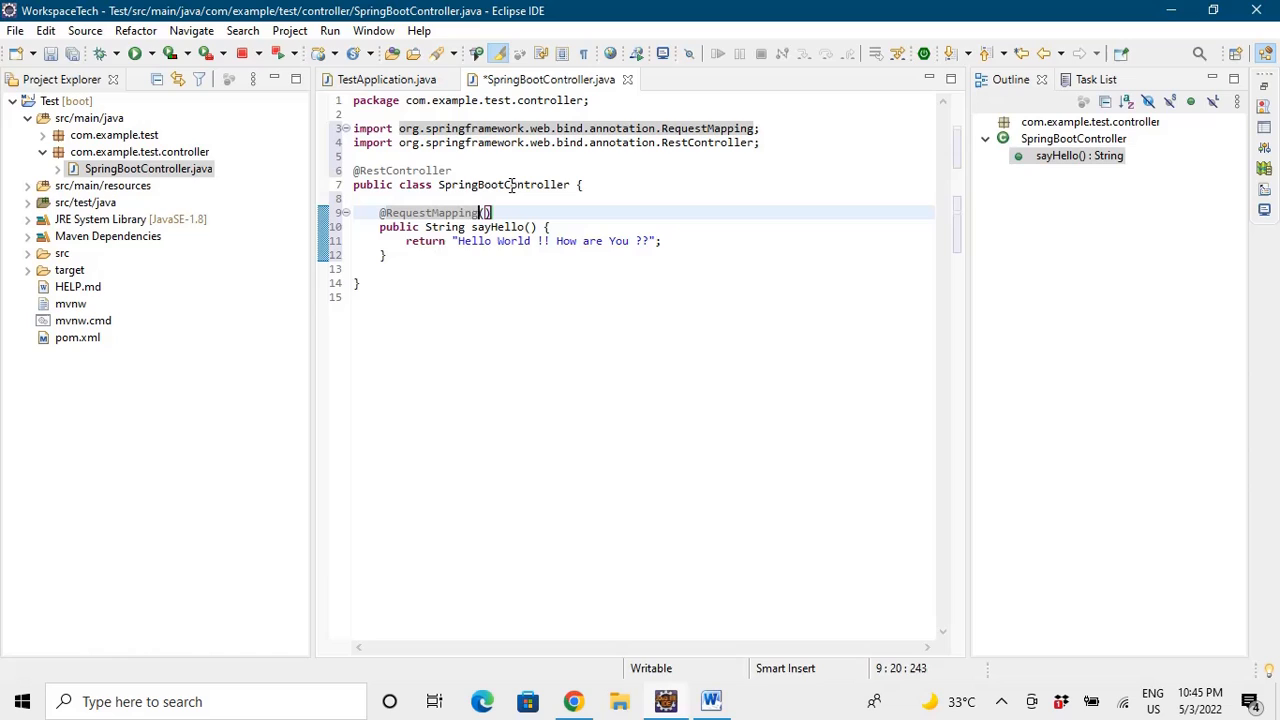
{"action": "type", "text": "\""}
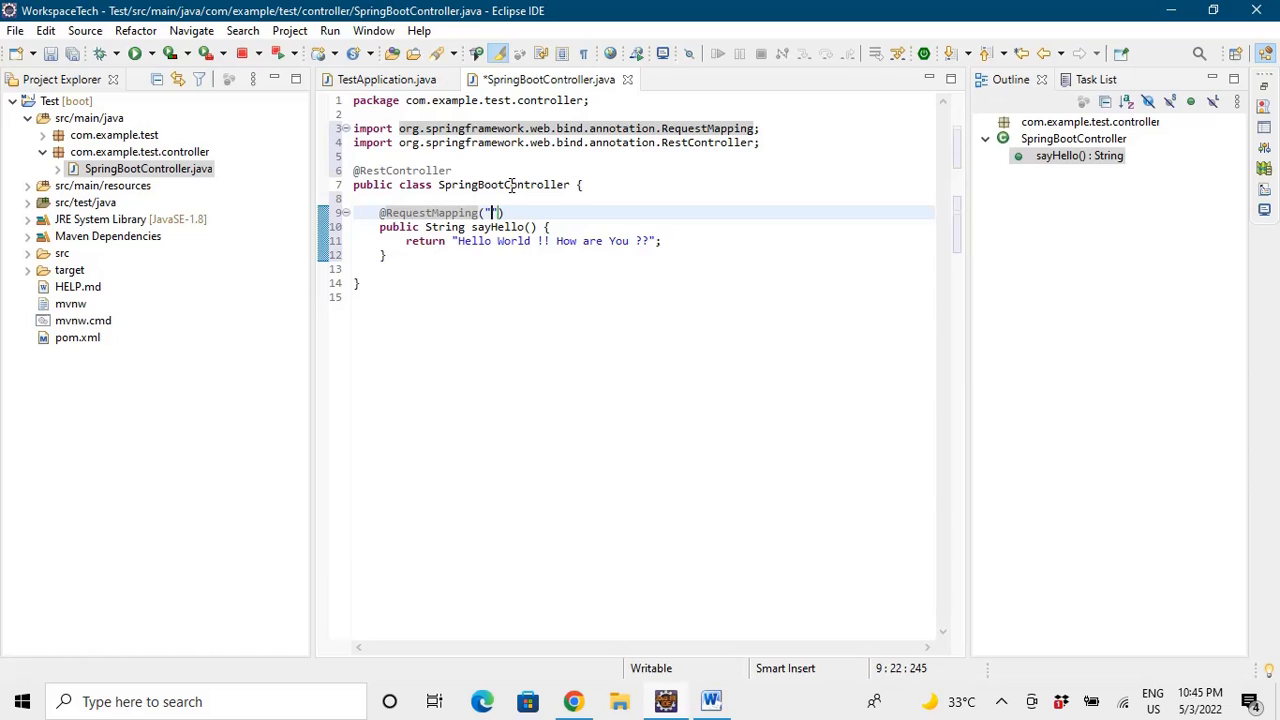
{"action": "type", "text": "/hello"}
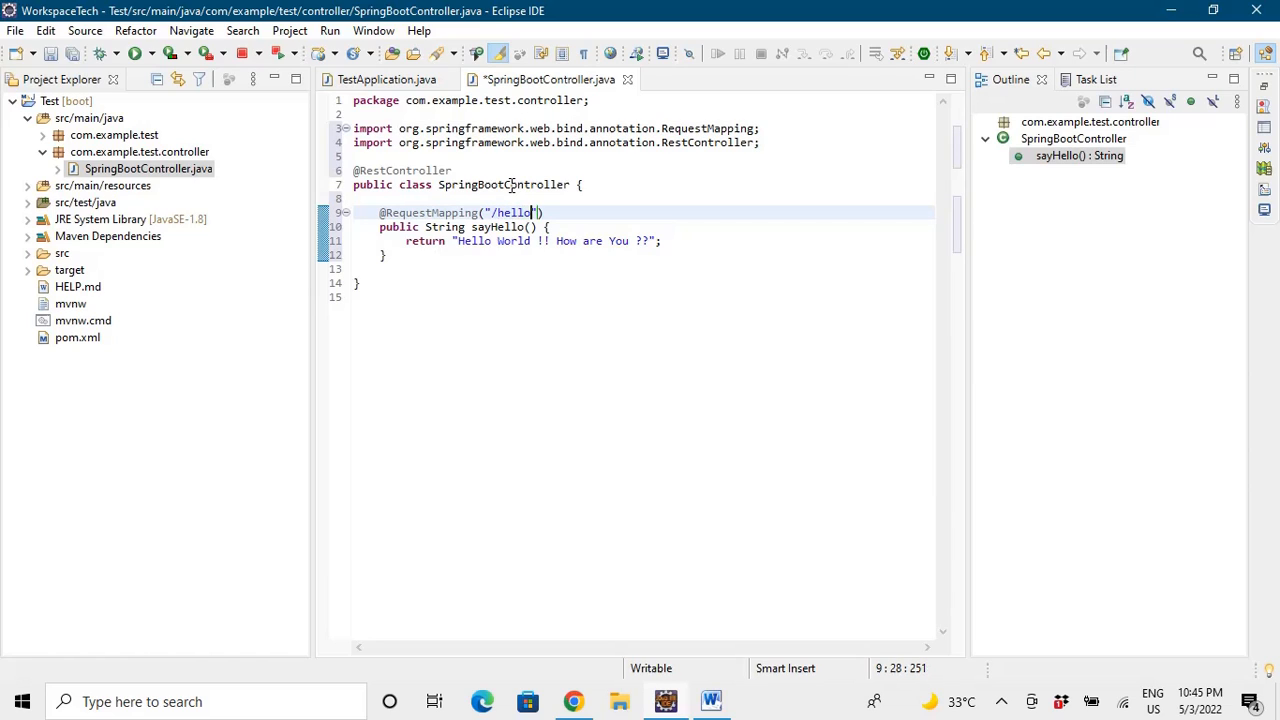
{"action": "key", "text": "ctrl+s"}
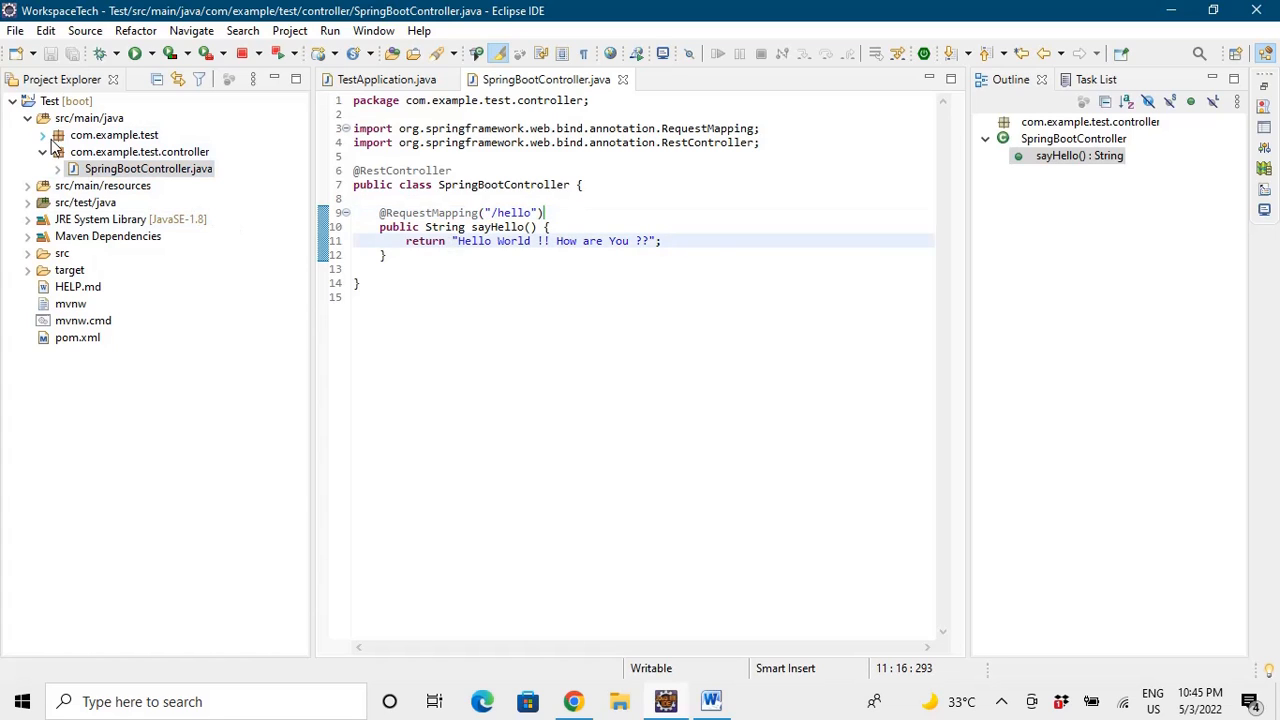
{"action": "left_click", "coordinate": [42, 134]}
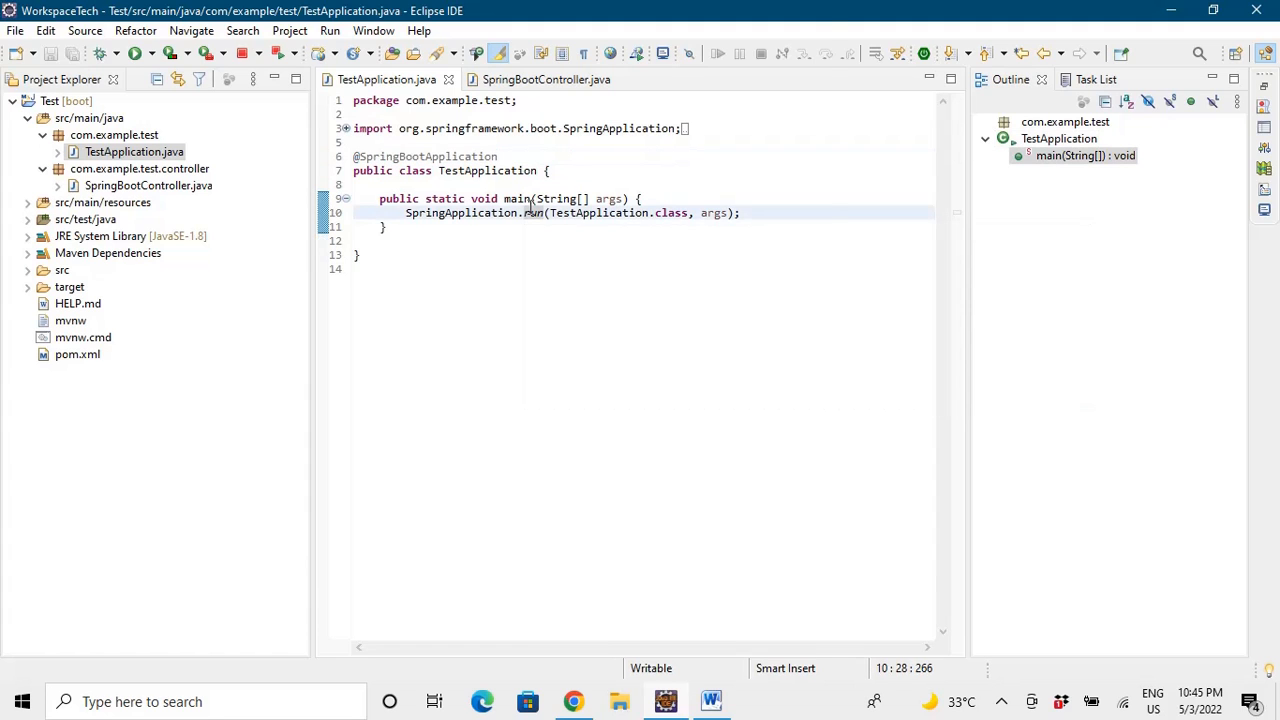
Launch TestApplication via Run As > Spring Boot App; startup fails with port 8080 in use.
{"action": "right_click", "coordinate": [524, 212]}
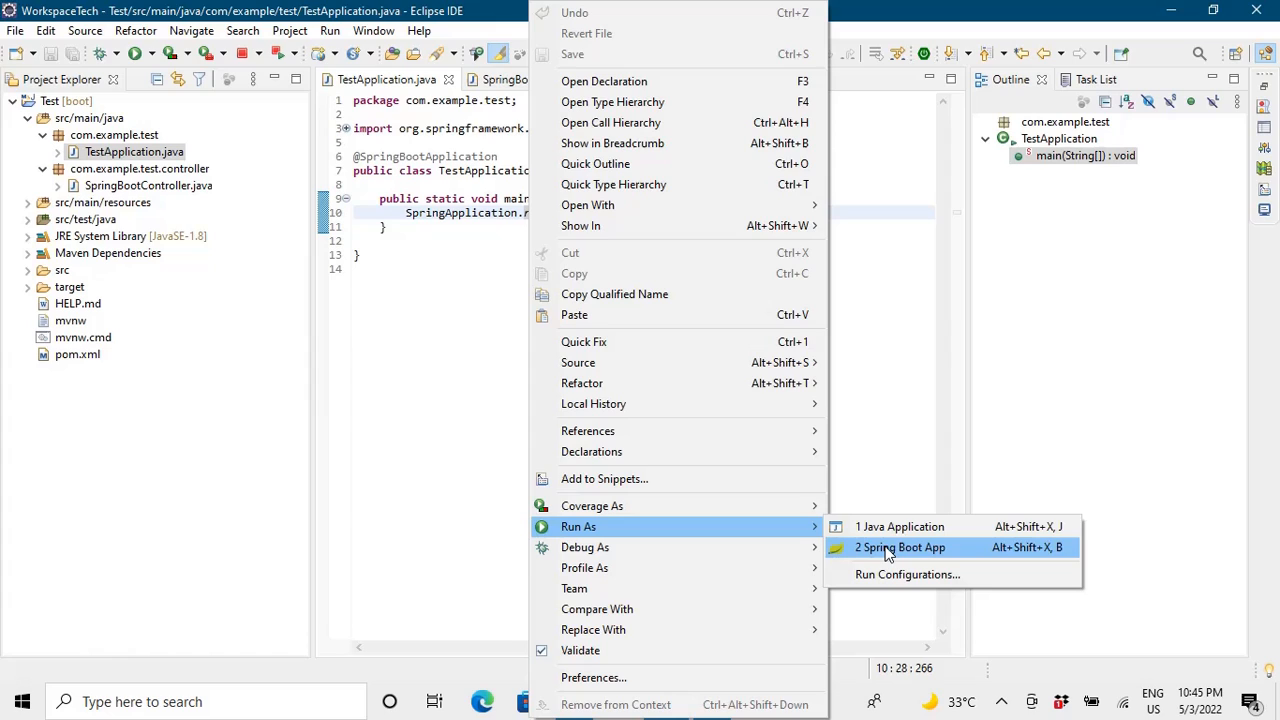
{"action": "left_click", "coordinate": [900, 548]}
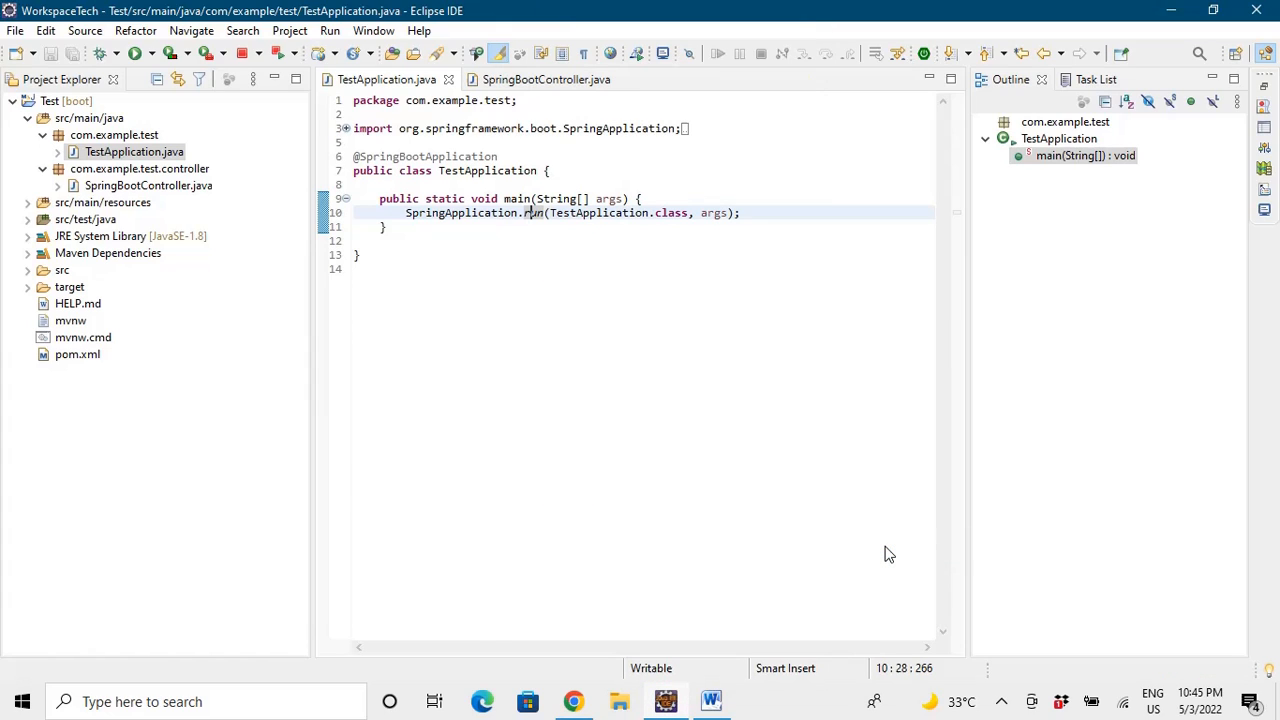
{"action": "mouse_move", "coordinate": [880, 350]}
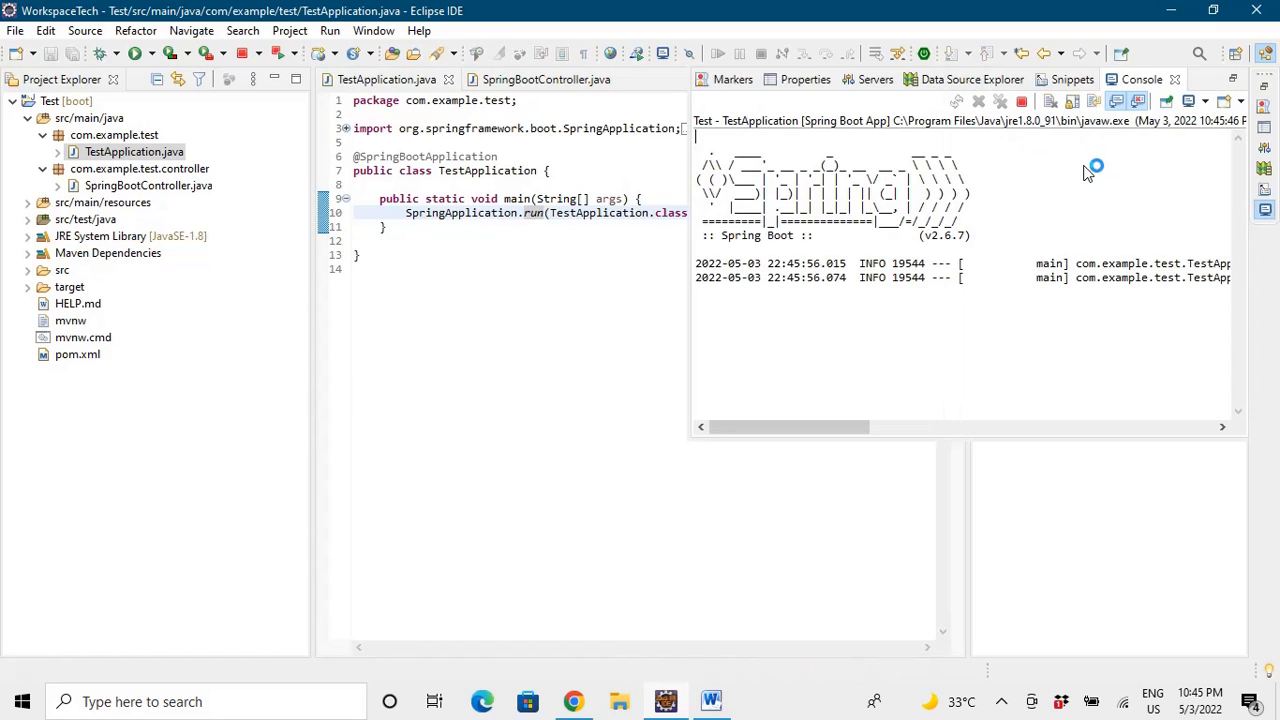
{"action": "mouse_move", "coordinate": [1072, 268]}
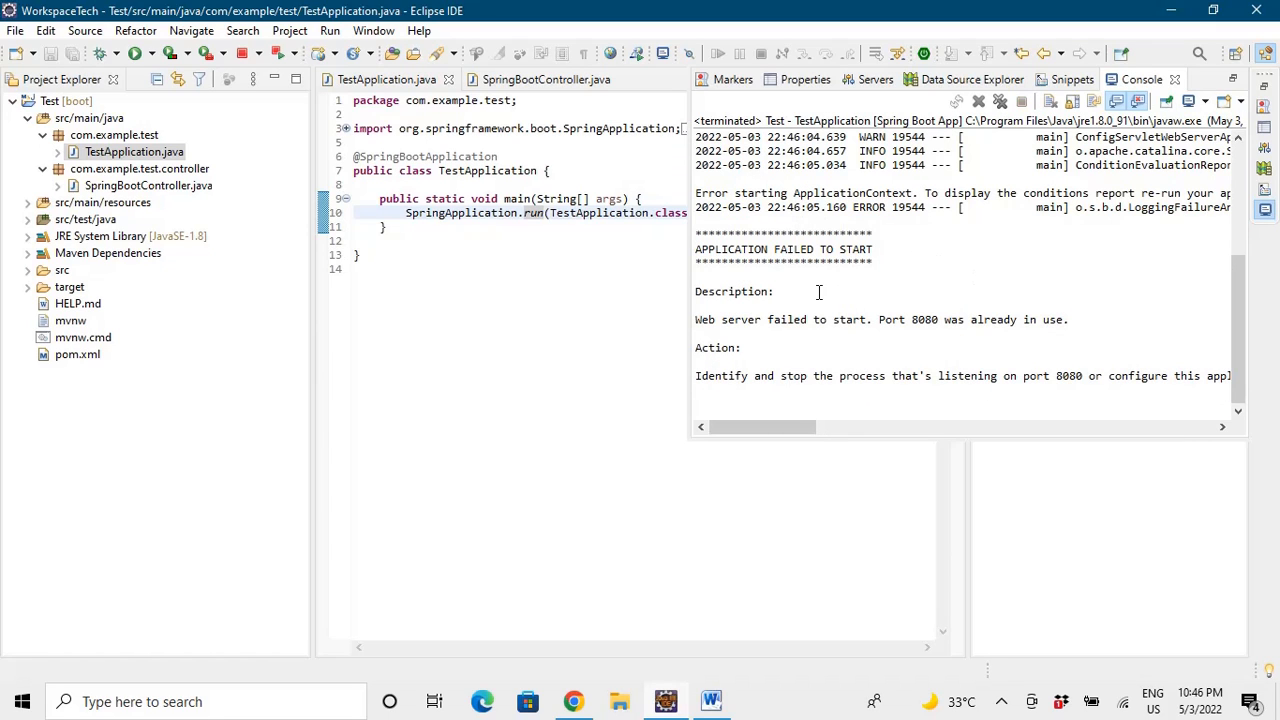
Terminate the earlier launch holding port 8080 and clear terminated launches from the Console.
{"action": "double_click", "coordinate": [922, 320]}
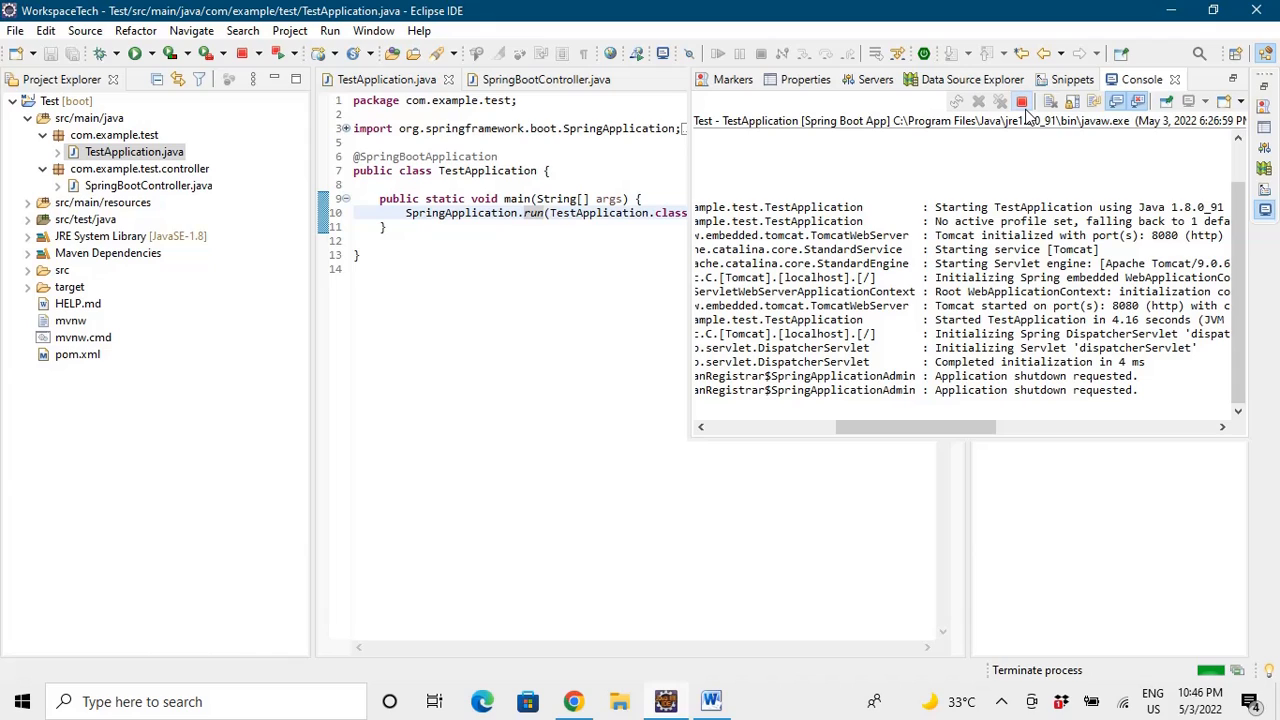
{"action": "left_click", "coordinate": [1020, 100]}
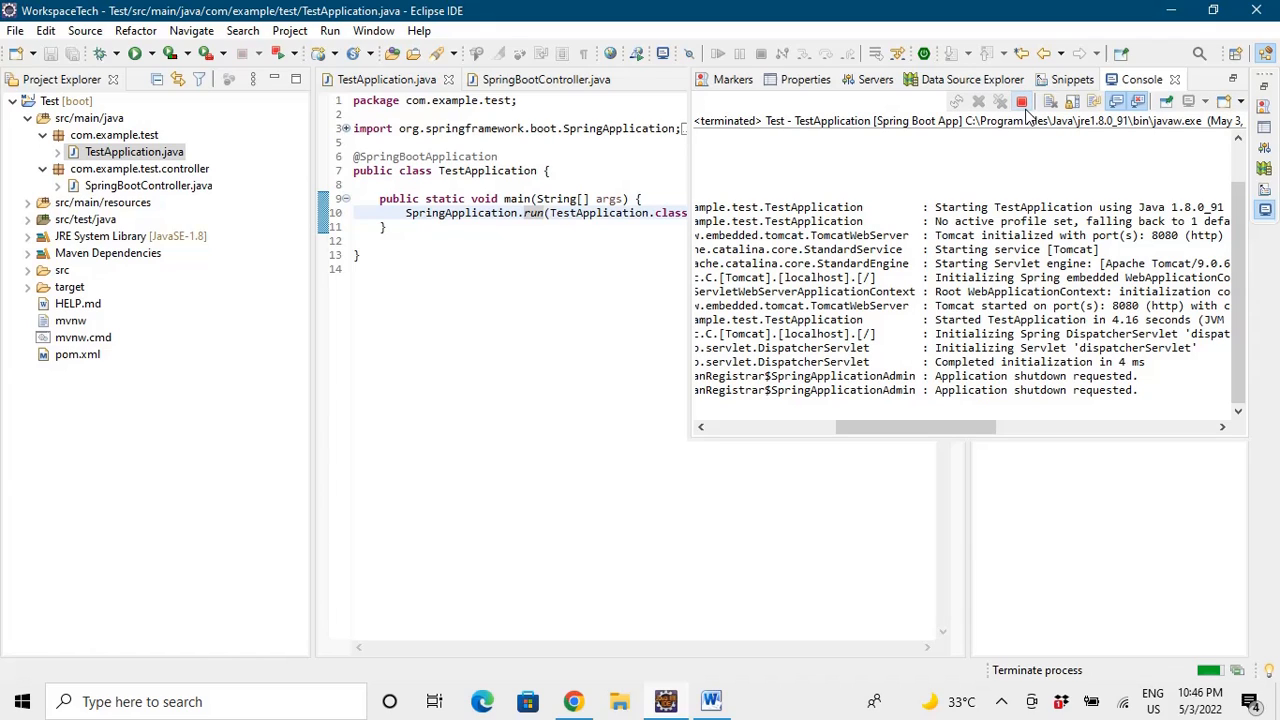
{"action": "left_click", "coordinate": [1020, 100]}
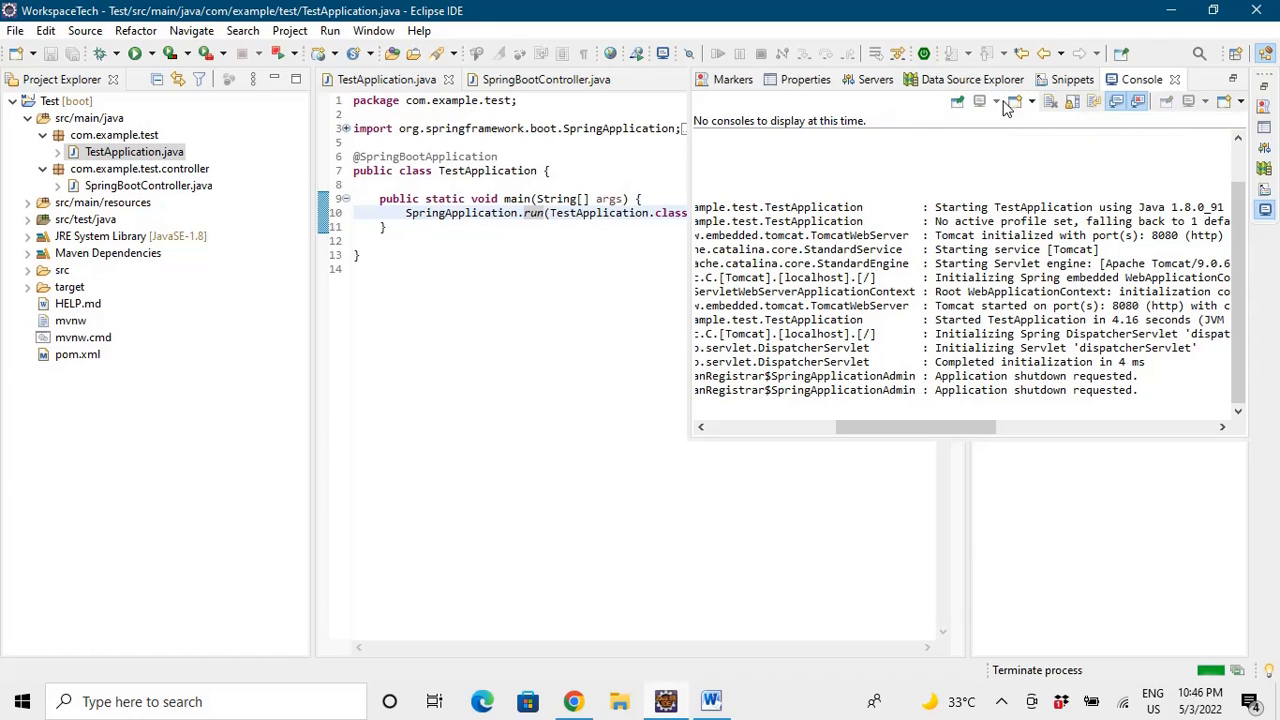
Run TestApplication again so Tomcat starts successfully on port 8080.
{"action": "right_click", "coordinate": [436, 260]}
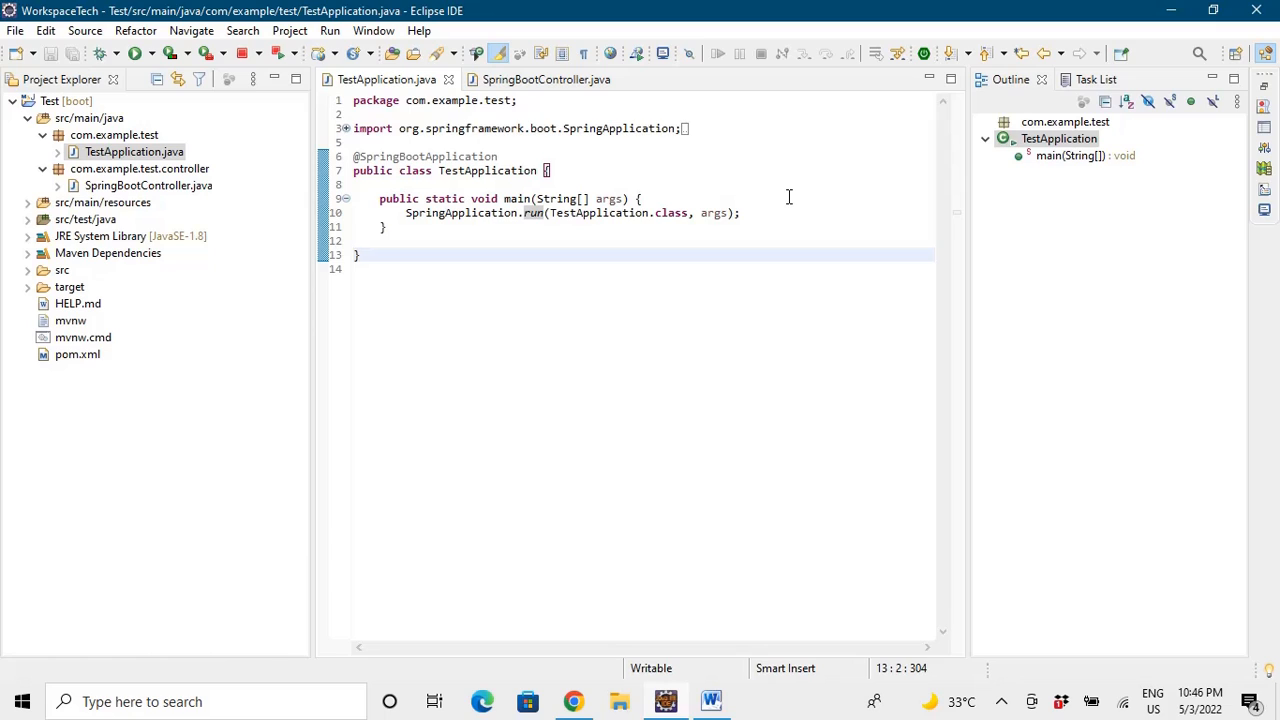
{"action": "left_click", "coordinate": [360, 254]}
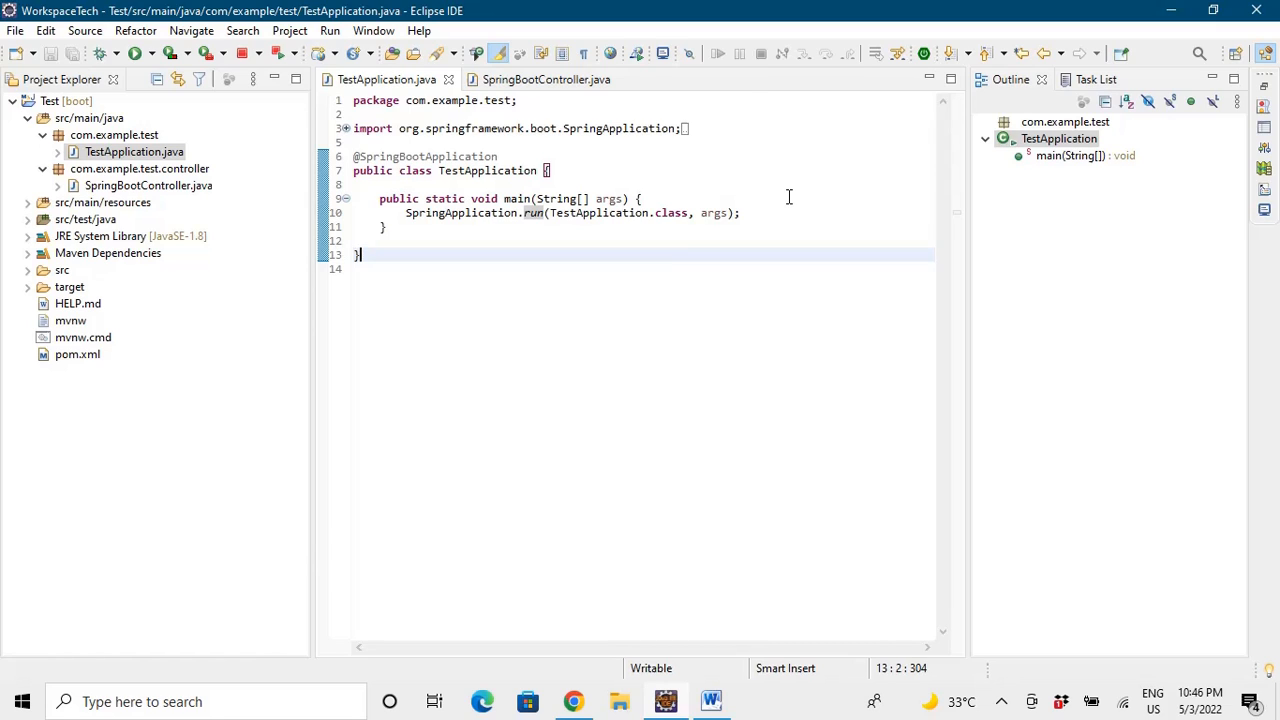
{"action": "left_click", "coordinate": [172, 52]}
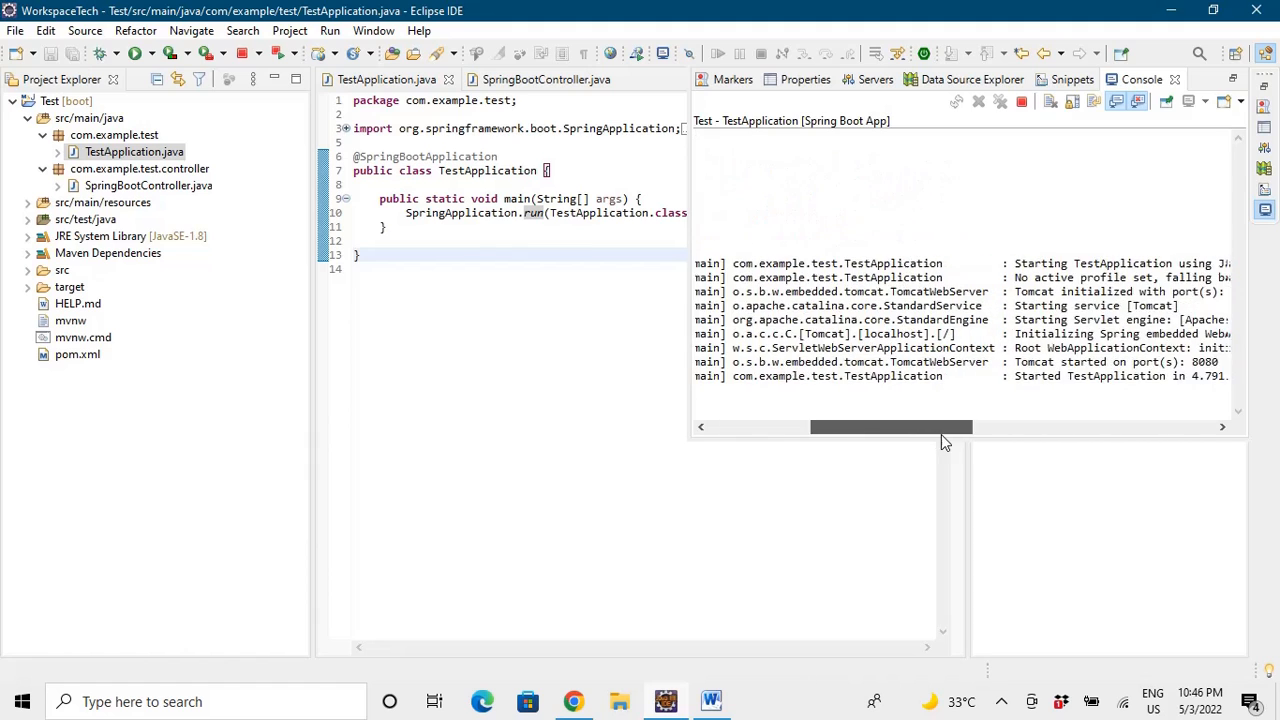
{"action": "left_click_drag", "start_coordinate": [890, 428], "coordinate": [944, 428]}
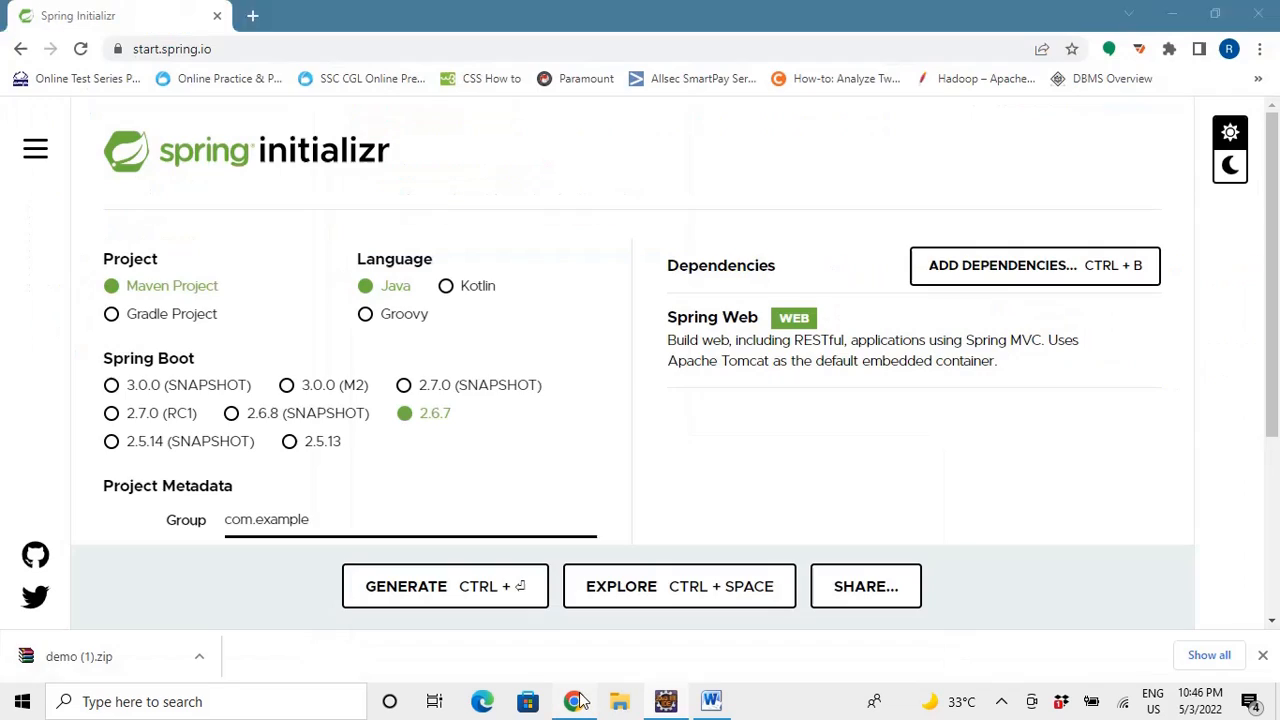
Browse to localhost:8080/hello in a new tab to see 'Hello World !! How are You ??'.
{"action": "left_click", "coordinate": [476, 16]}
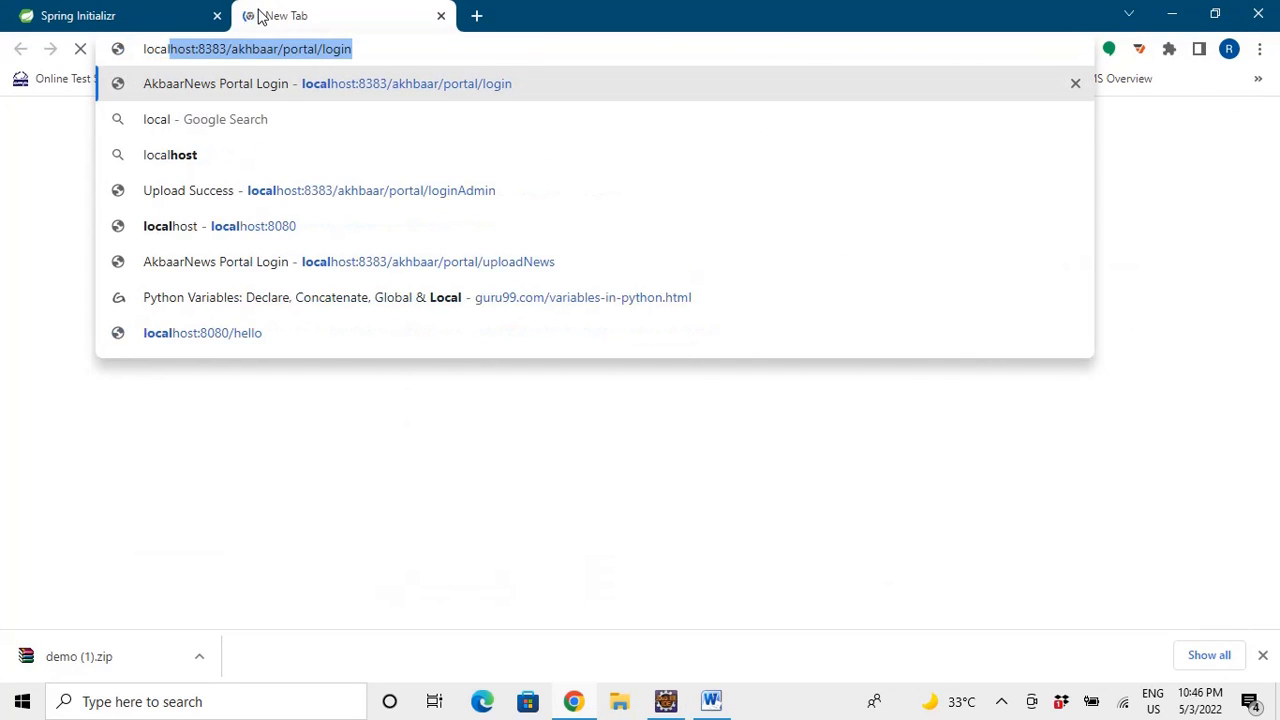
{"action": "type", "text": "localhost:83"}
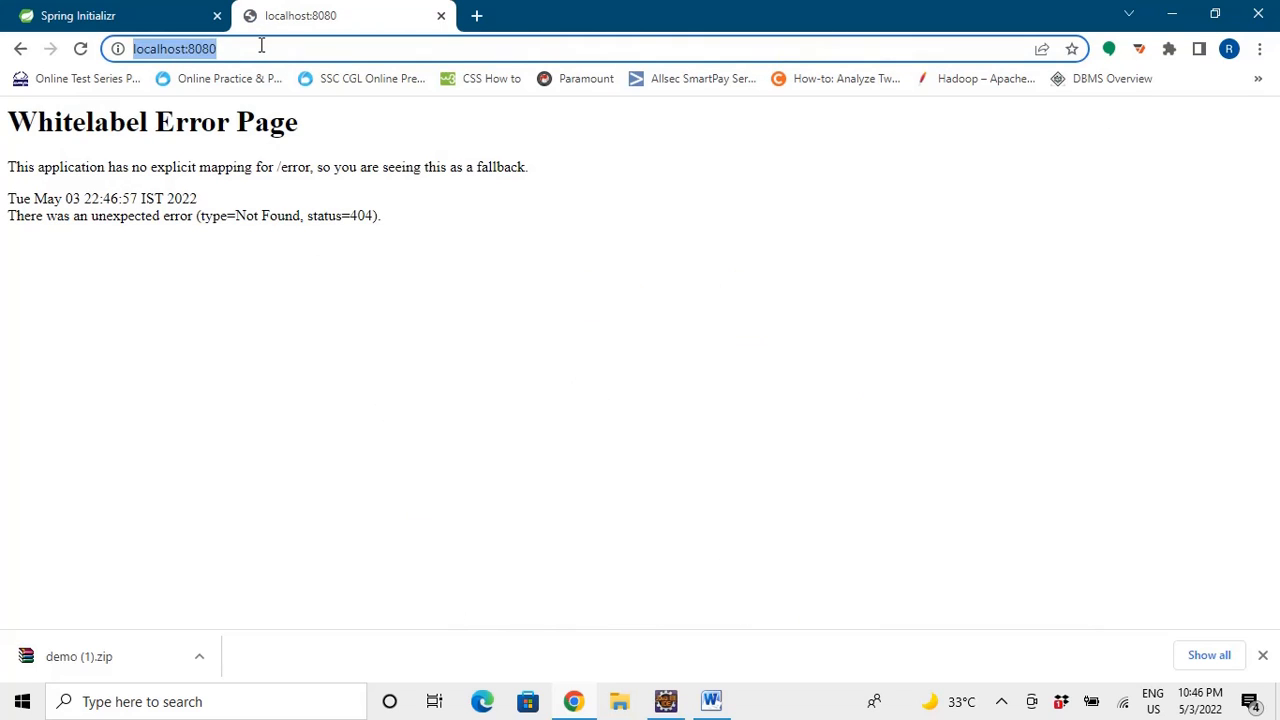
{"action": "type", "text": "/hello"}
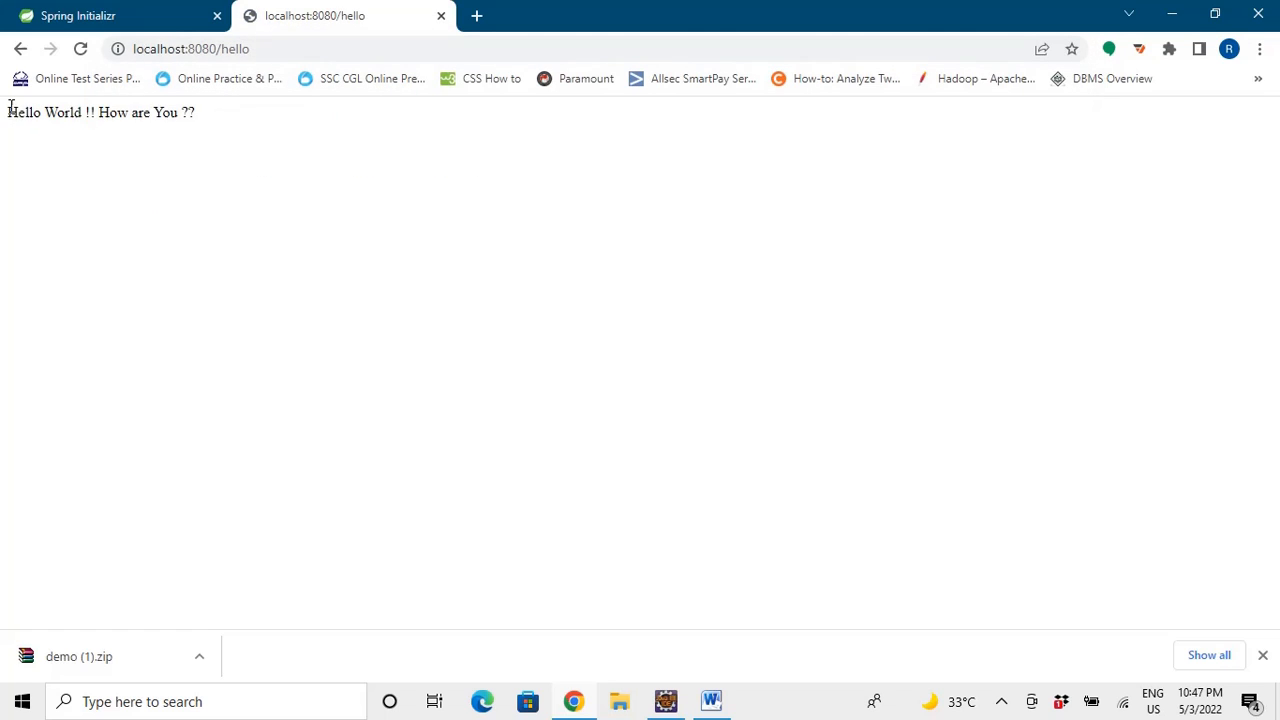
{"action": "mouse_move", "coordinate": [502, 280]}
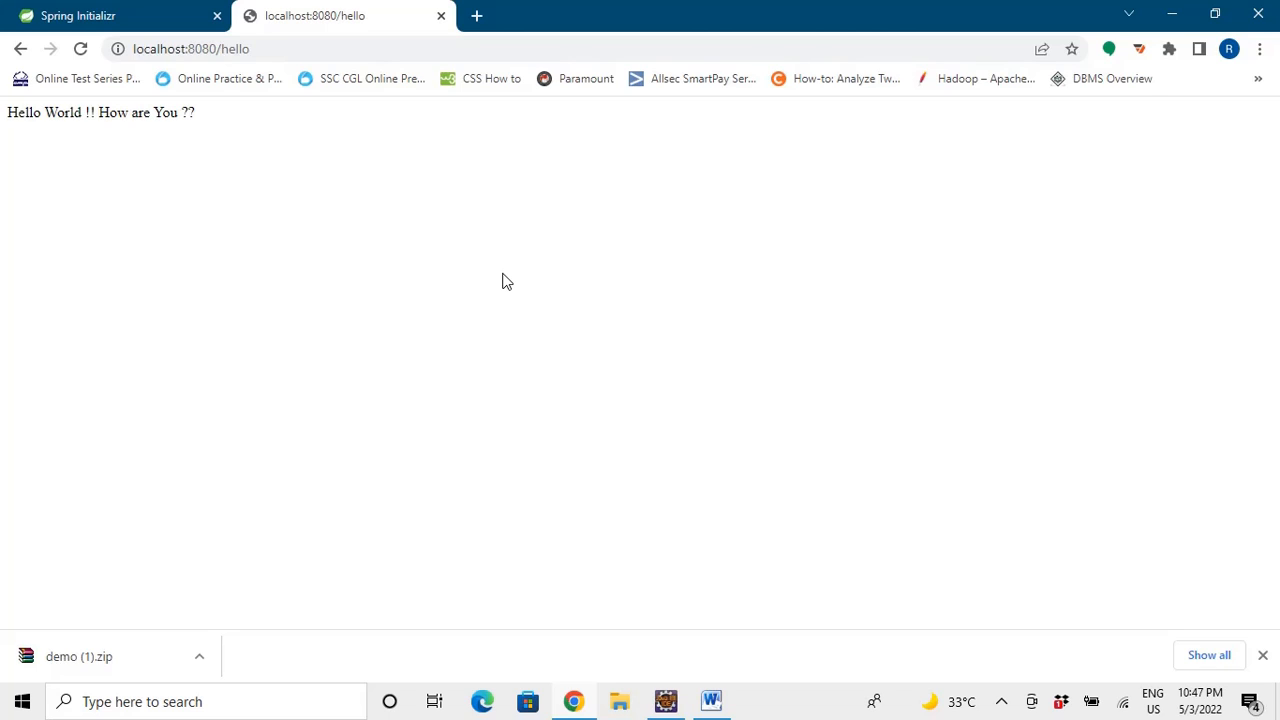
{"action": "mouse_move", "coordinate": [556, 336]}
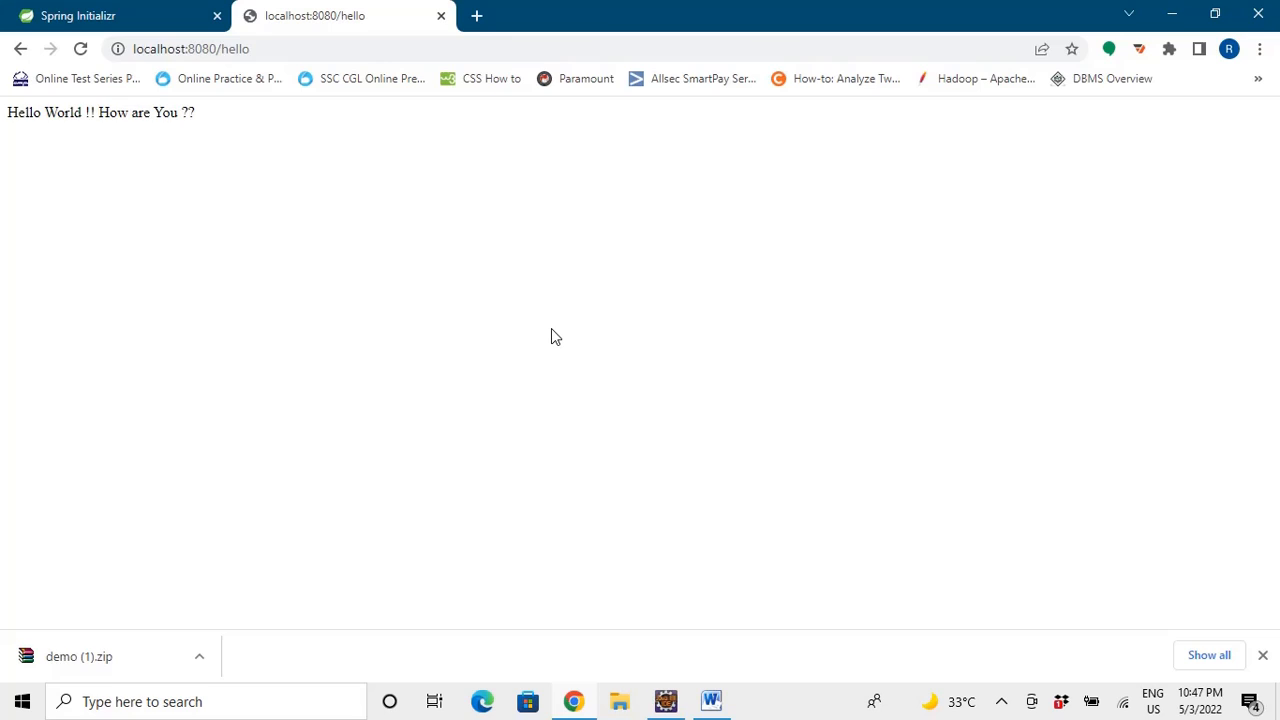